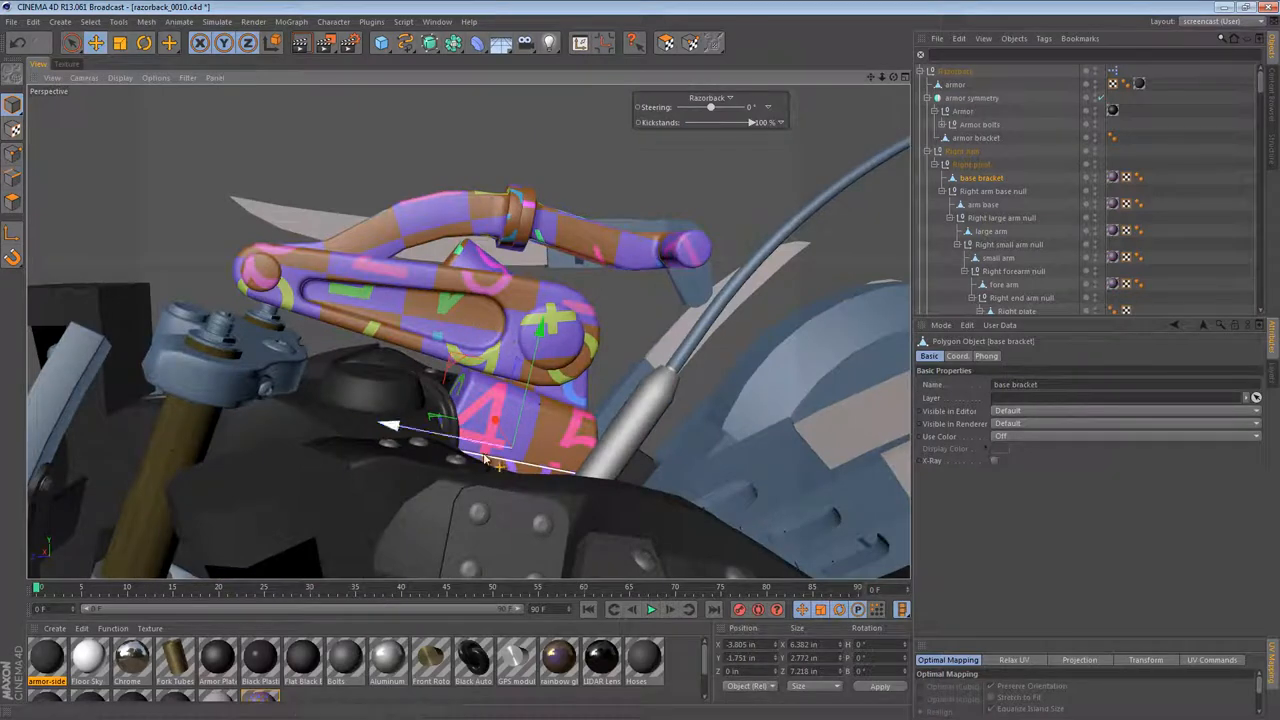
Step: Inspect the UV layouts of the large arm part and the whole right arm, then return to the Perspective view
left_click(990, 232)
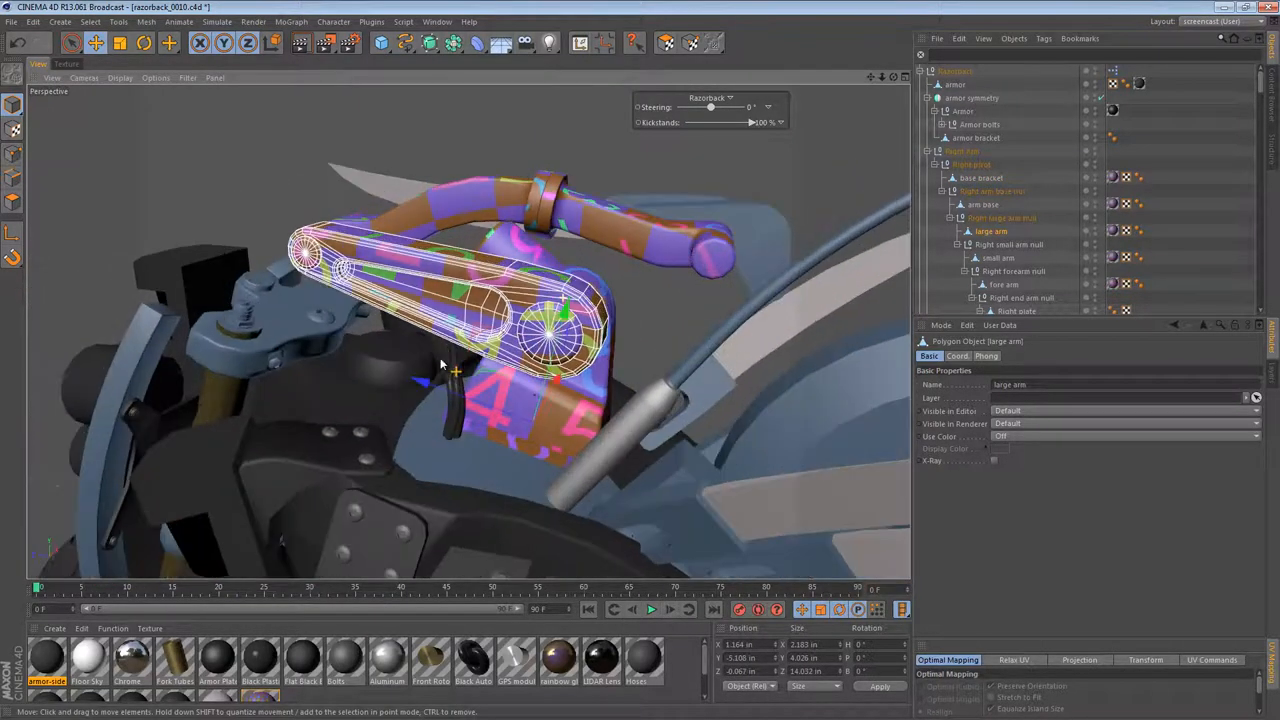
left_click_drag(450, 370, 680, 220)
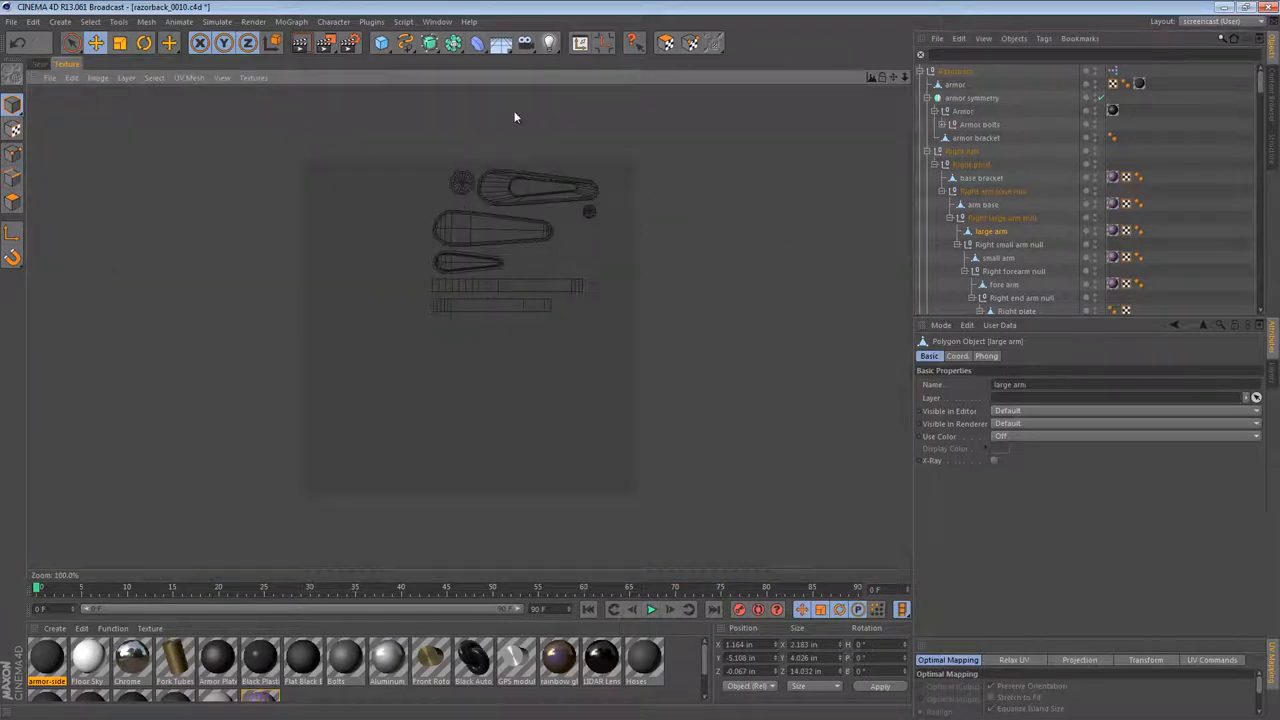
left_click(998, 258)
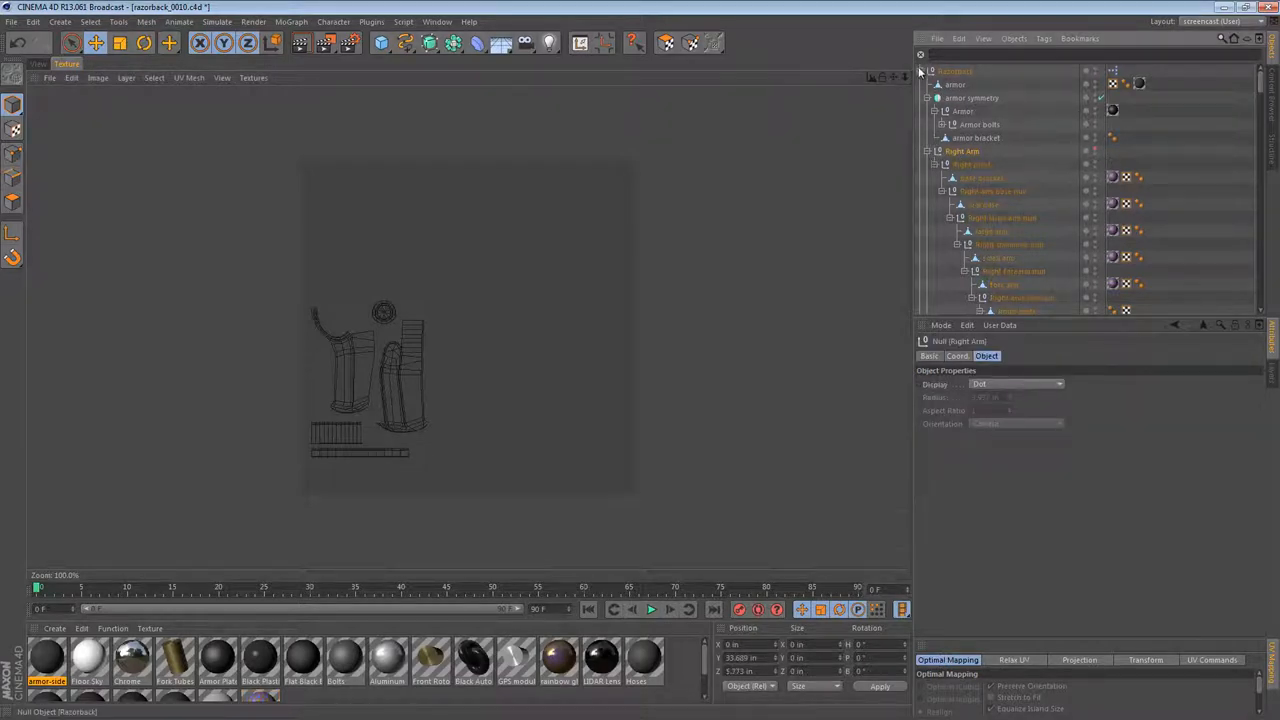
left_click(928, 72)
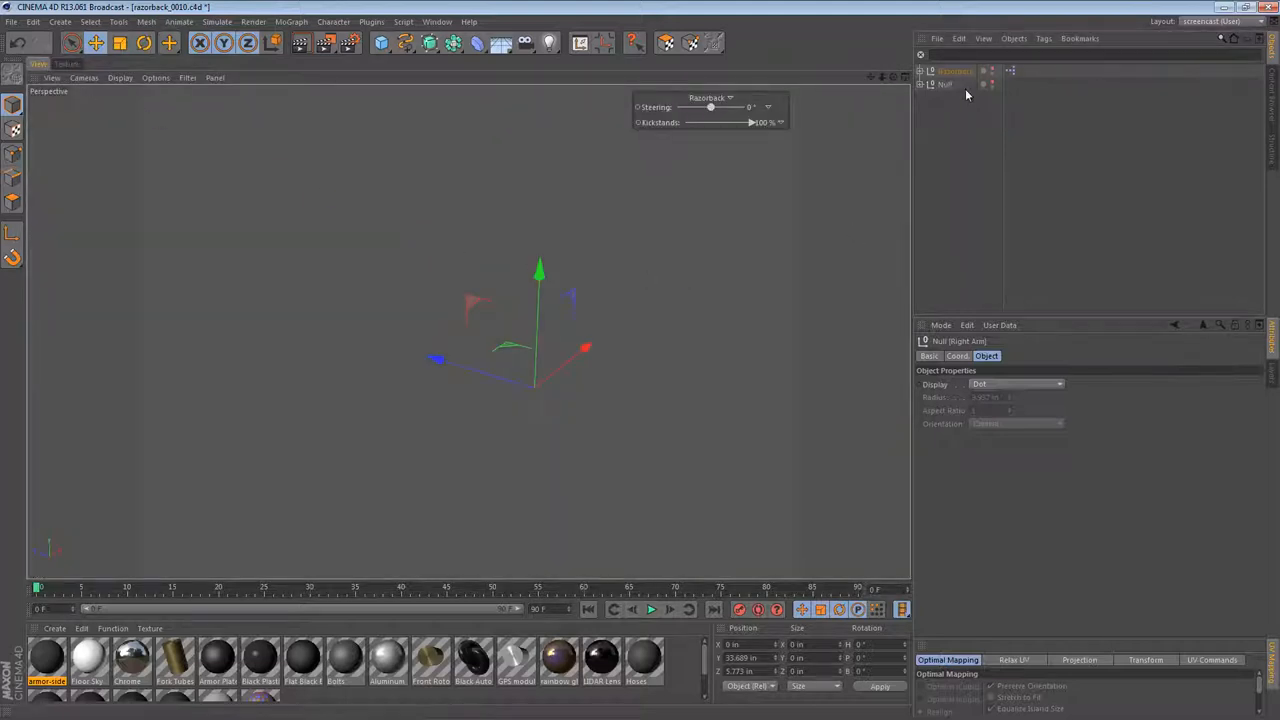
Step: Restore the Robotarm hierarchy so the checker-textured arm shows in the viewport again
left_click(944, 84)
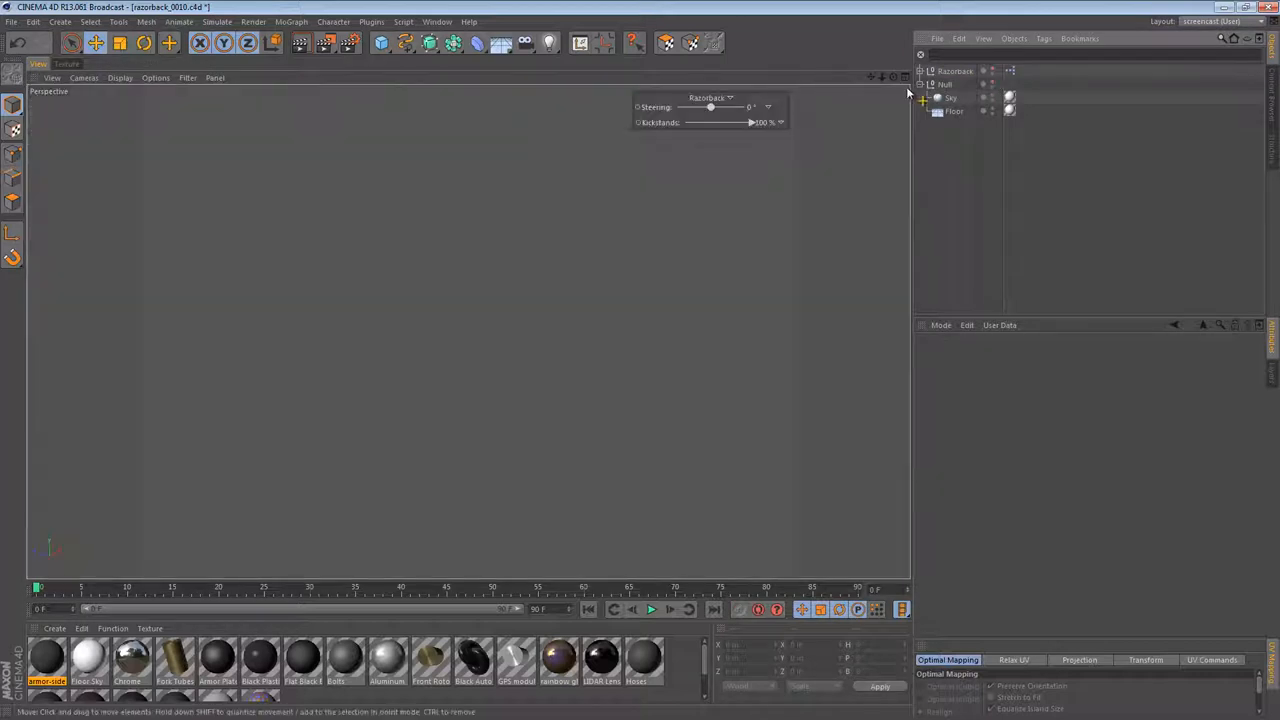
left_click(926, 72)
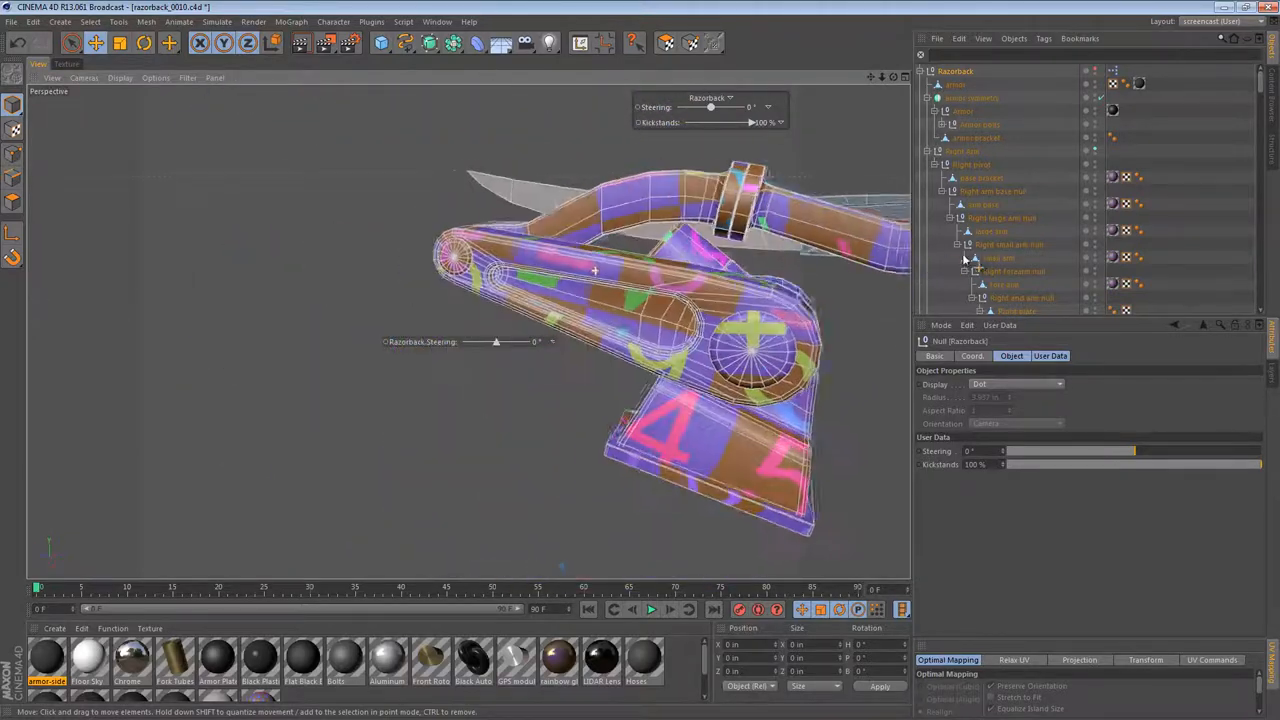
Step: Rotate the arm's joints to raise it into an upright, bent pose
left_click_drag(596, 270, 400, 290)
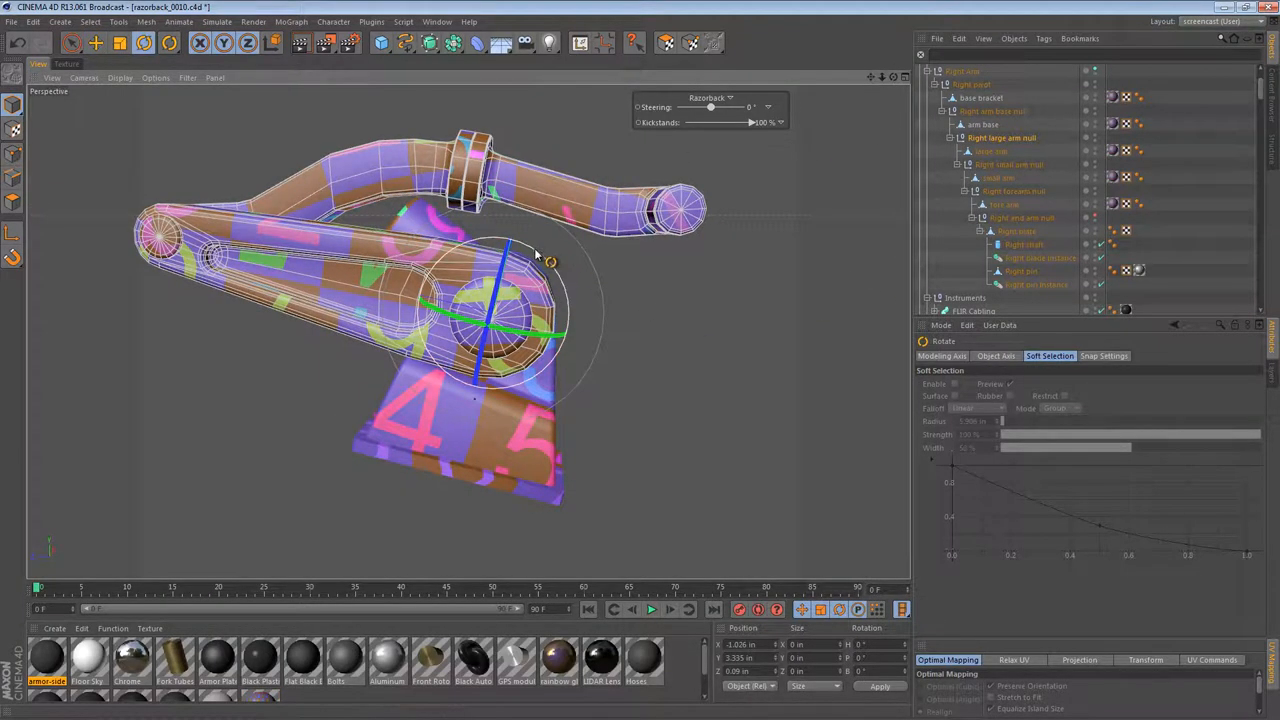
left_click_drag(550, 256, 584, 300)
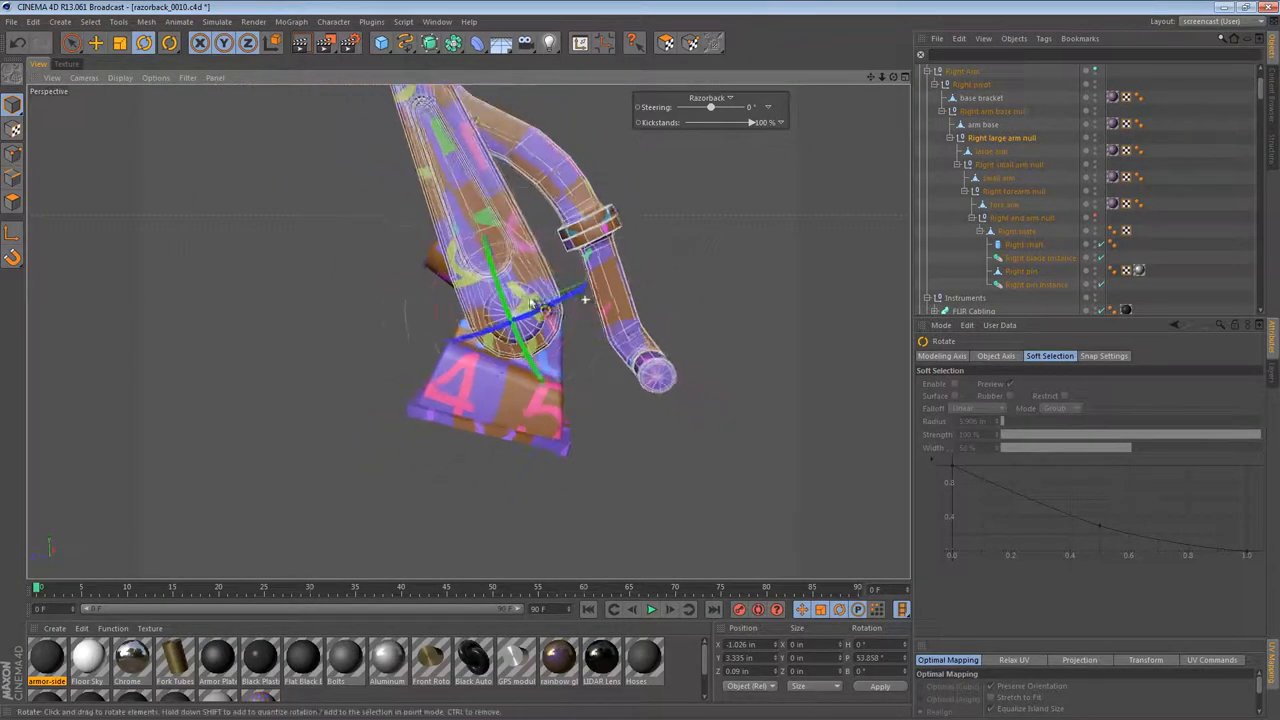
left_click_drag(540, 300, 470, 360)
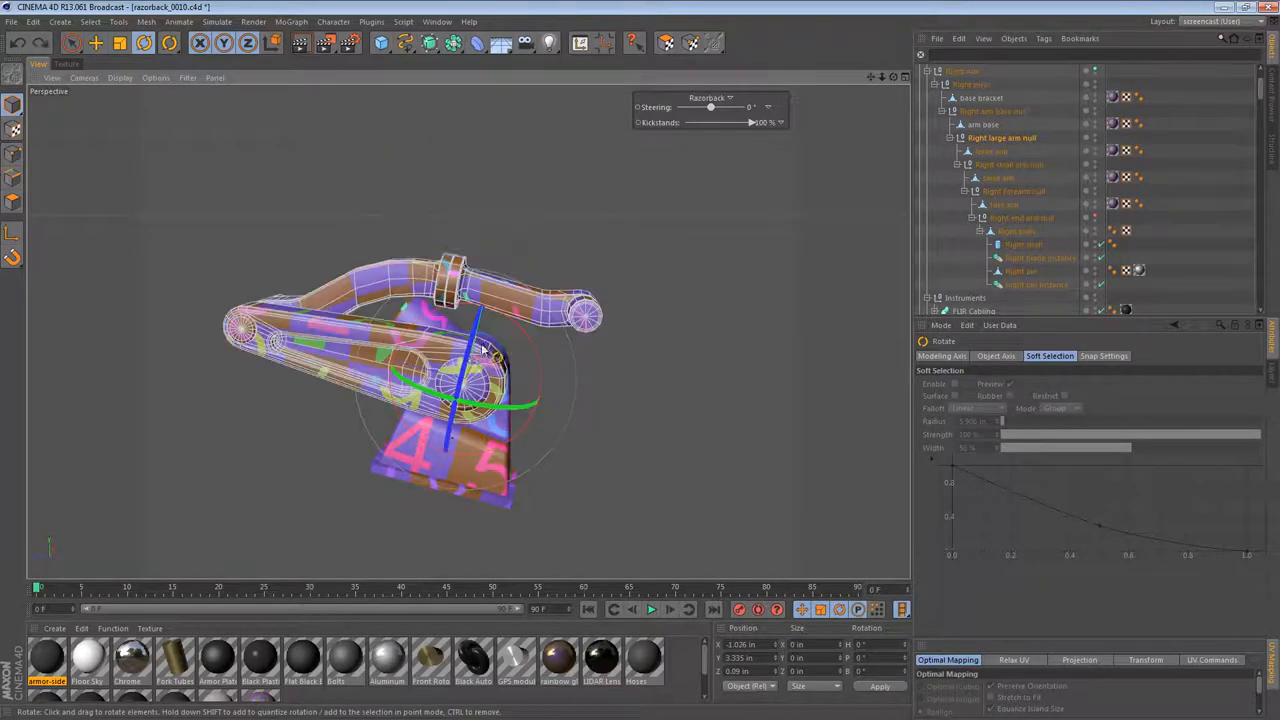
left_click_drag(480, 350, 536, 376)
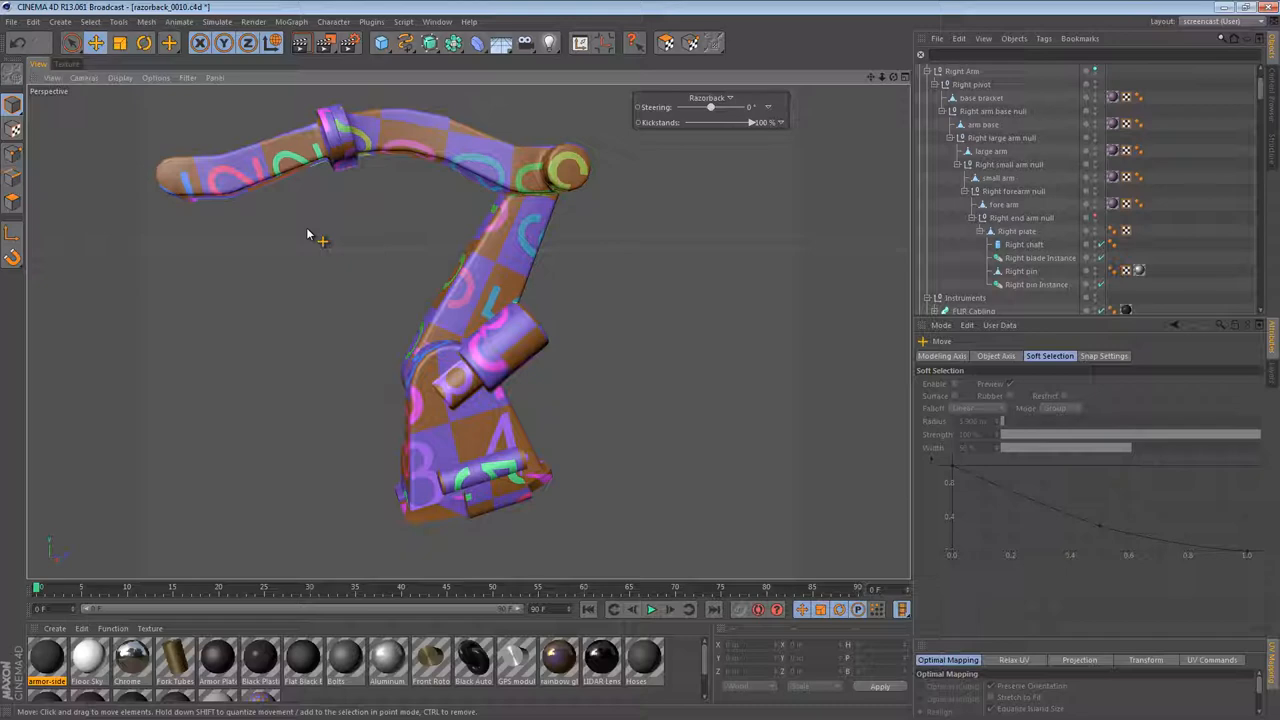
mouse_move(480, 486)
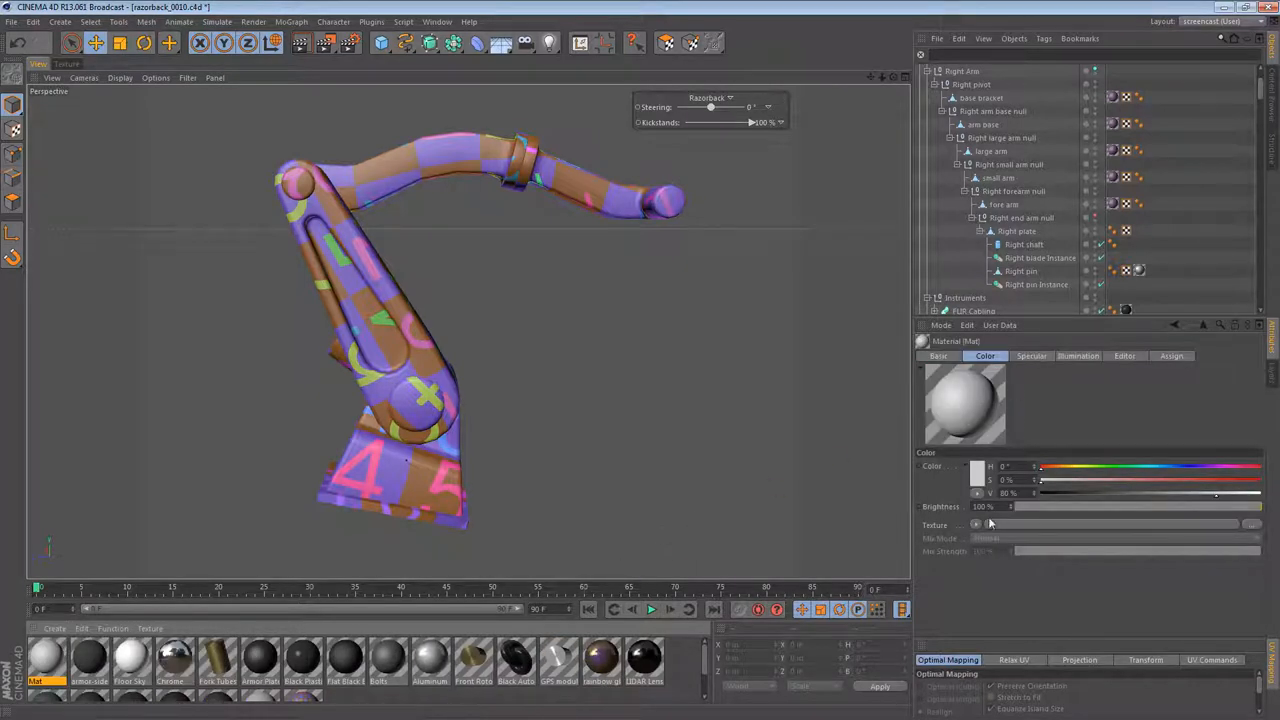
Step: Create a new 2048×2048 texture named right_arm with an adjusted fill colour in the Color channel
left_click(978, 524)
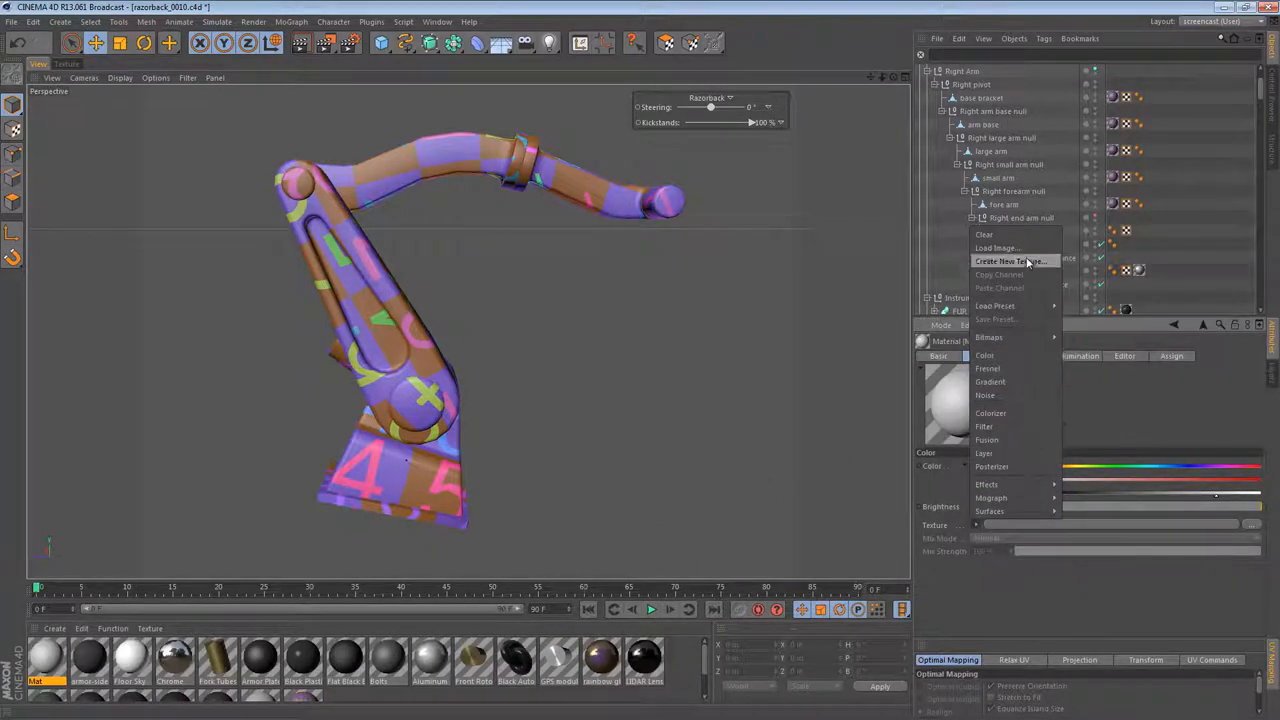
left_click(1010, 260)
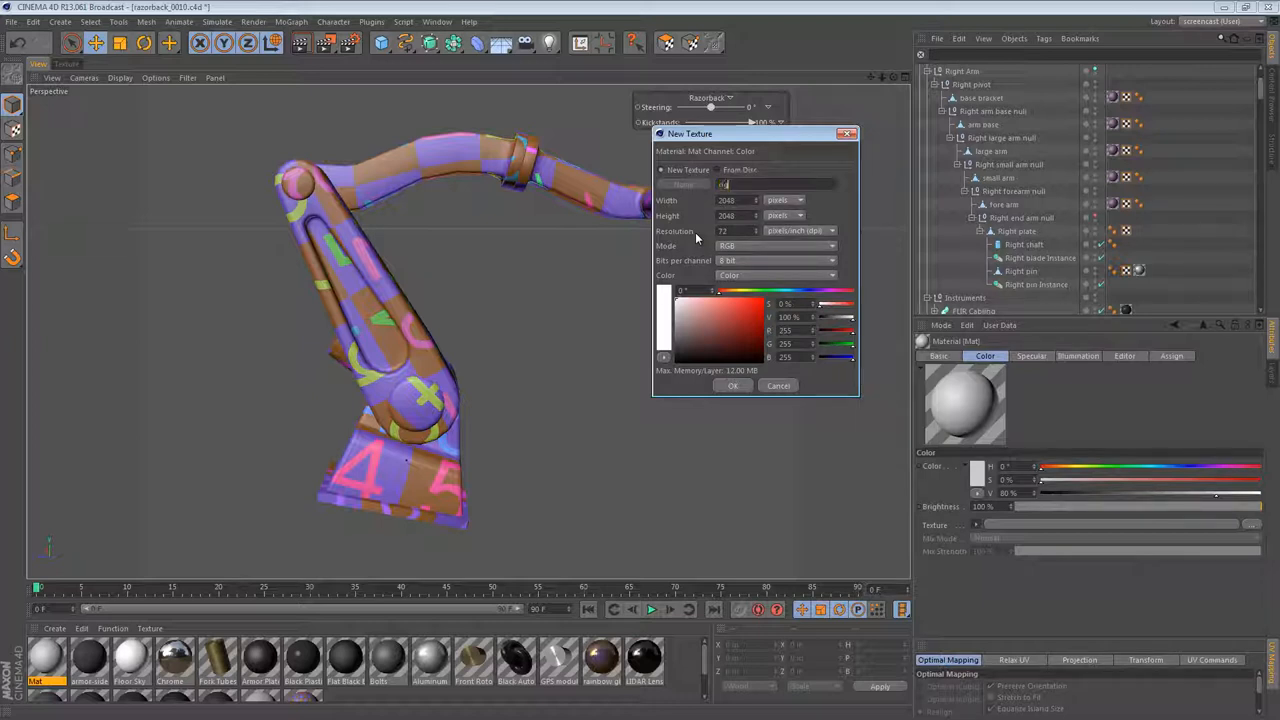
type("right_arm")
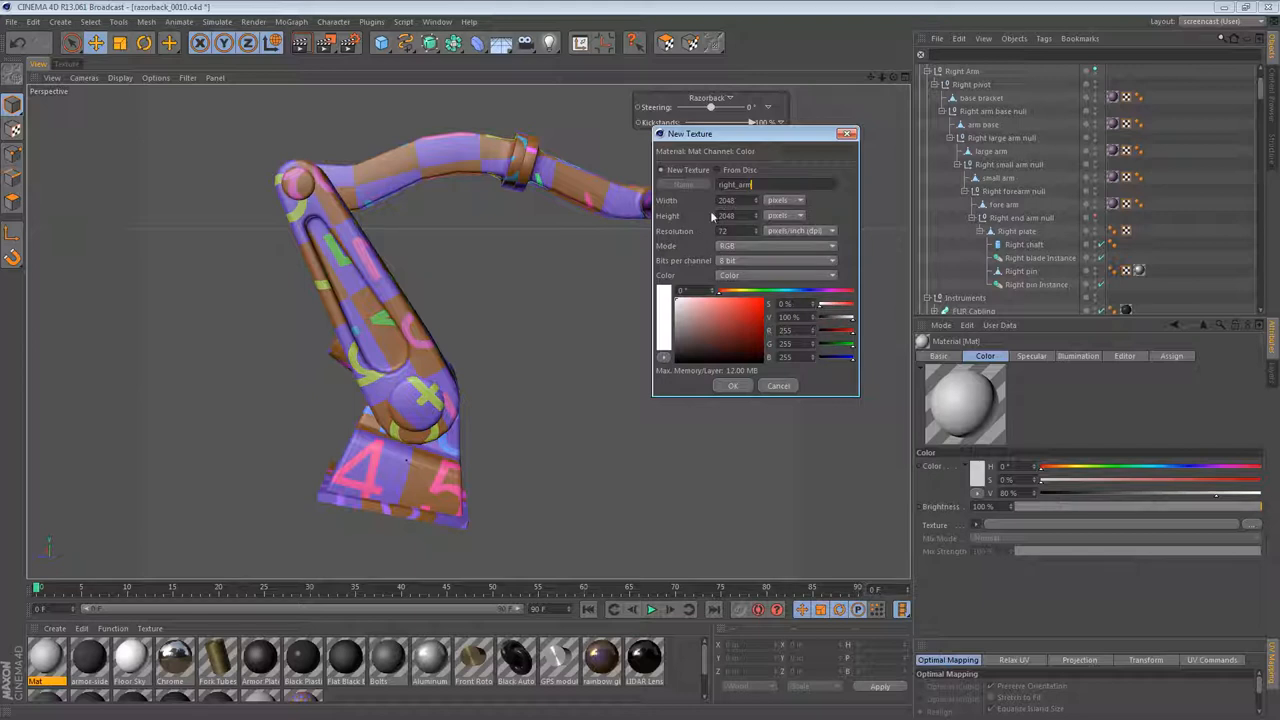
mouse_move(738, 300)
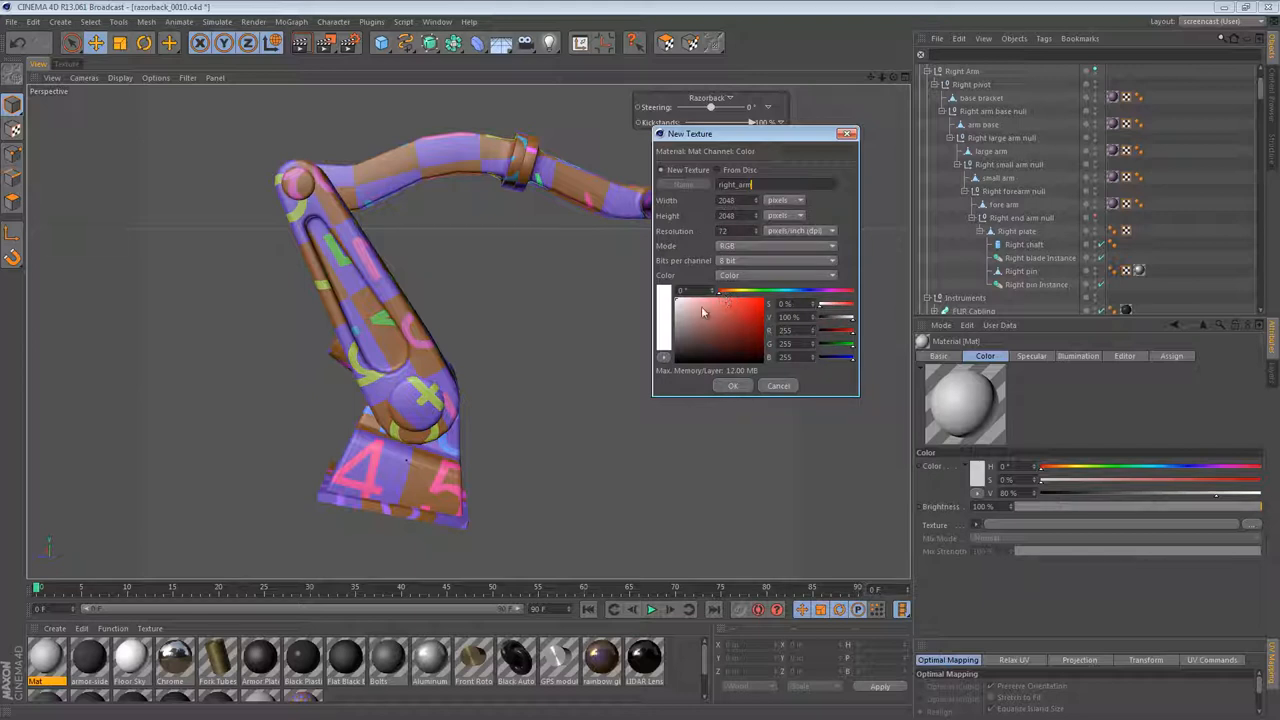
left_click(700, 320)
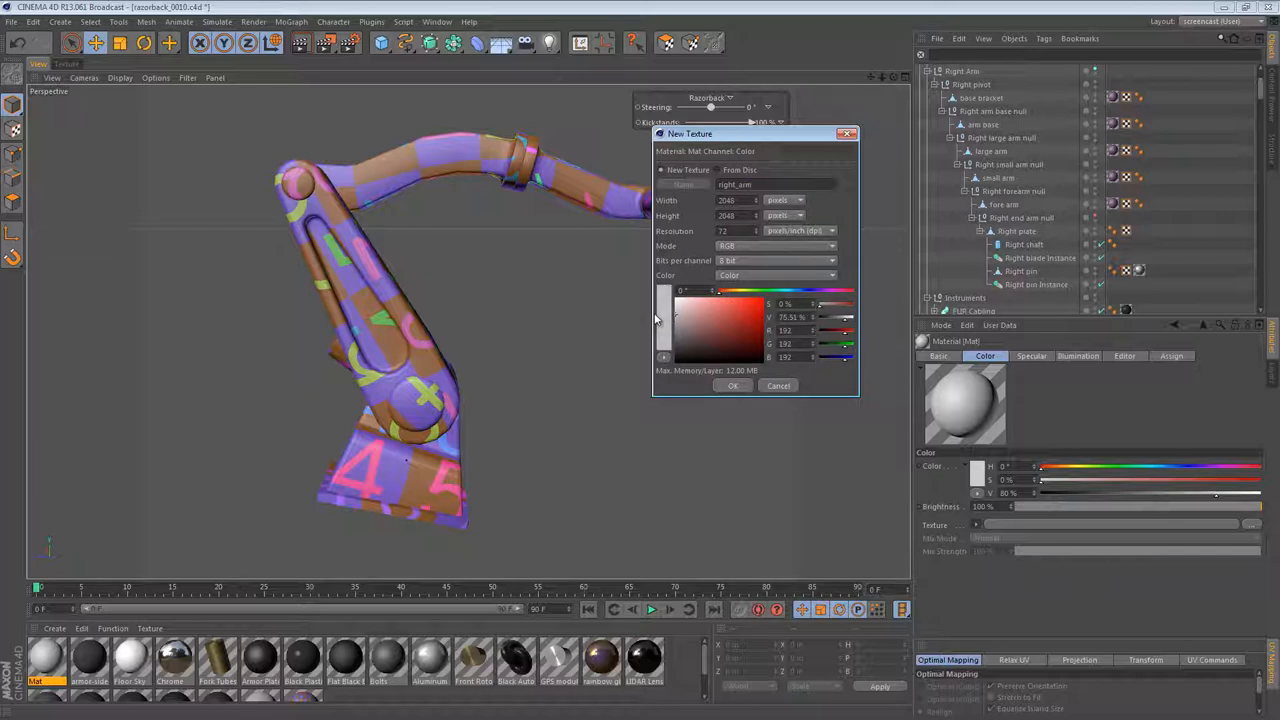
left_click_drag(664, 304, 664, 328)
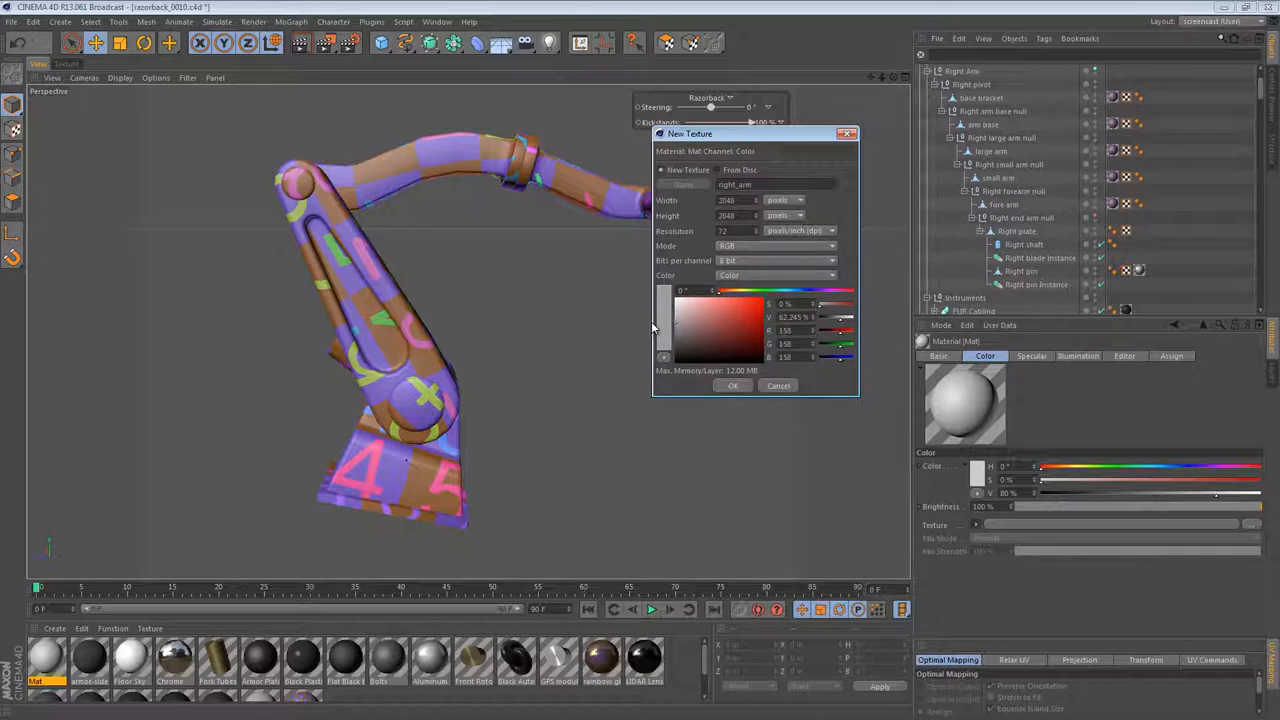
mouse_move(708, 400)
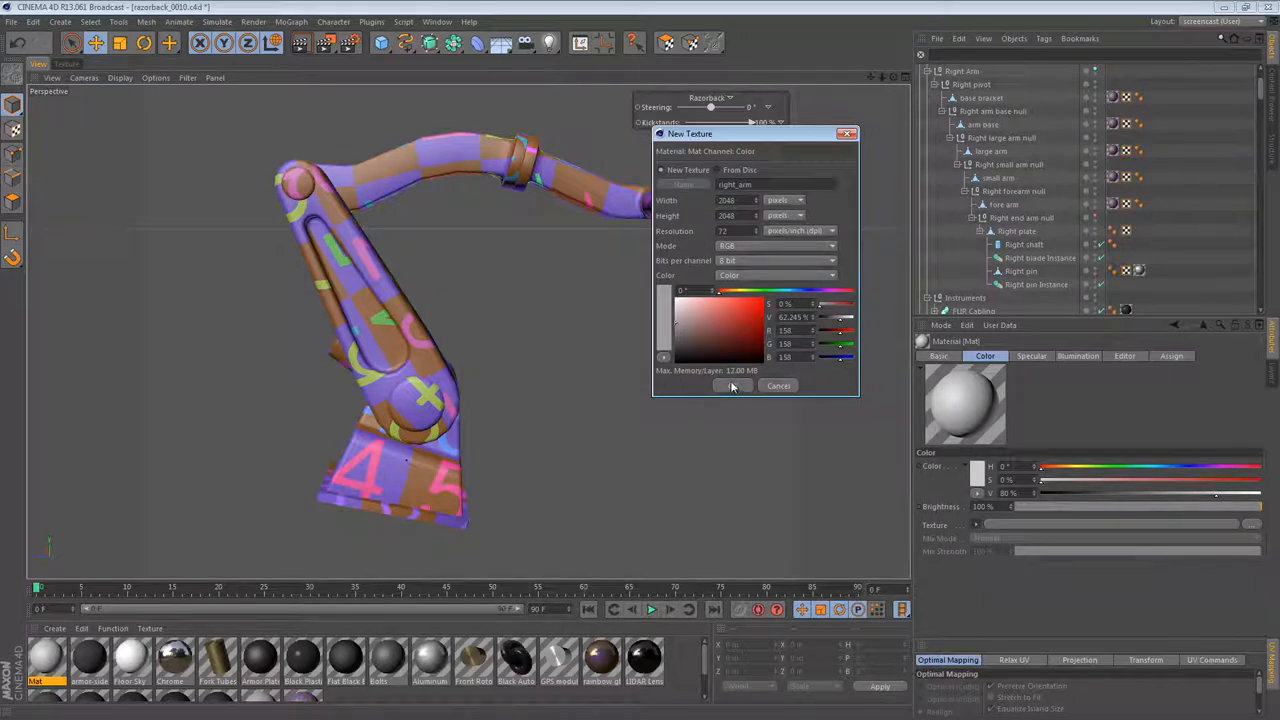
left_click(732, 386)
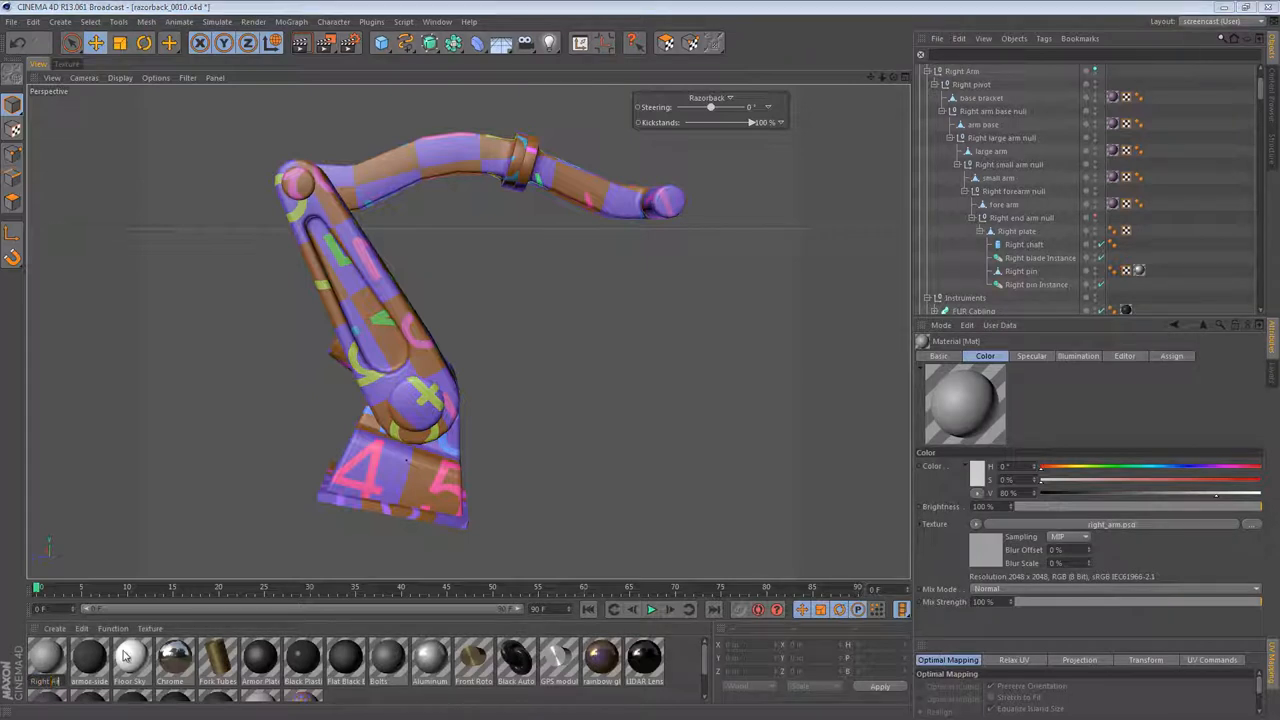
Step: Select the right_arm material and show the right arm's UVs in the Texture view
left_click(44, 660)
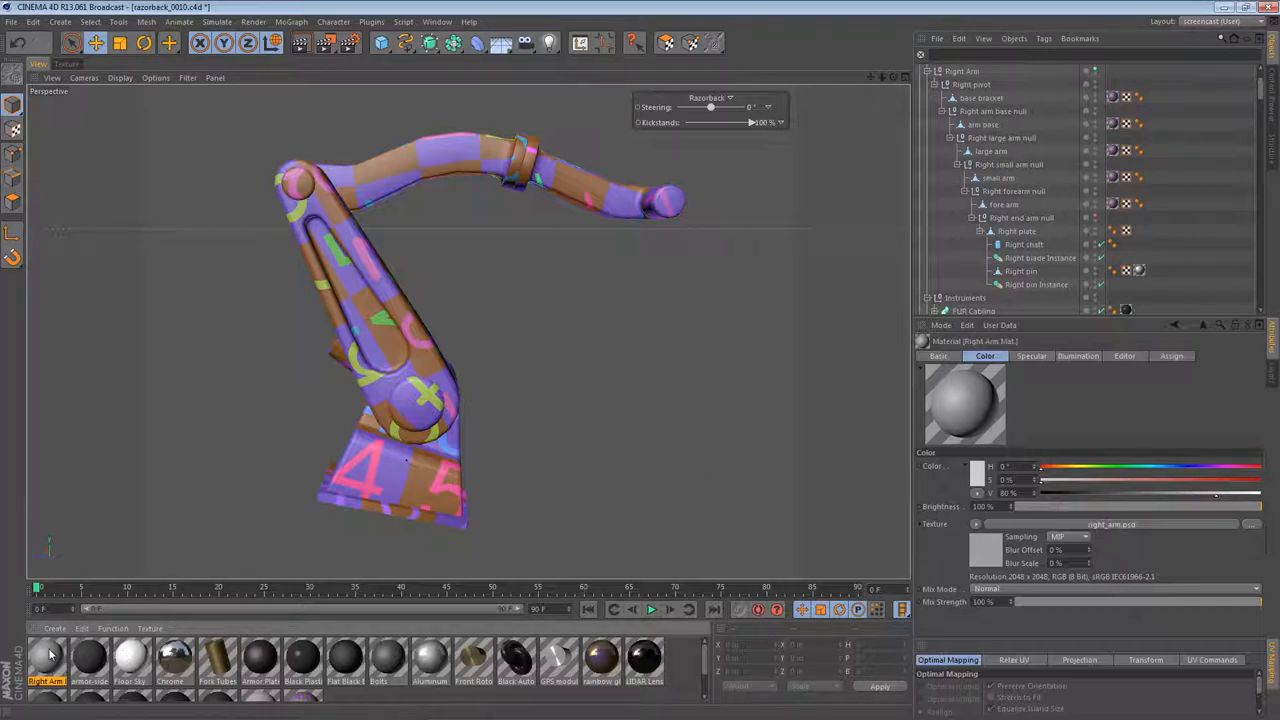
left_click(1112, 272)
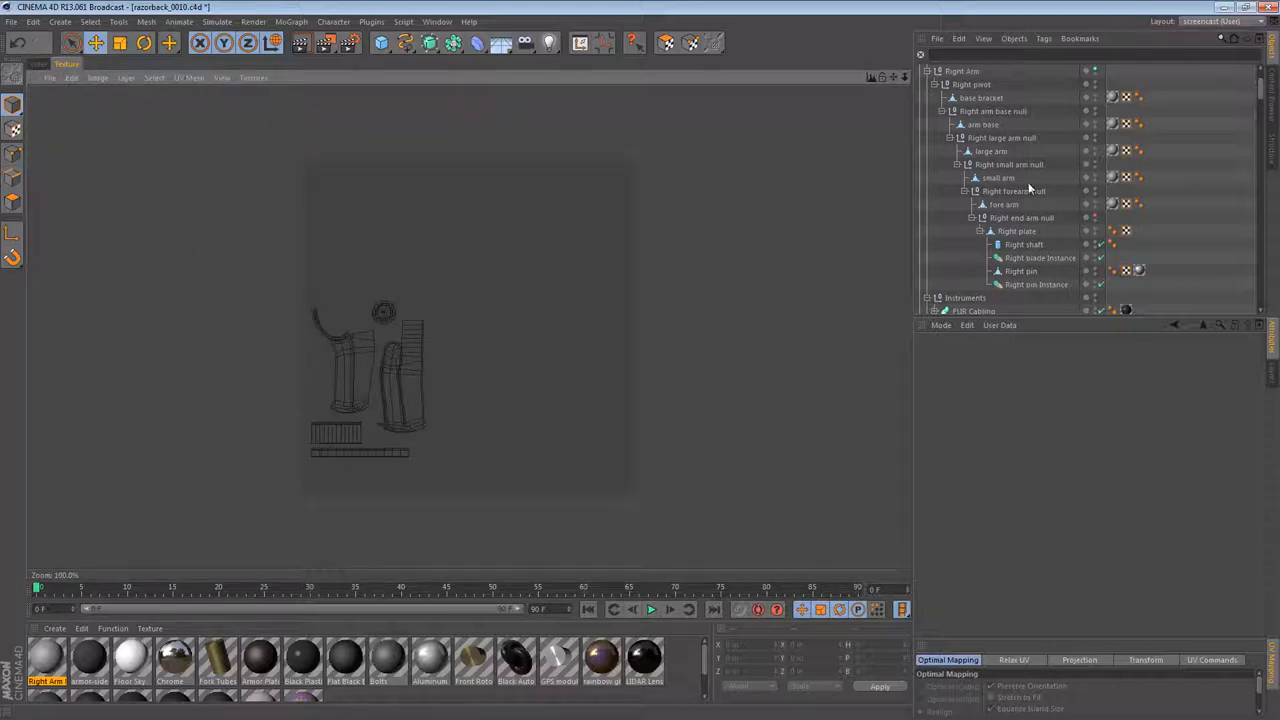
Step: Switch the interface to the BP UV Edit layout
left_click(1210, 20)
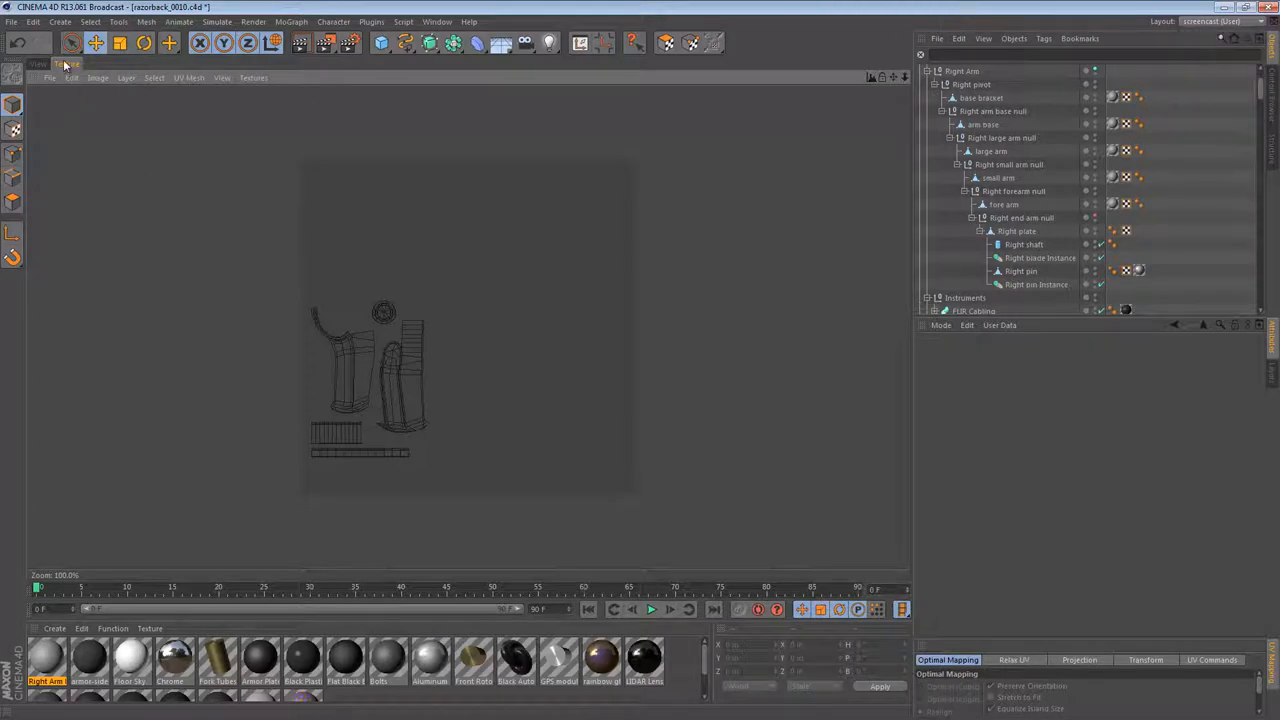
left_click(1212, 20)
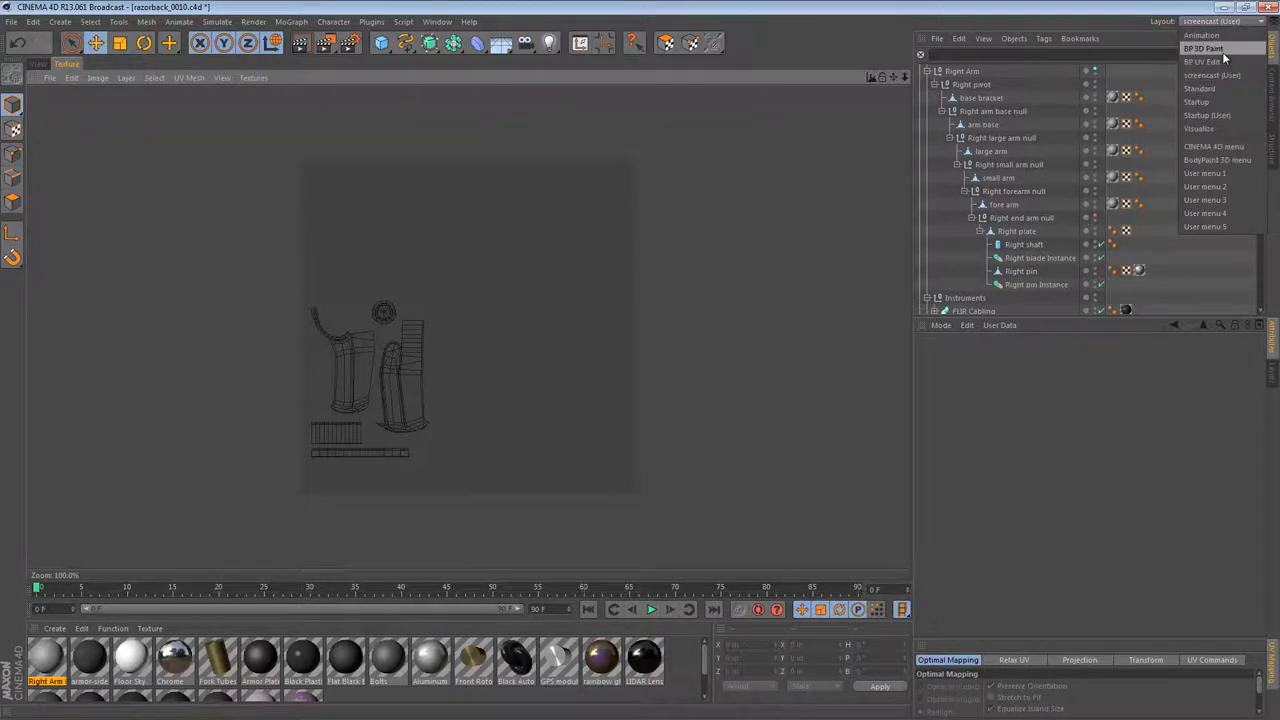
left_click(1200, 60)
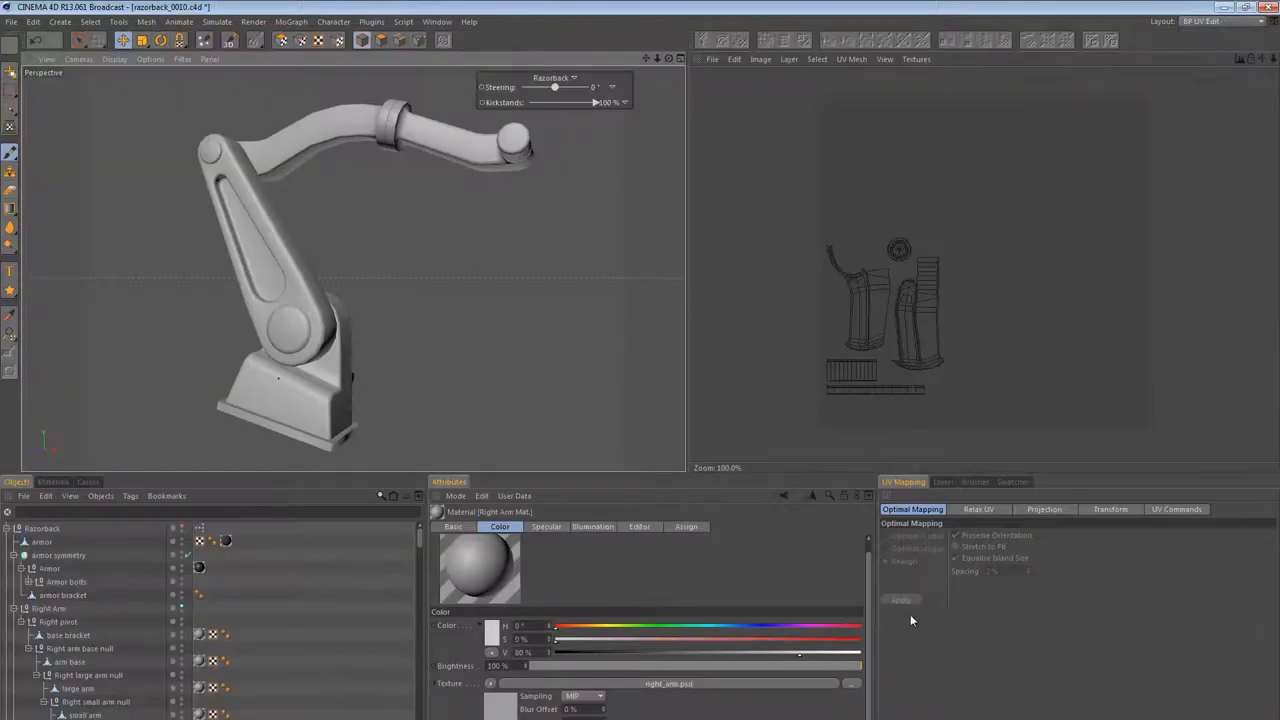
Step: Switch to the alternate BodyPaint UV editing layout and show the colour/brush presets panel
left_click(436, 20)
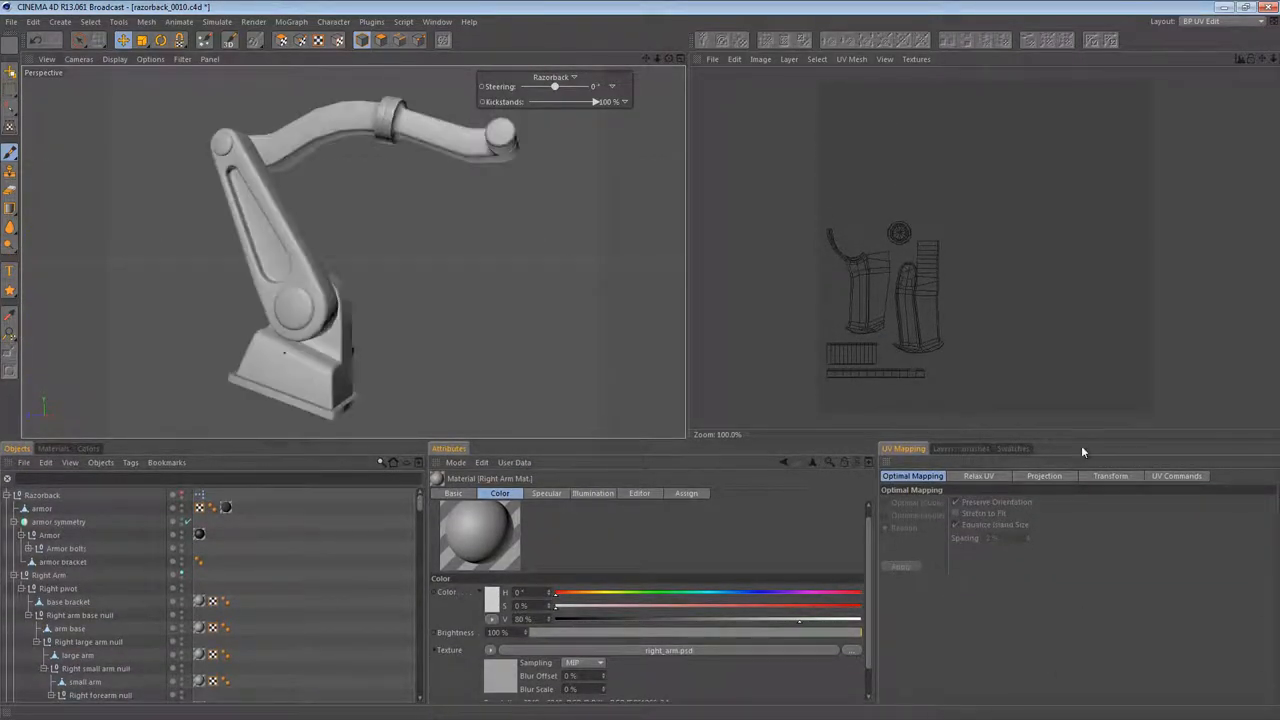
left_click(1210, 20)
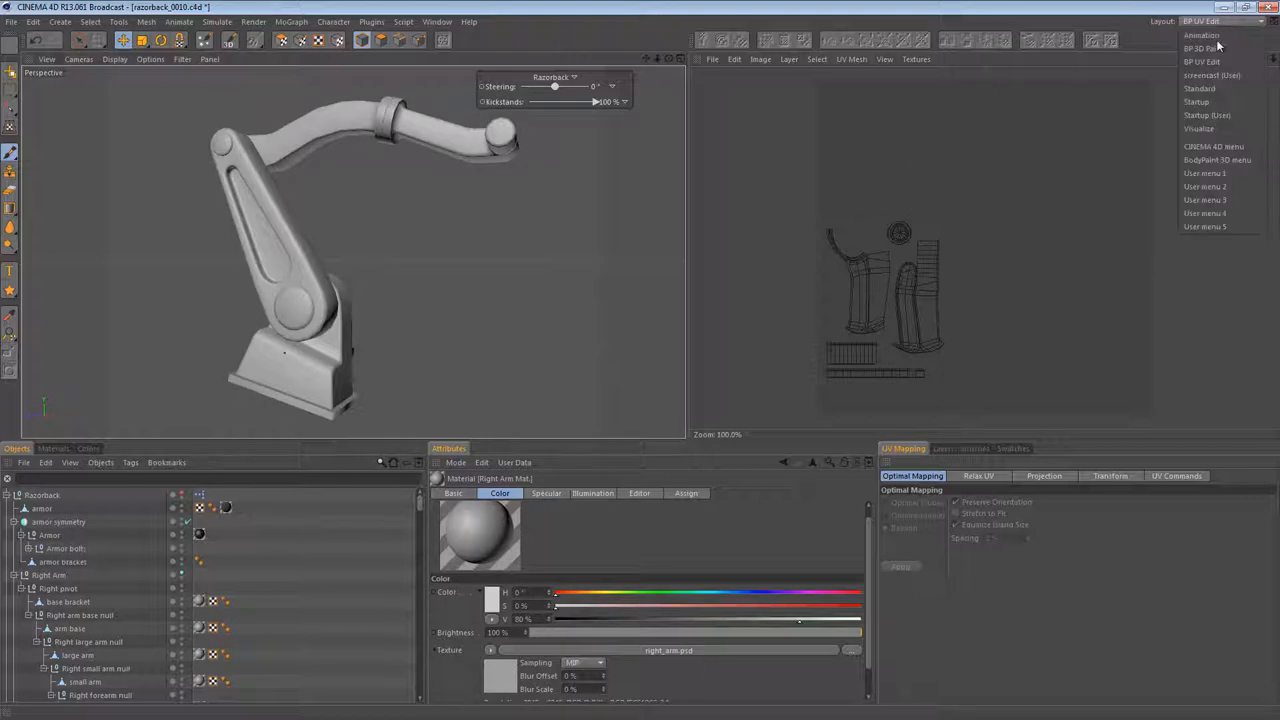
left_click(1200, 60)
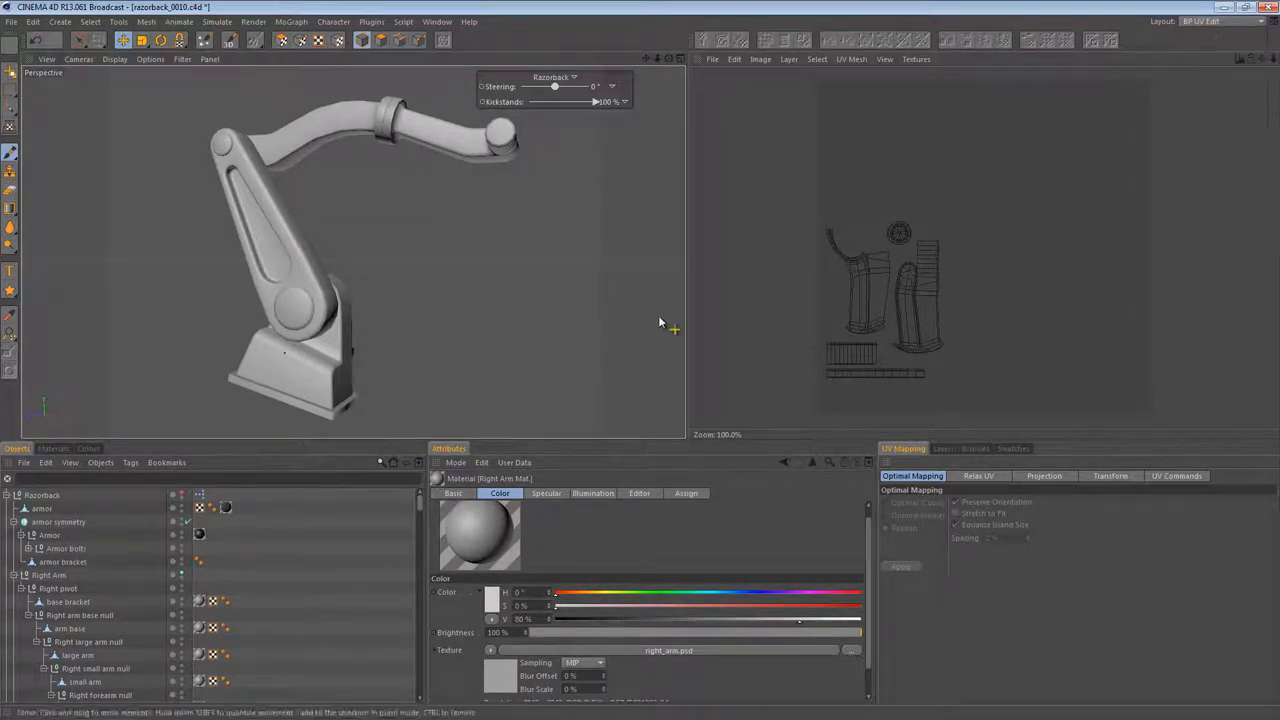
mouse_move(746, 272)
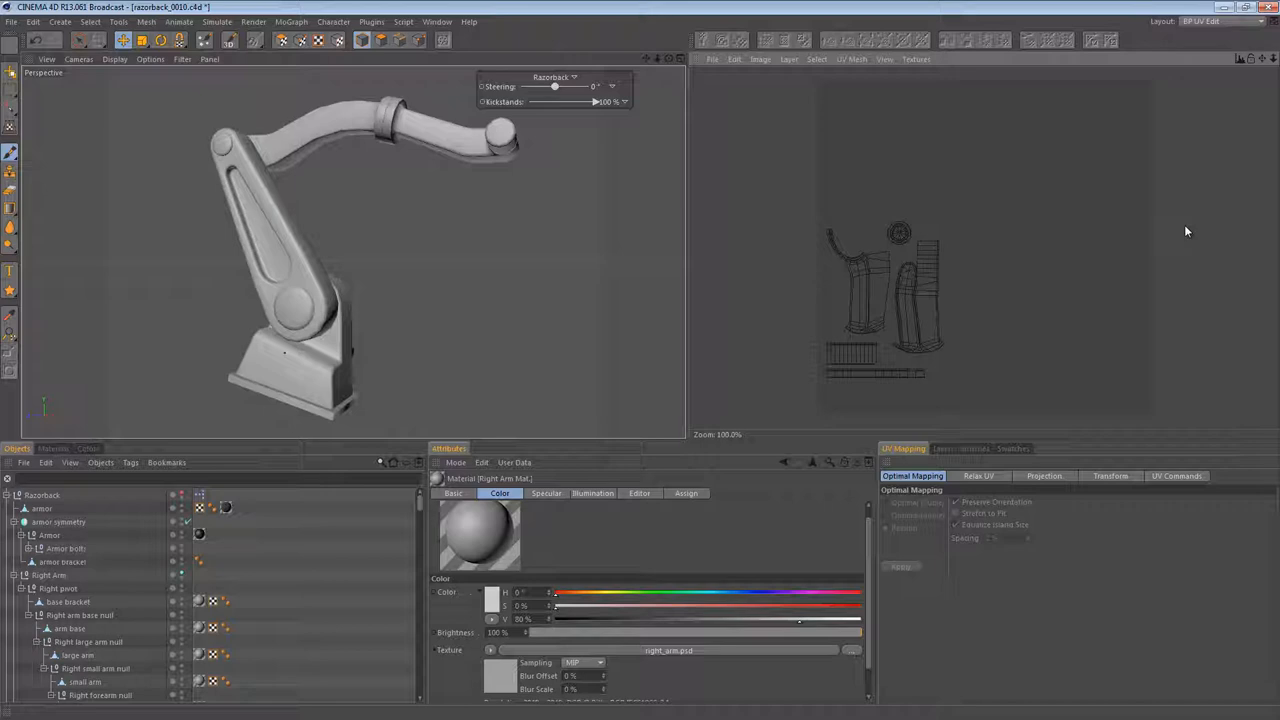
left_click(1204, 20)
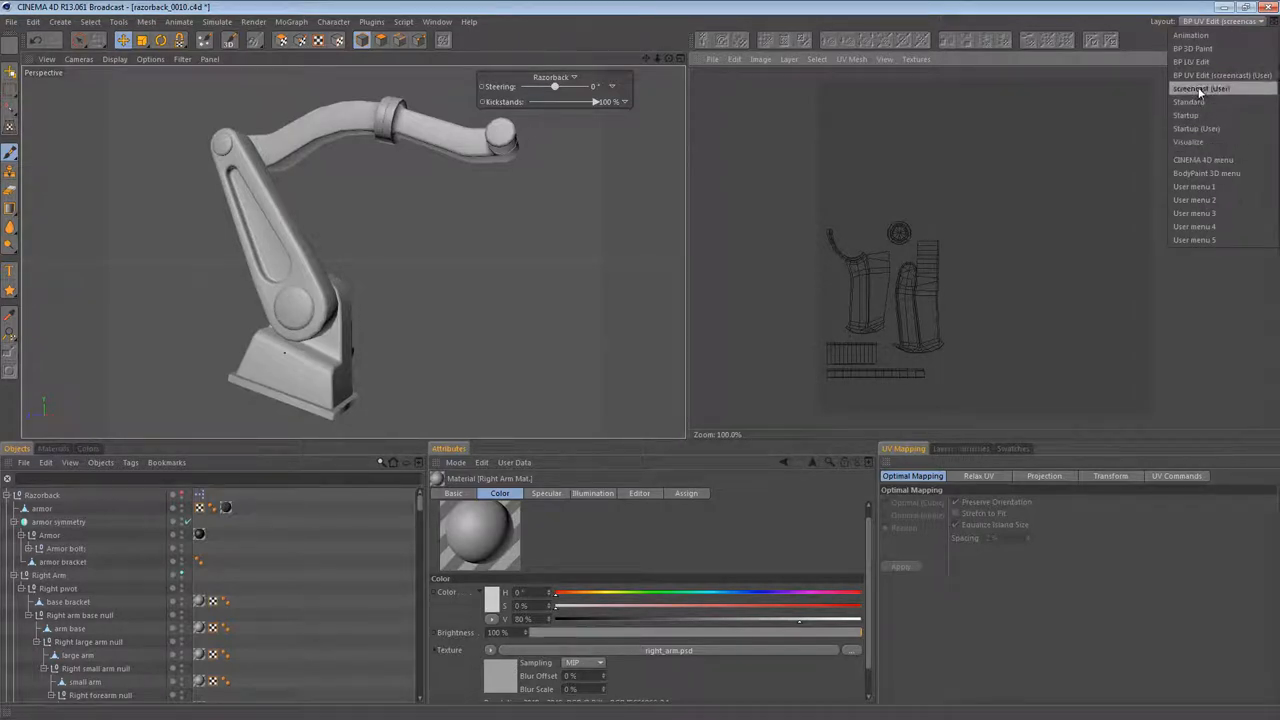
left_click(1200, 88)
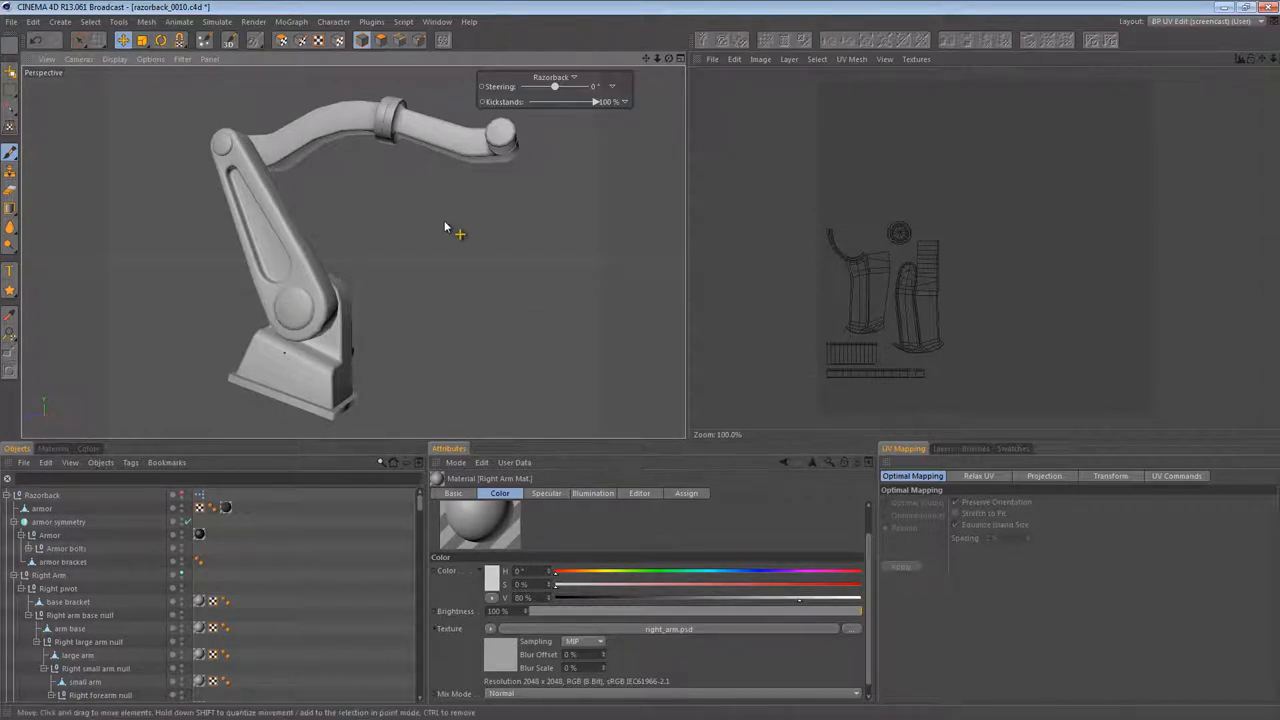
mouse_move(576, 378)
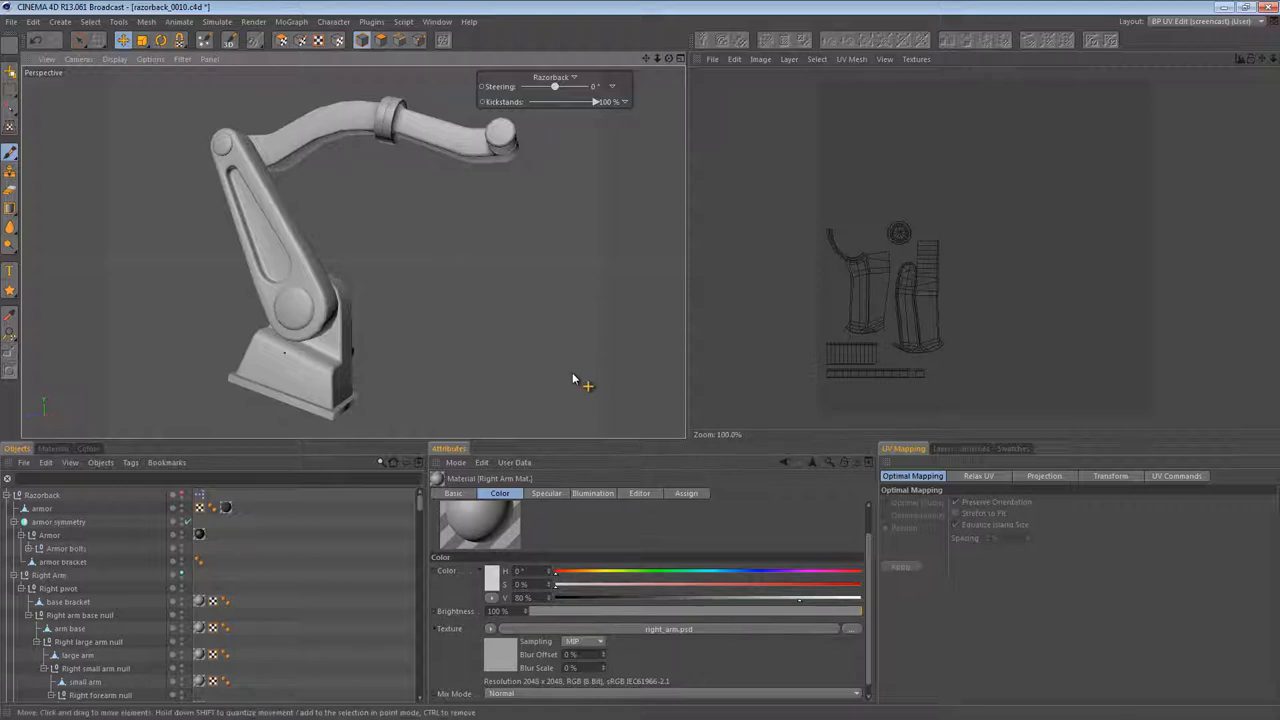
mouse_move(764, 298)
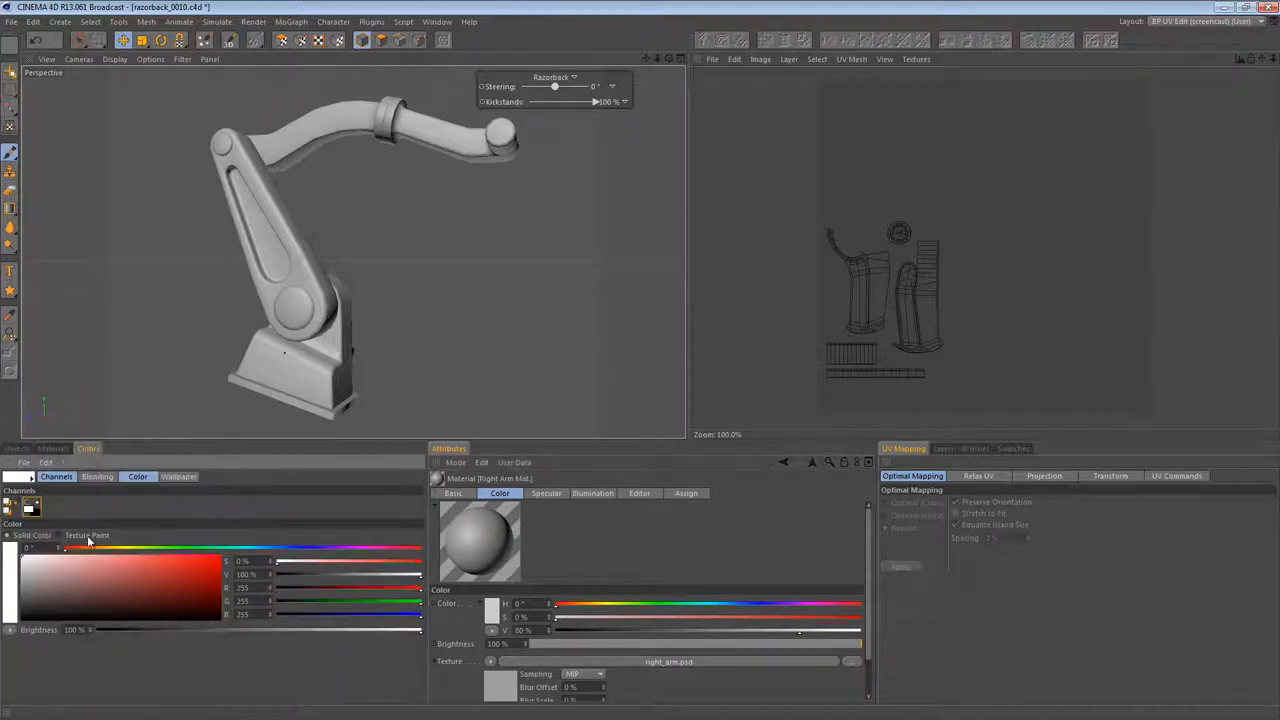
left_click(52, 448)
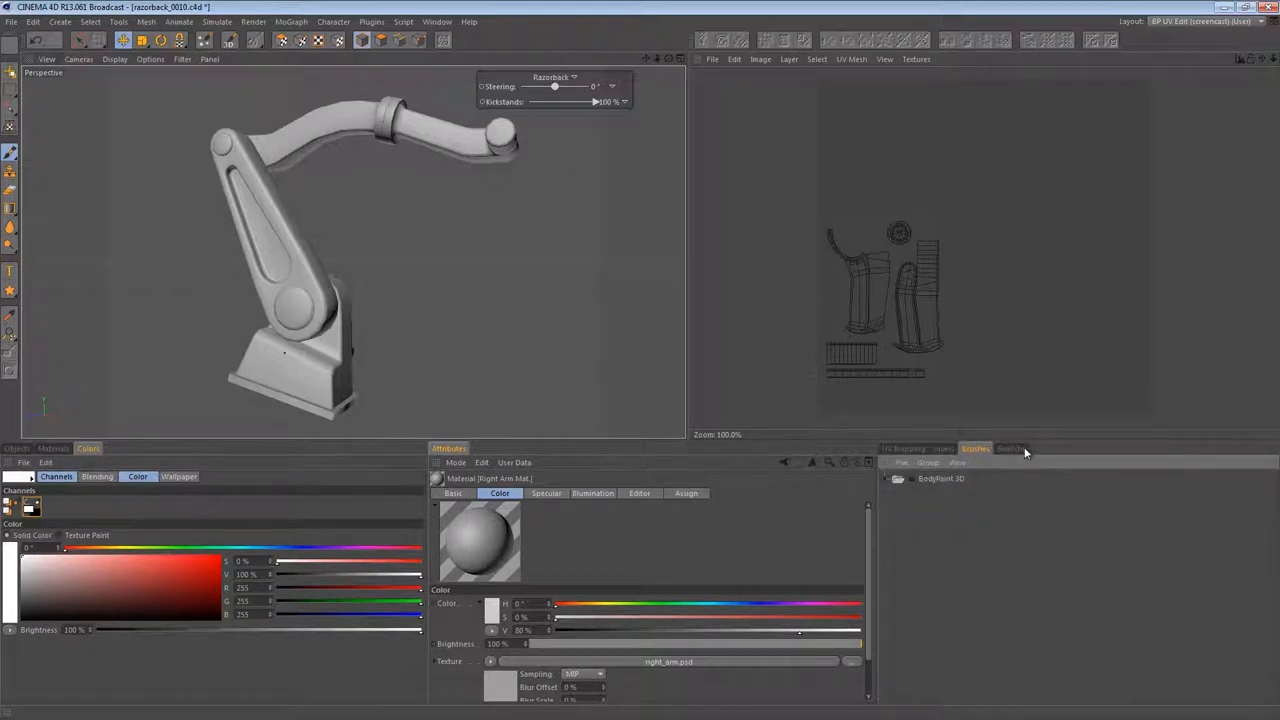
Step: Show the right_arm texture's Layers panel and the scene's Materials list
left_click(944, 448)
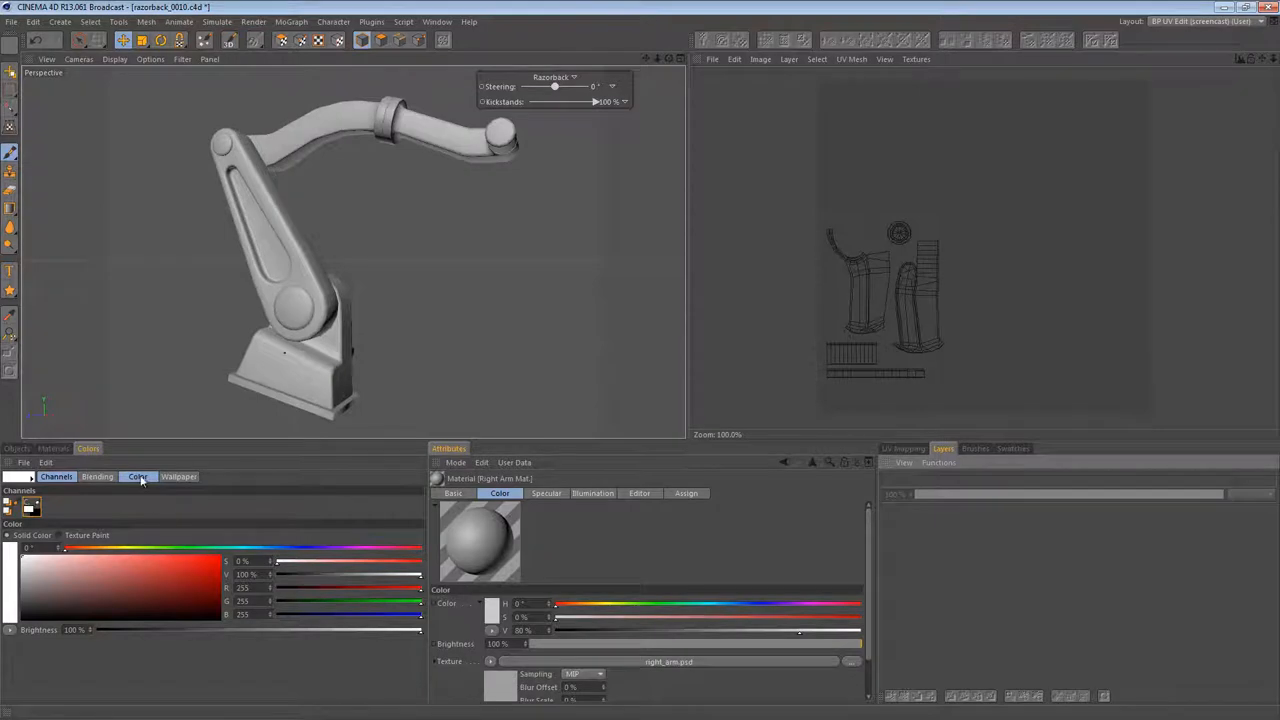
left_click(52, 448)
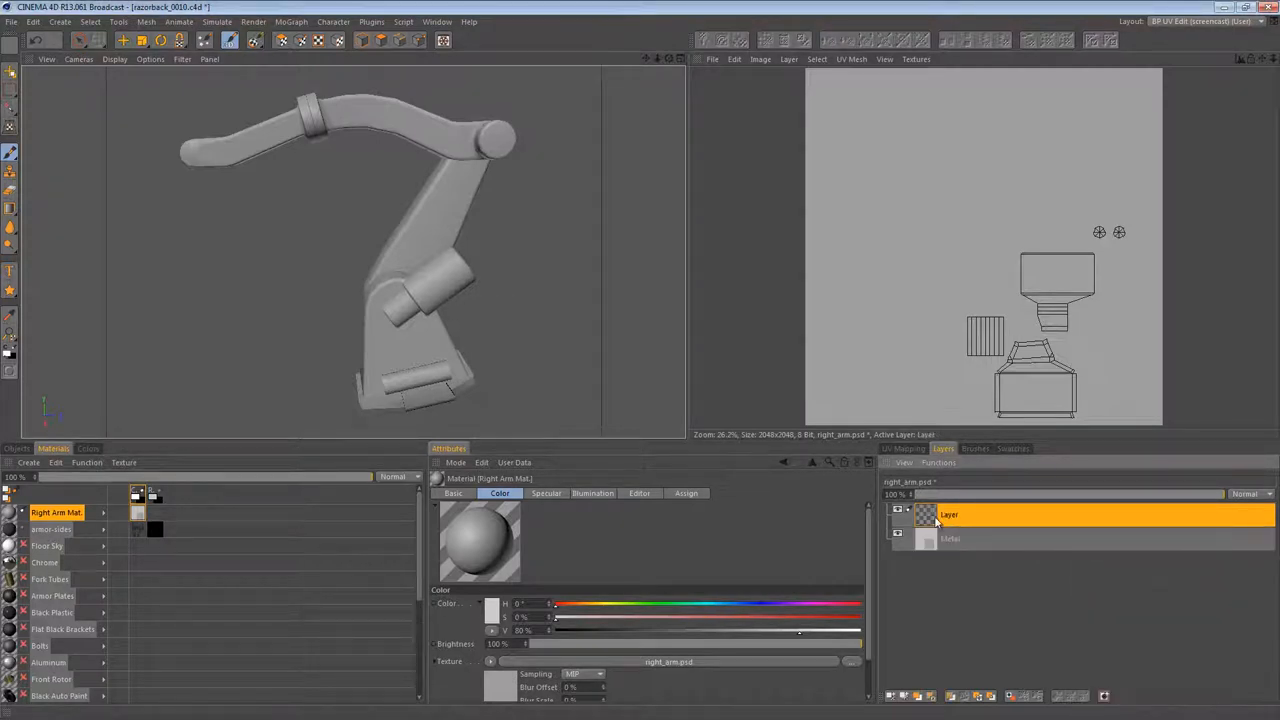
Step: Rename the paint layer Primer, add a Black layer above it, and reselect Primer
double_click(948, 514)
type("Primer")
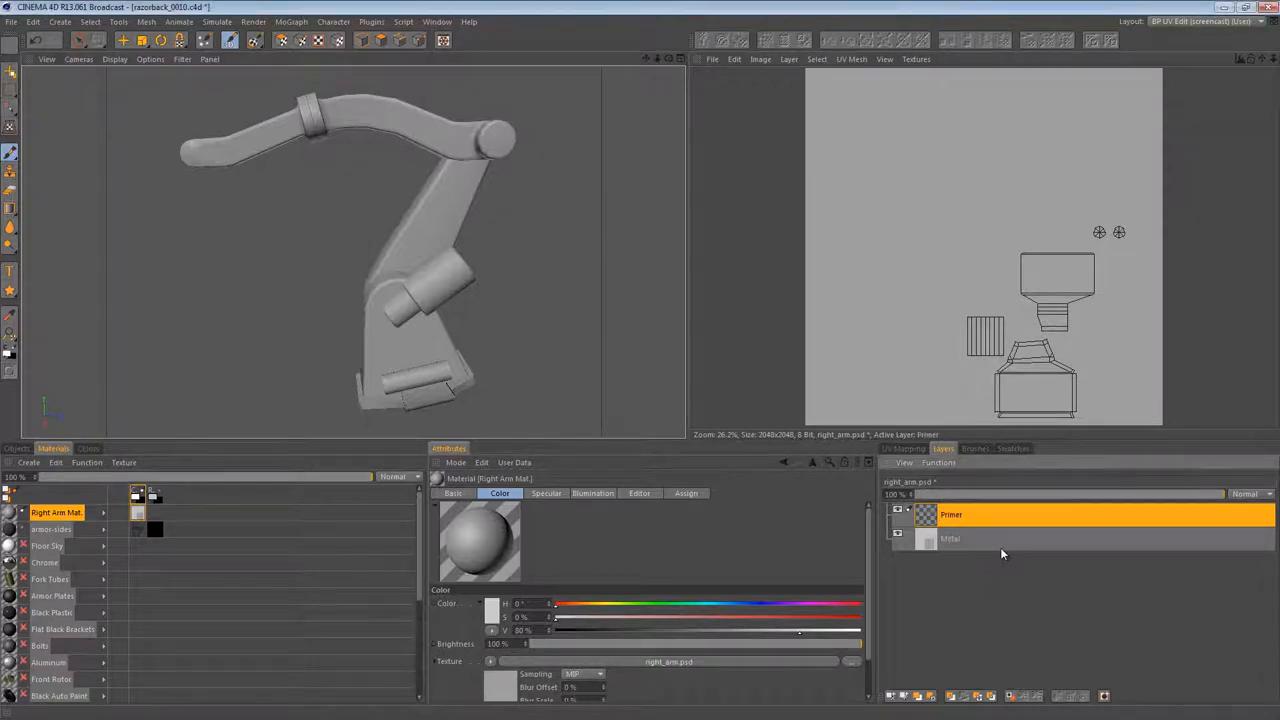
right_click(1000, 552)
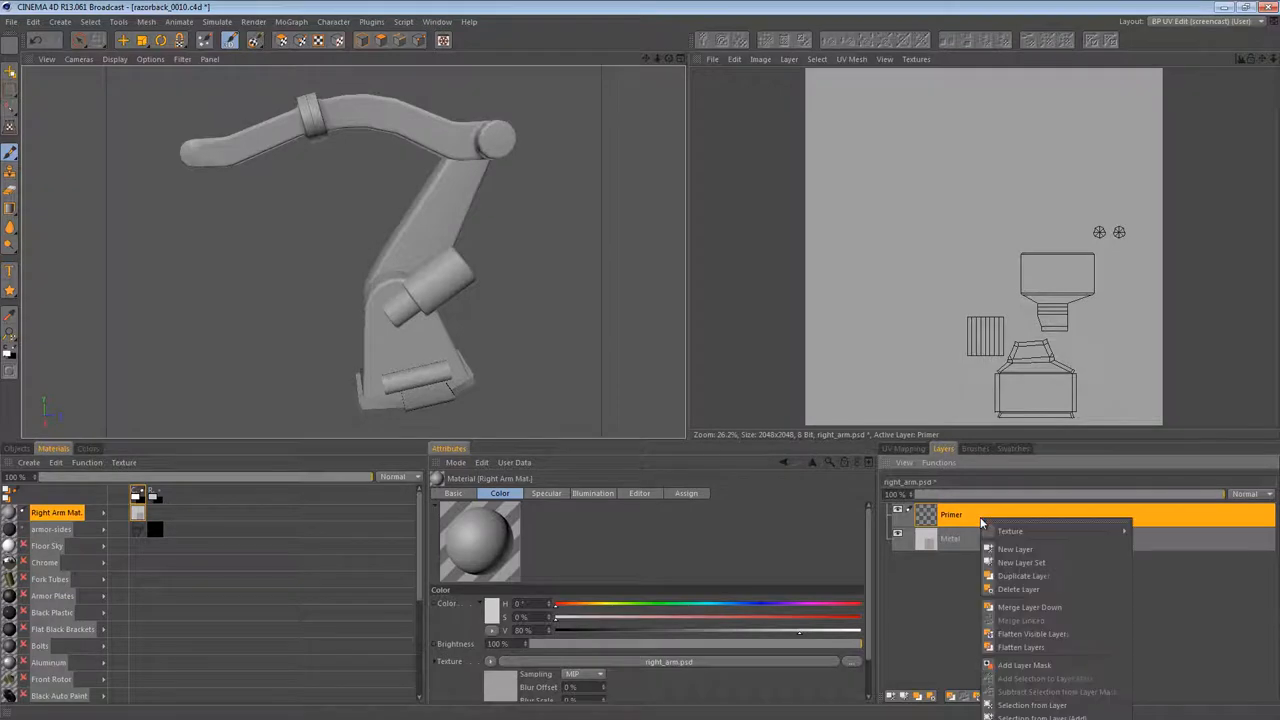
left_click(1016, 548)
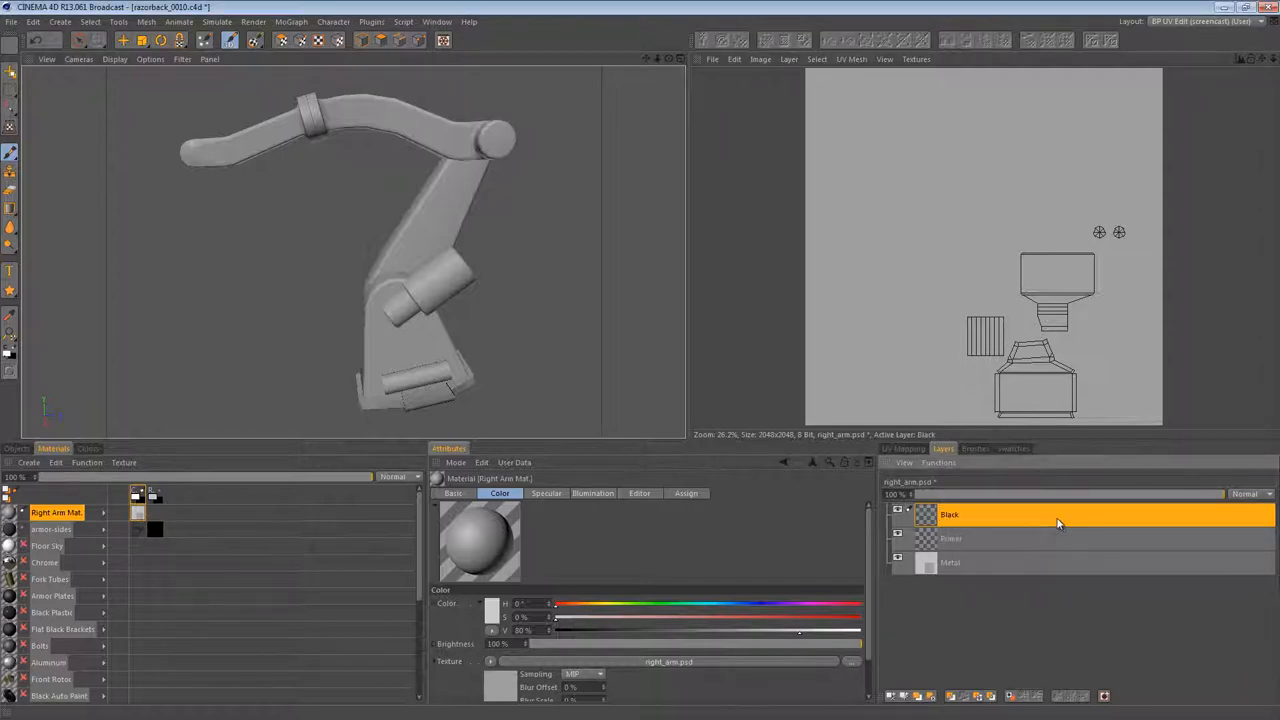
left_click(950, 538)
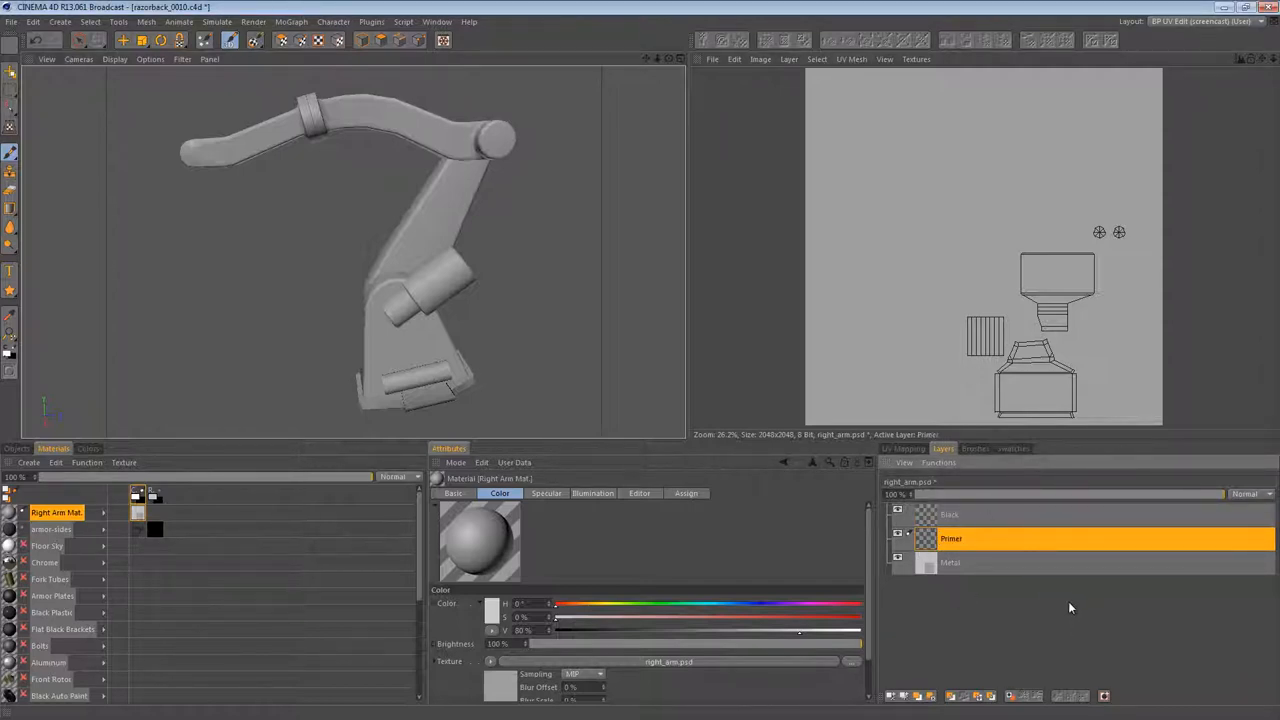
left_click(950, 514)
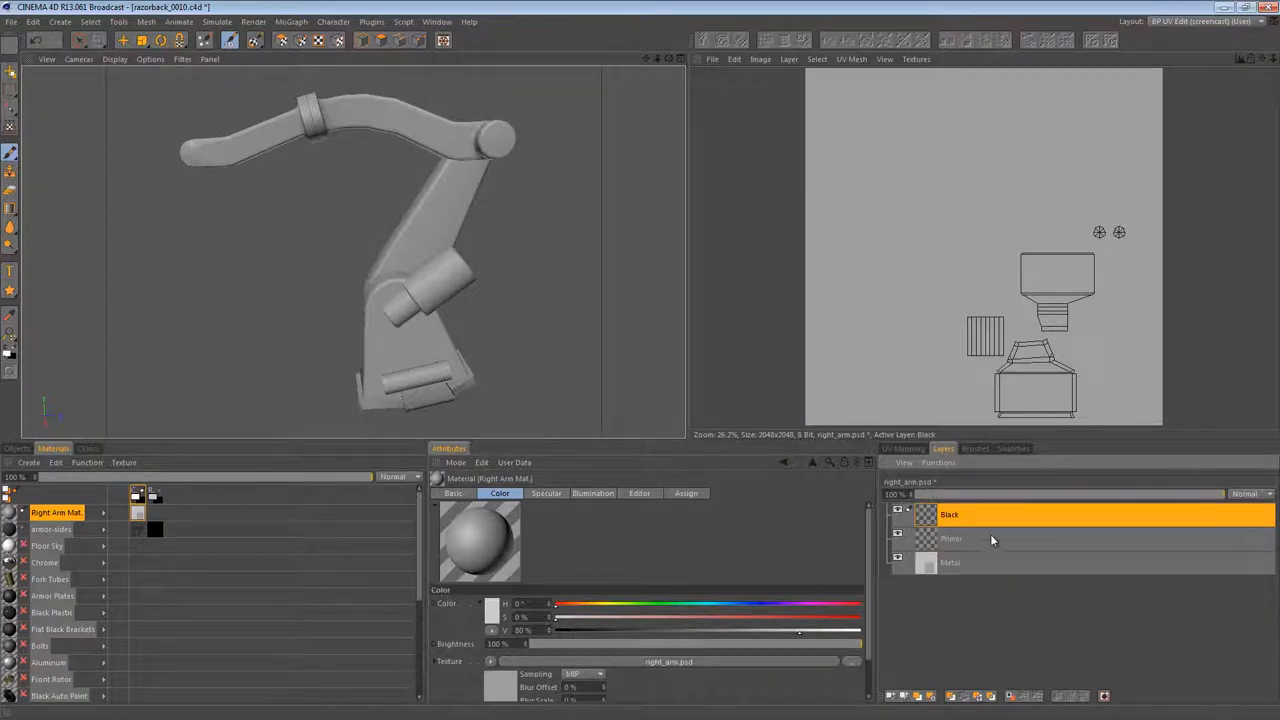
left_click(952, 538)
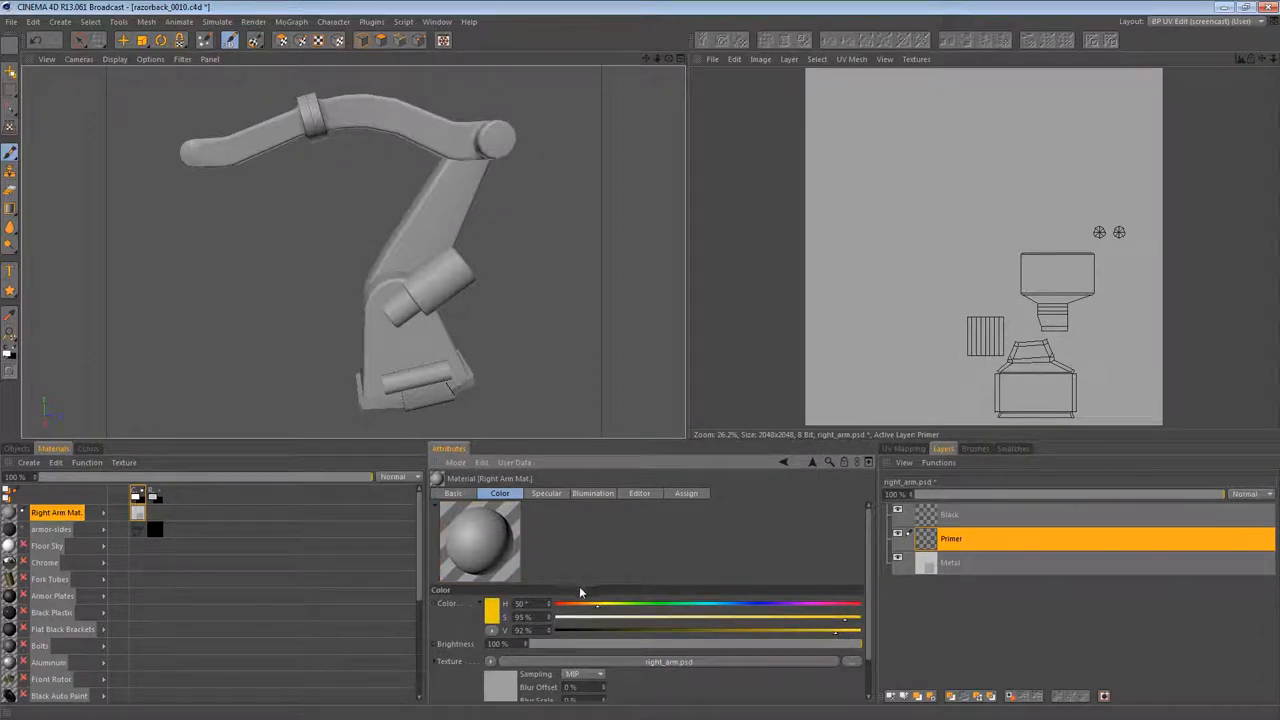
Step: Set the paint colour to yellow for filling the Primer layer
left_click_drag(580, 604, 596, 604)
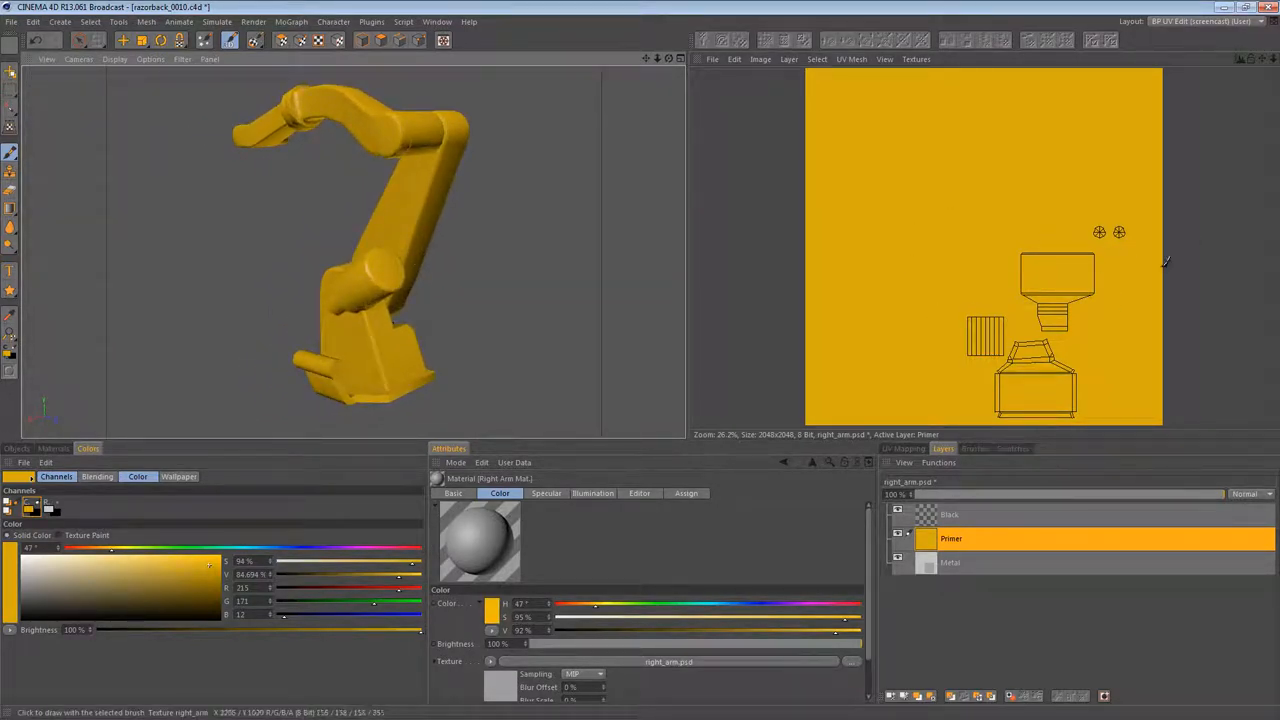
Step: Add a new paint layer above Black and rename it 'Grime'
right_click(948, 514)
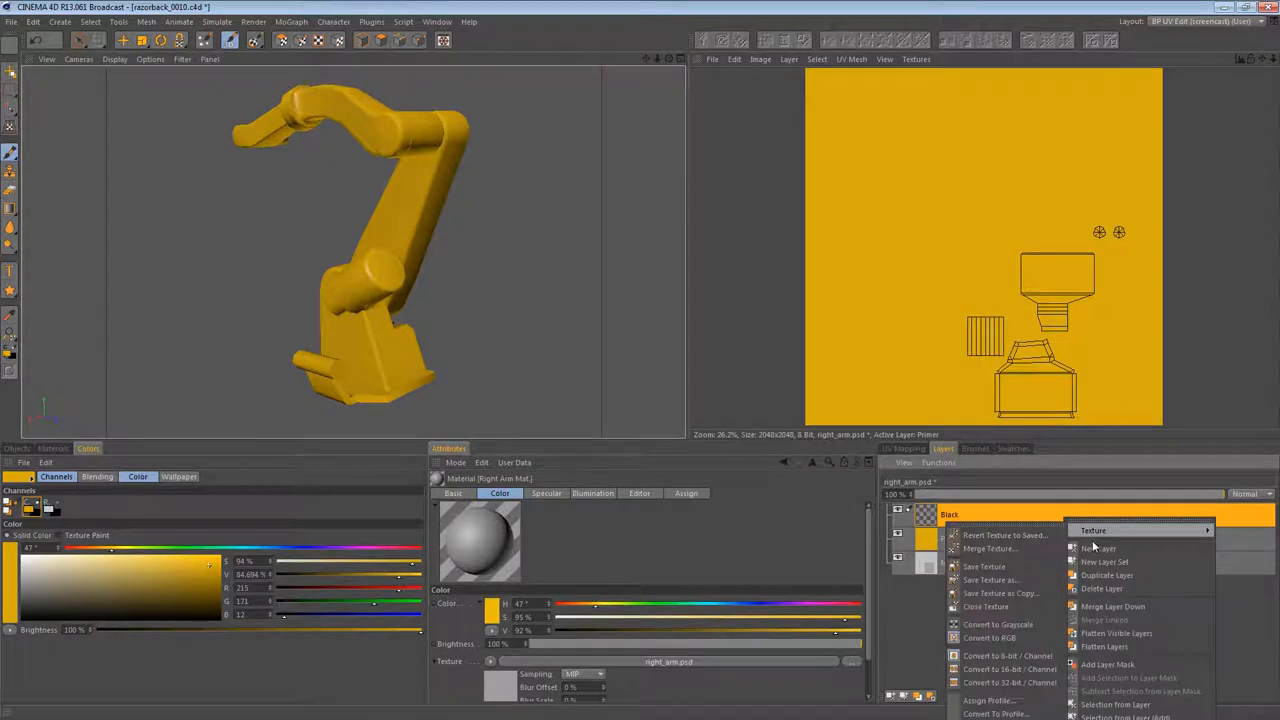
left_click(1098, 548)
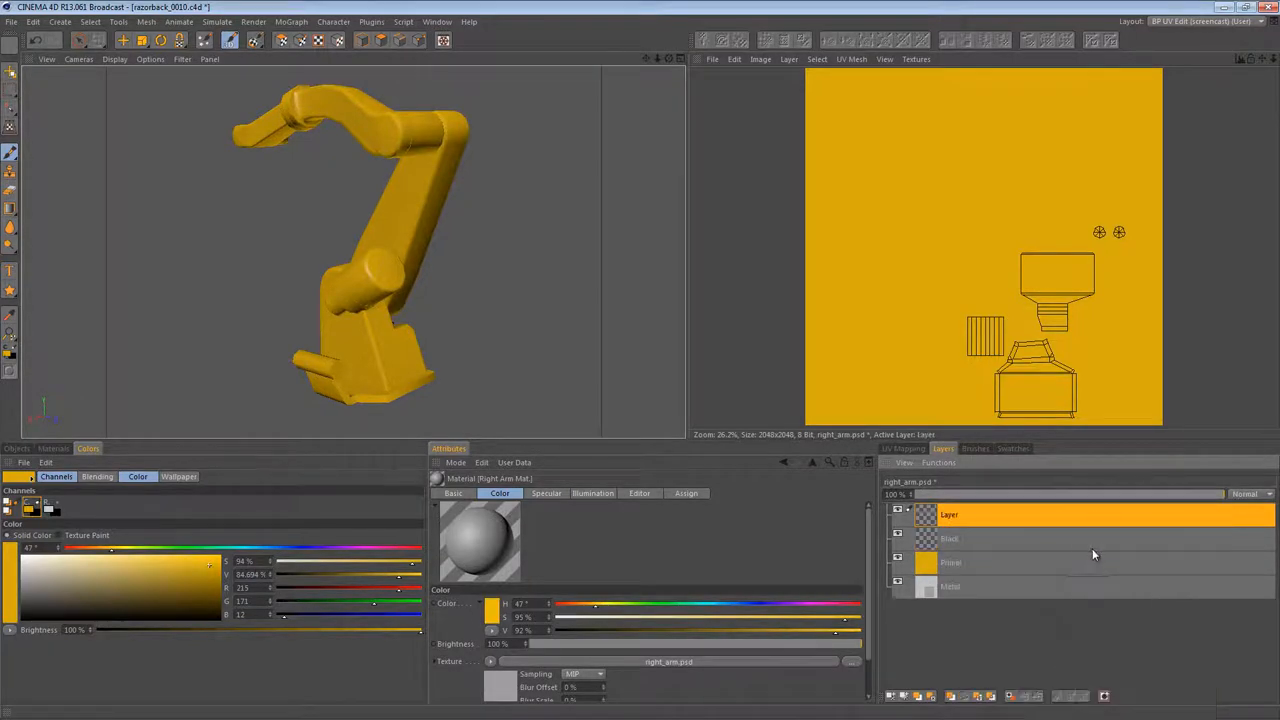
double_click(948, 514)
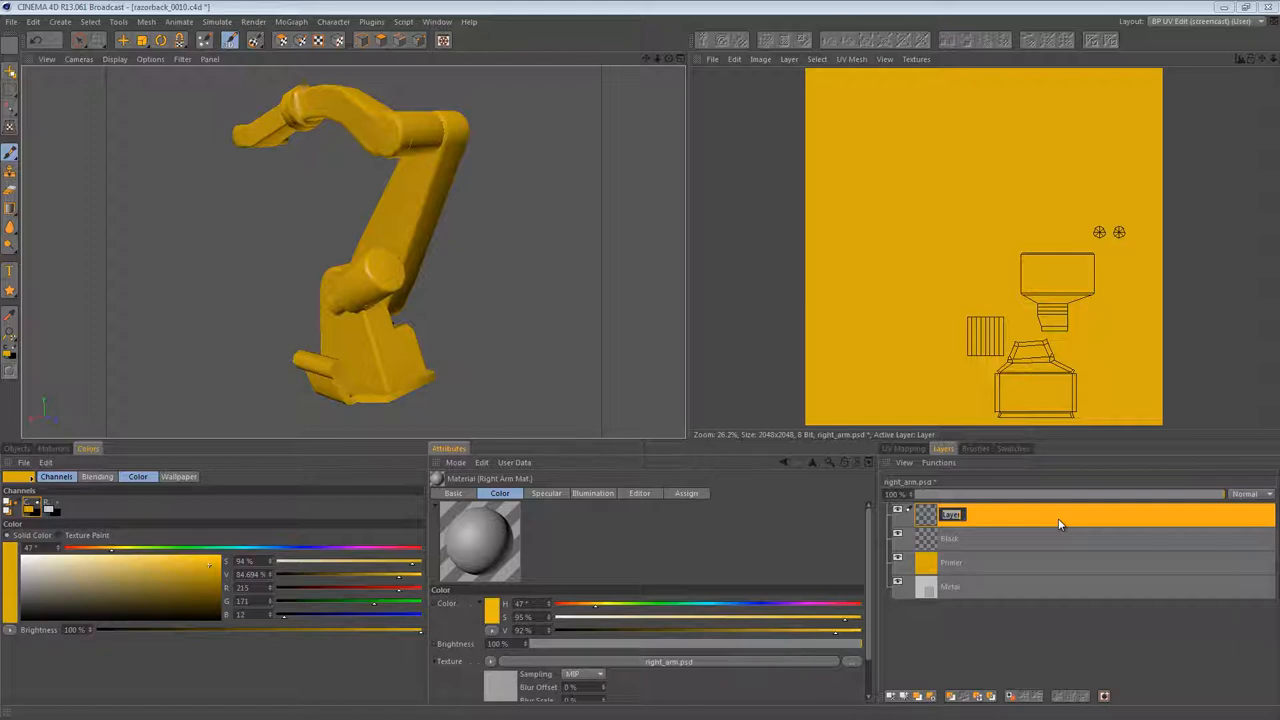
type("Grime")
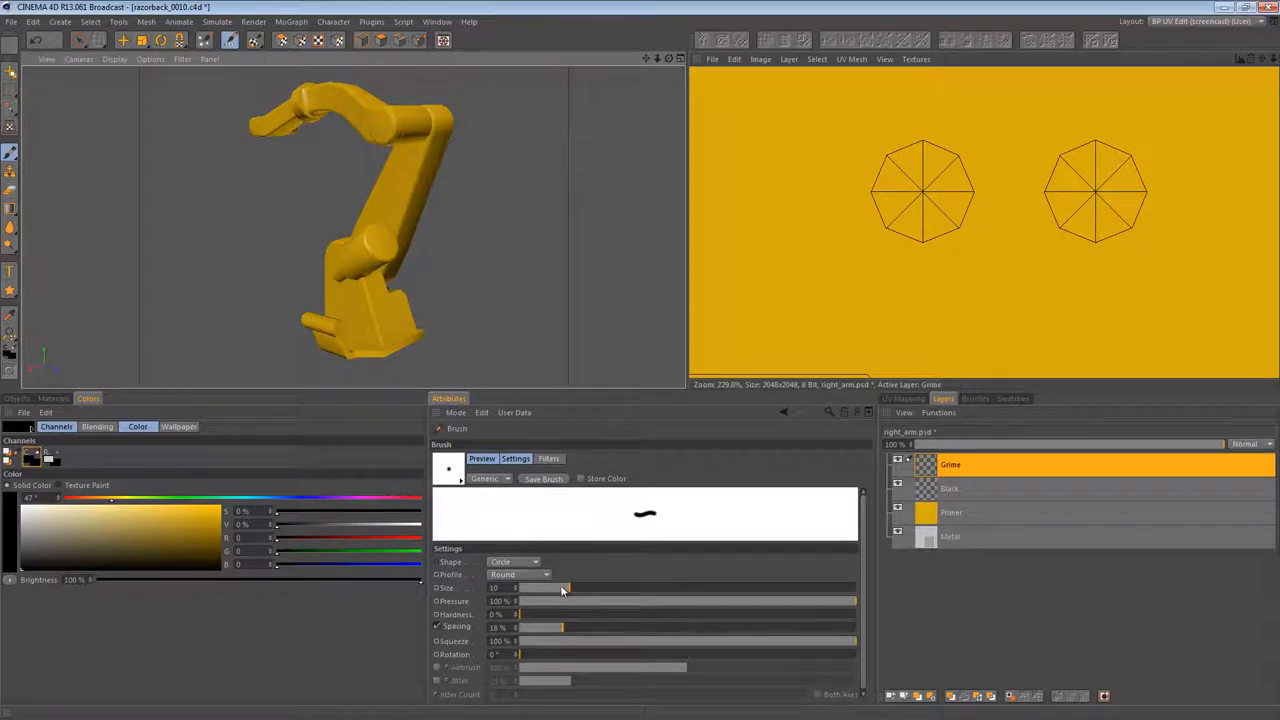
Step: Lower brush Hardness and dab a soft dark grime spot inside each octagon
left_click_drag(856, 600, 550, 600)
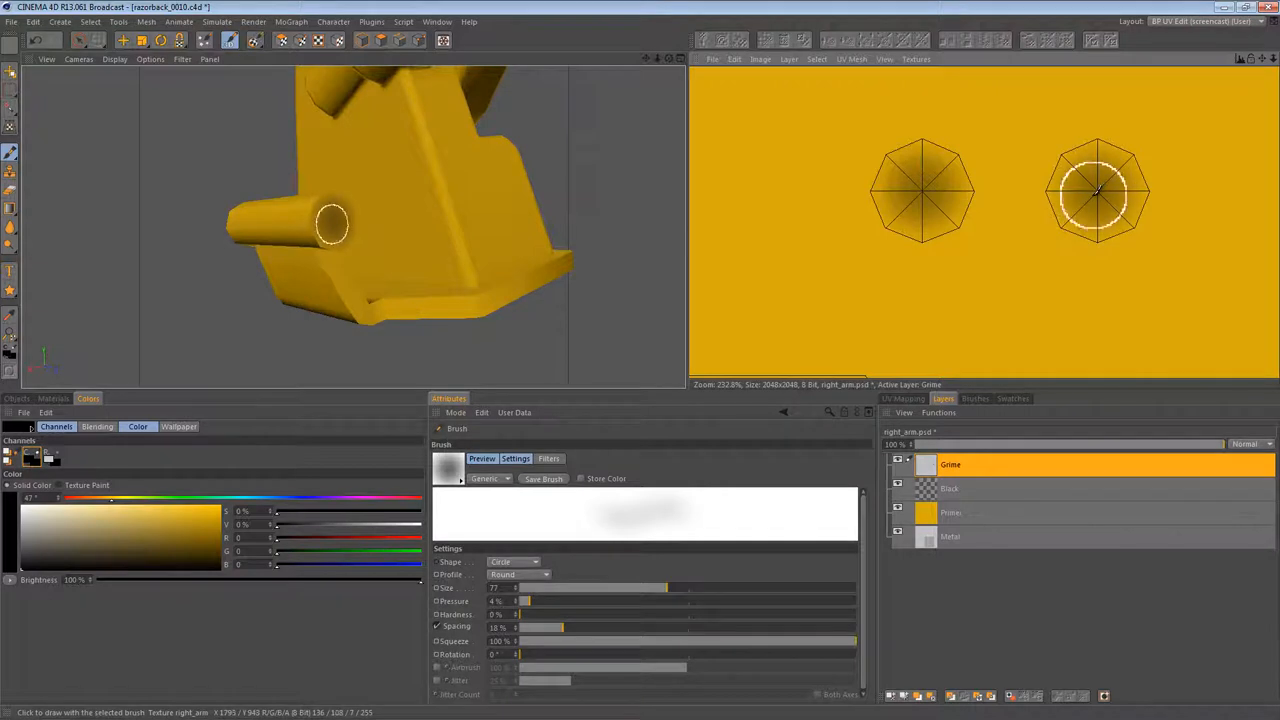
left_click(1096, 190)
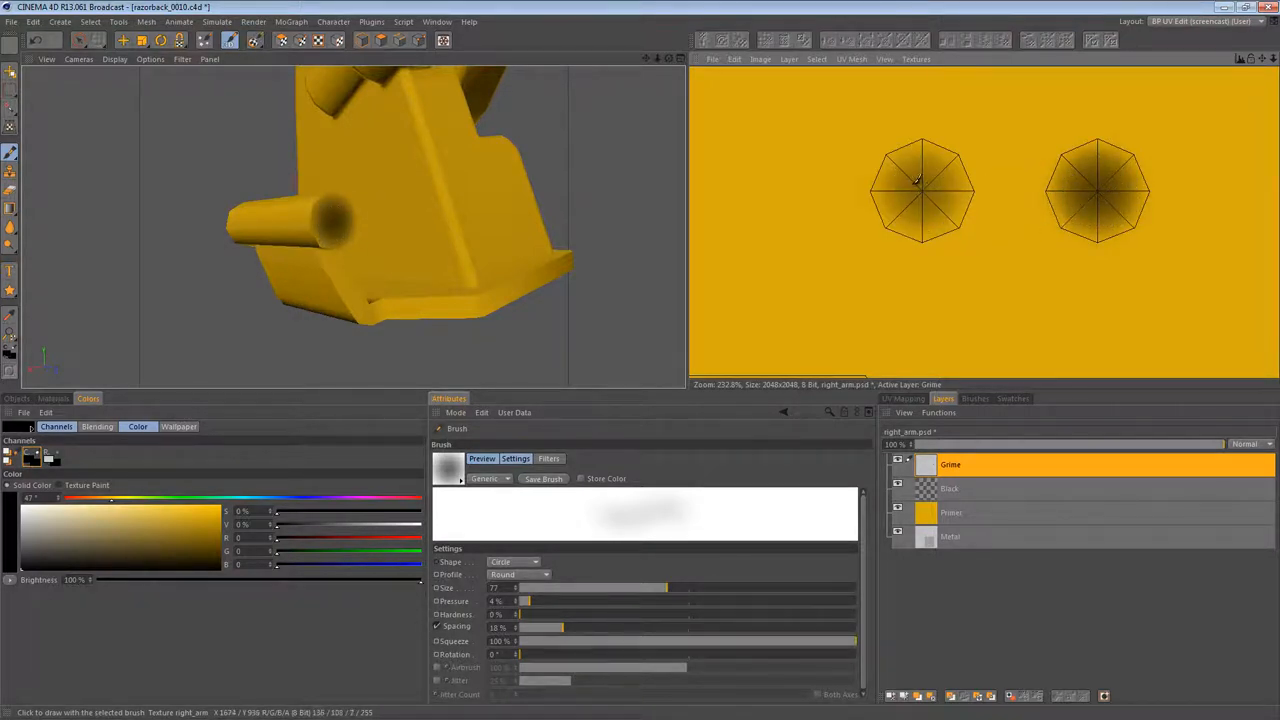
left_click(920, 188)
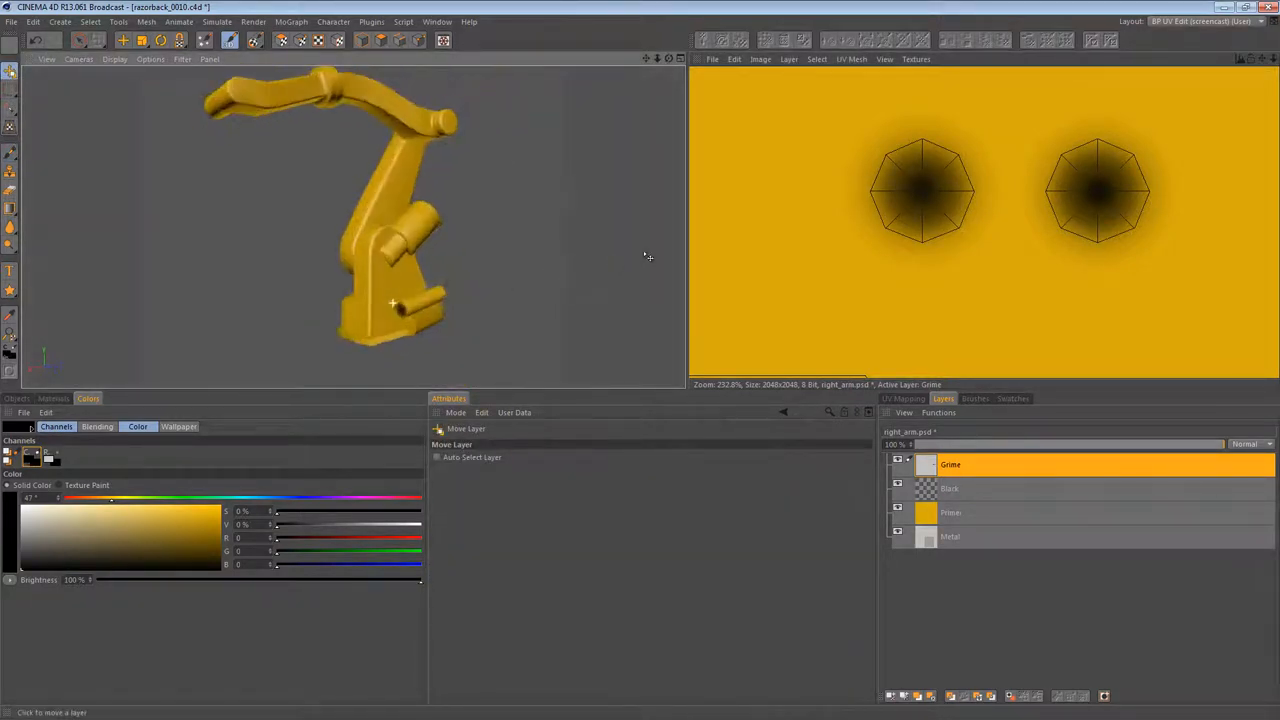
Step: Hide the shaded guide layer, frame the full UV layout and make Black the active layer
left_click_drag(648, 258, 292, 288)
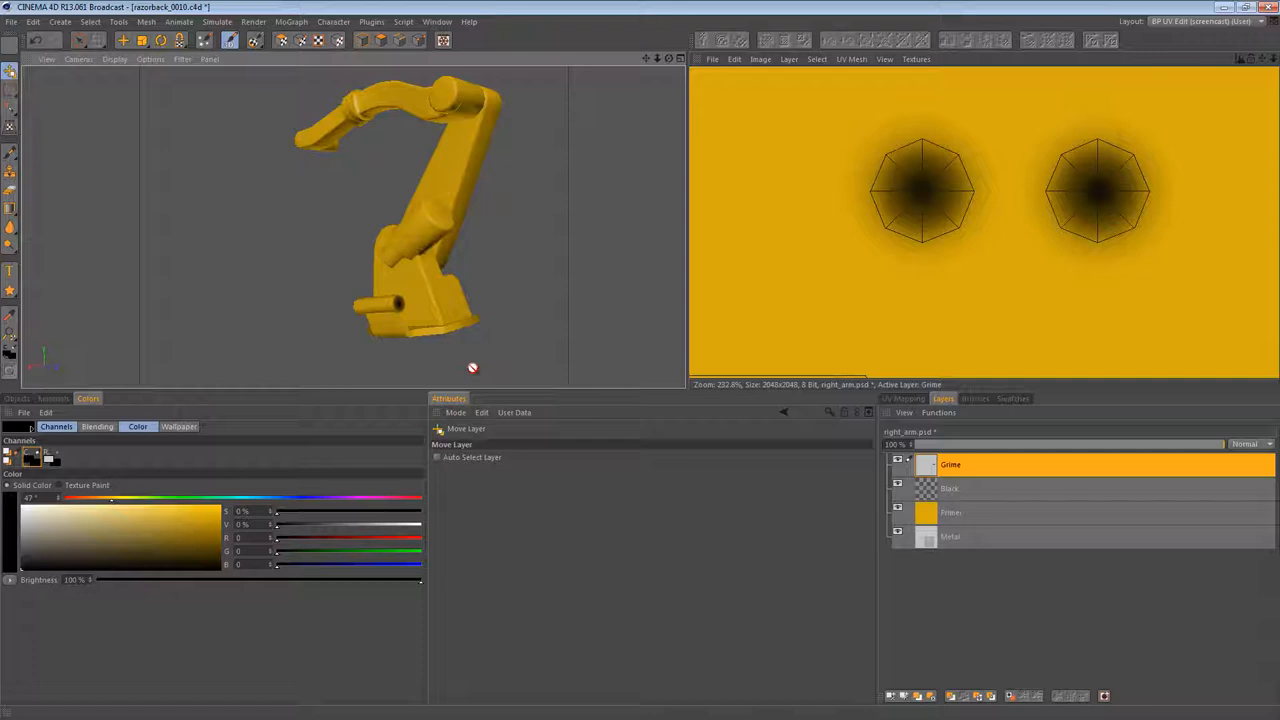
mouse_move(996, 552)
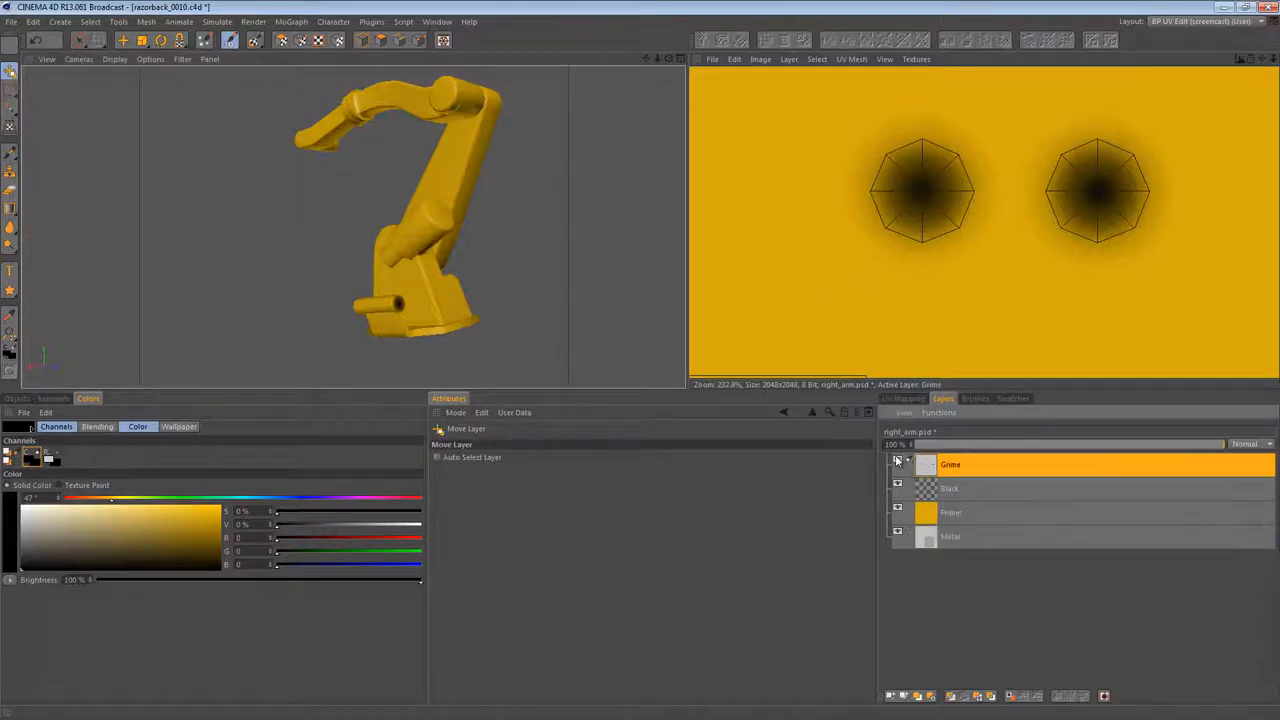
left_click(896, 460)
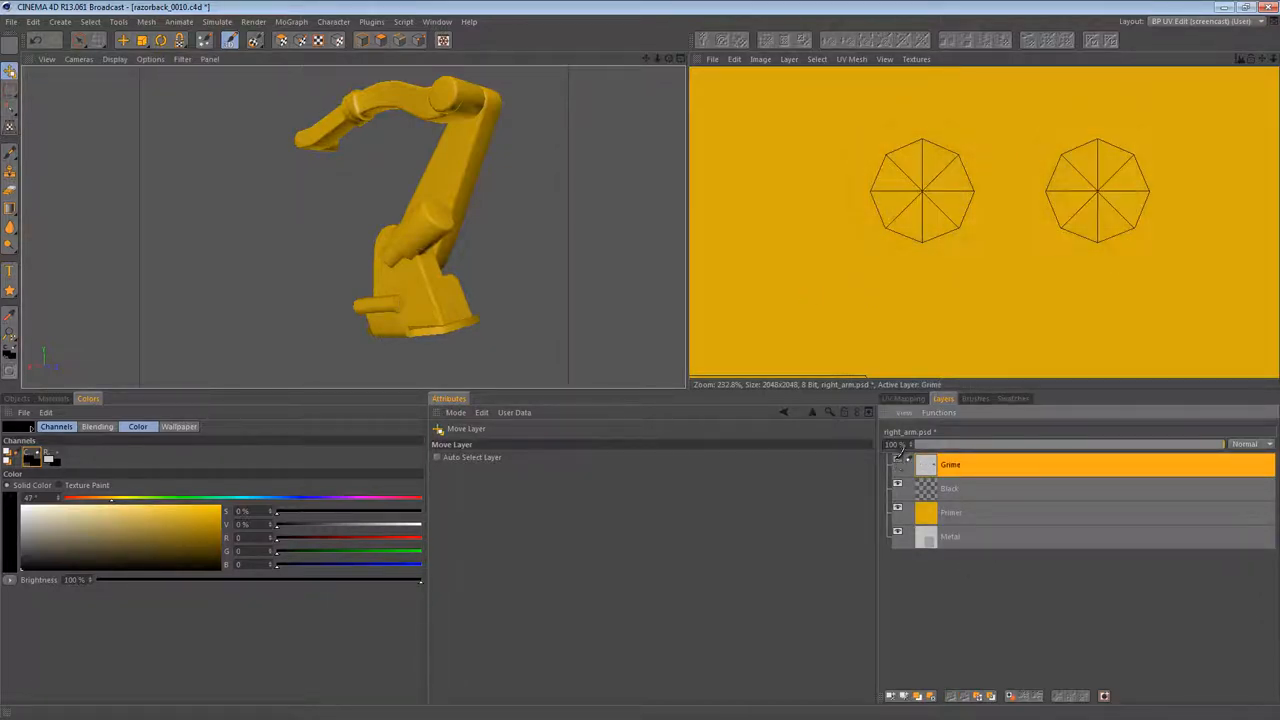
left_click(948, 488)
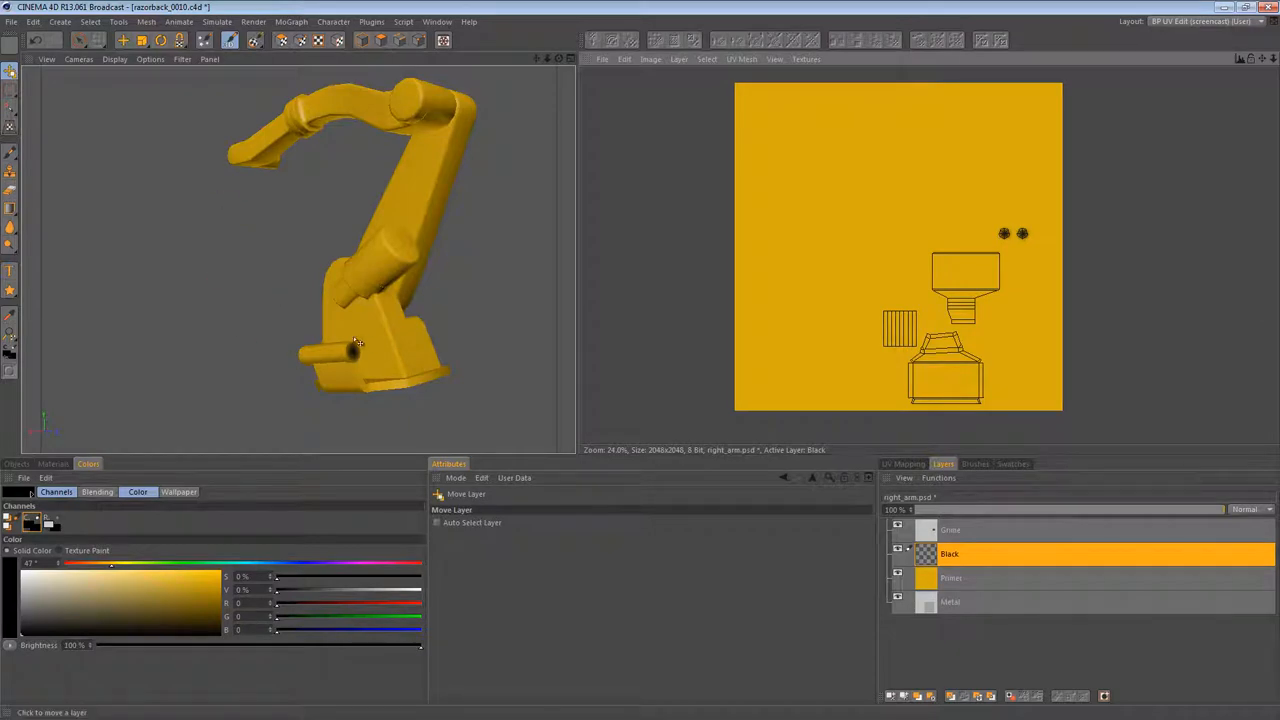
mouse_move(138, 626)
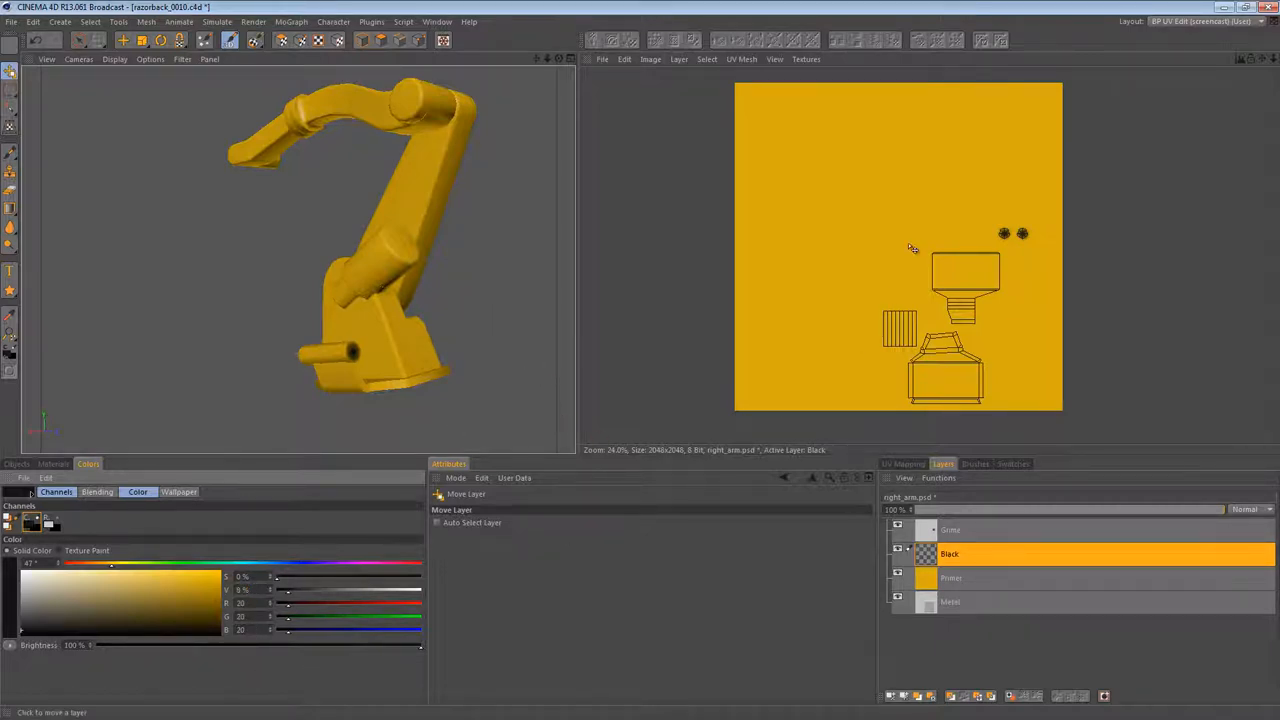
mouse_move(904, 274)
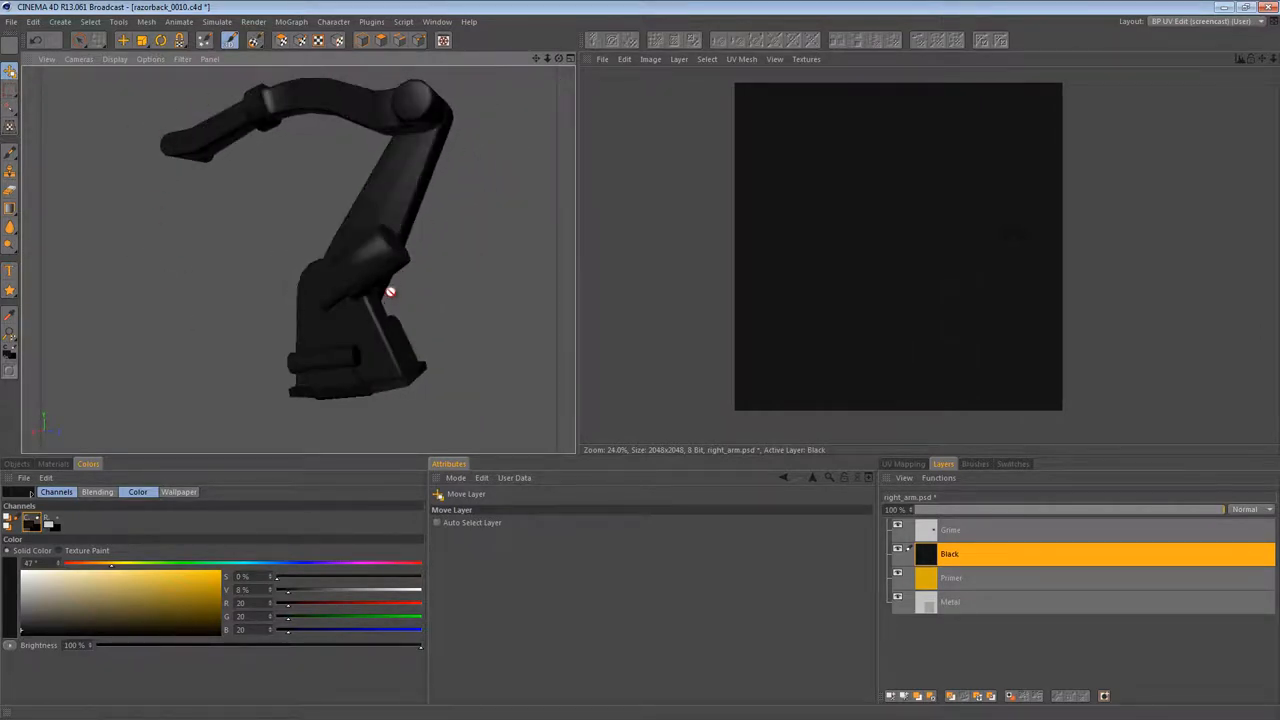
left_click_drag(390, 292, 420, 308)
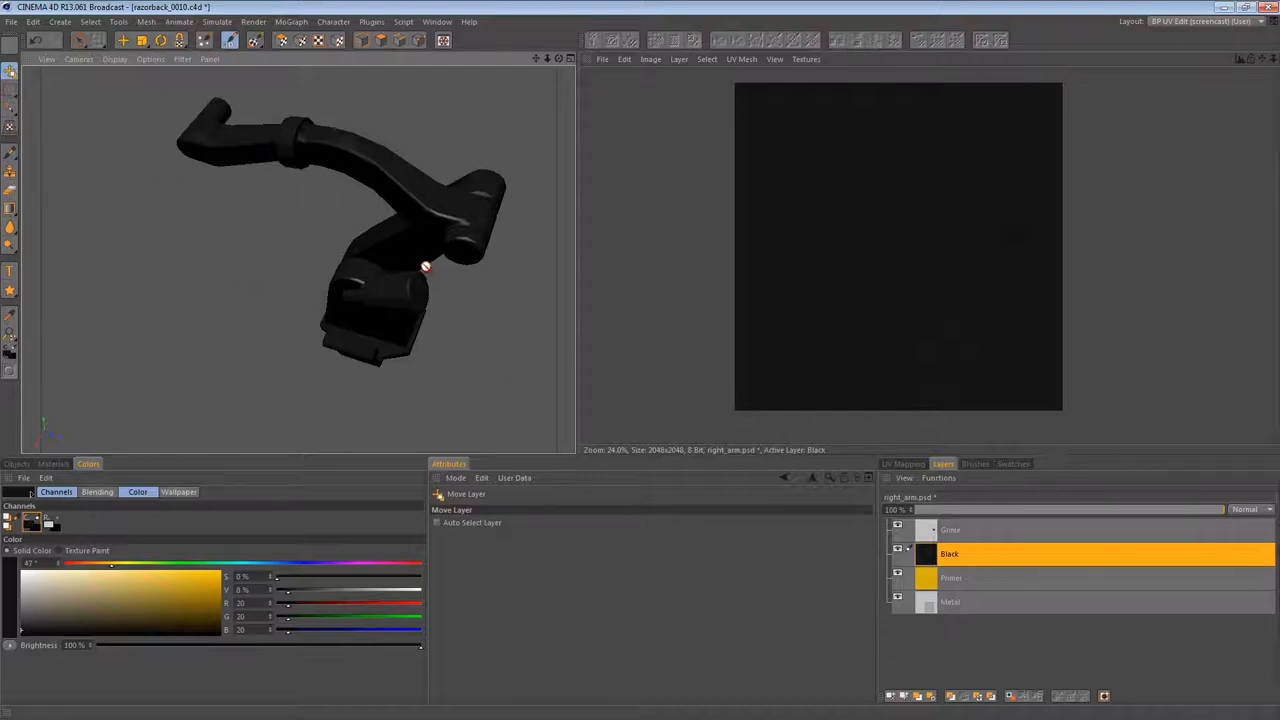
mouse_move(376, 280)
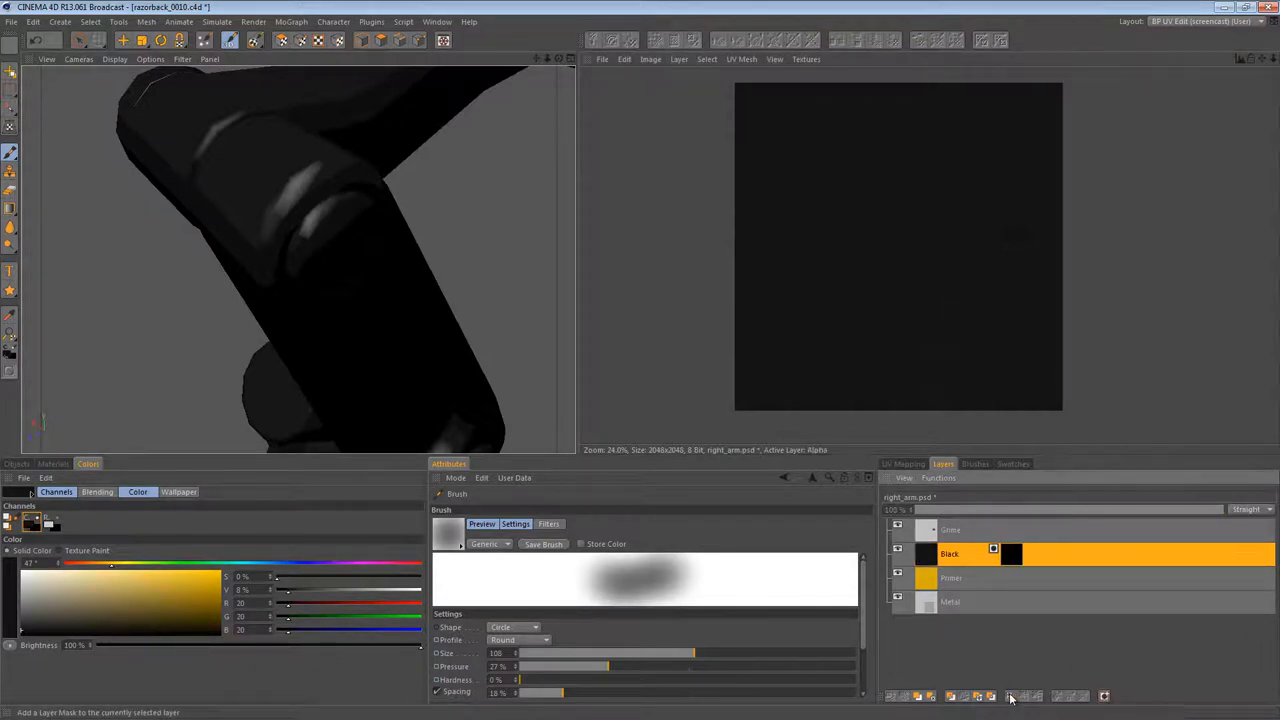
mouse_move(760, 316)
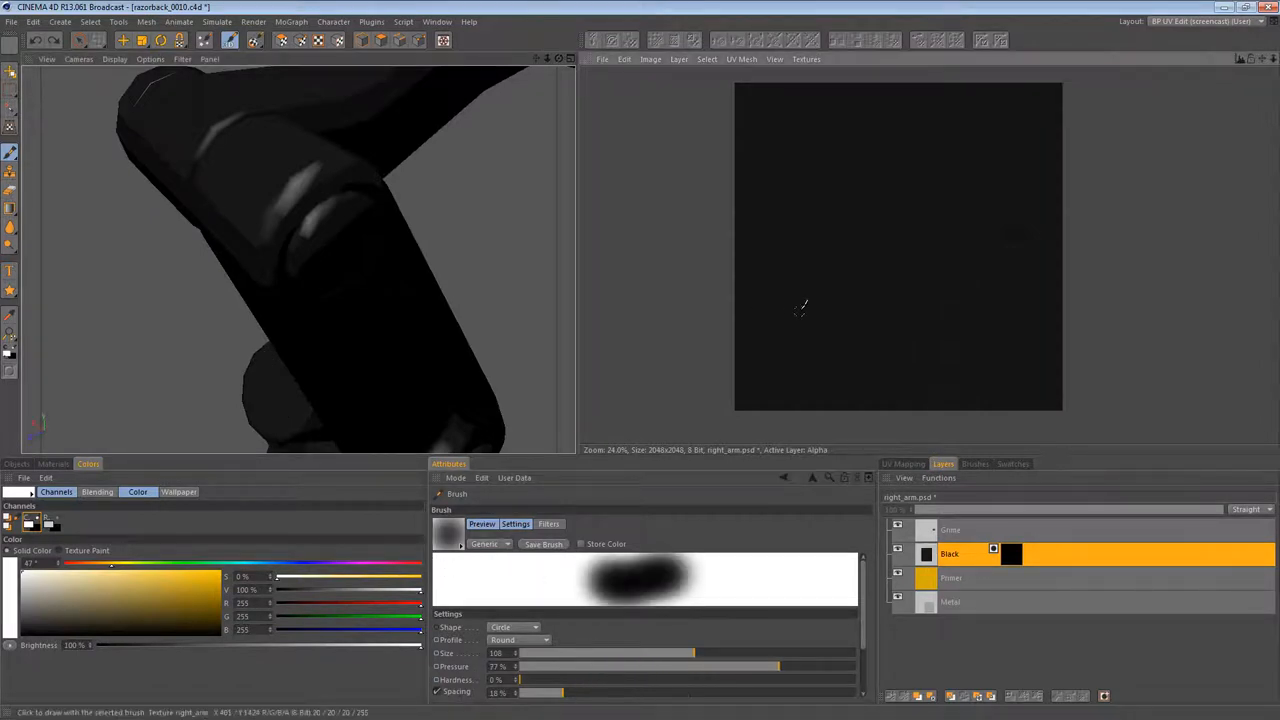
Step: Test white strokes on the Black layer mask, undo them, and magnify the bolt-hole area
left_click_drag(780, 200, 1040, 340)
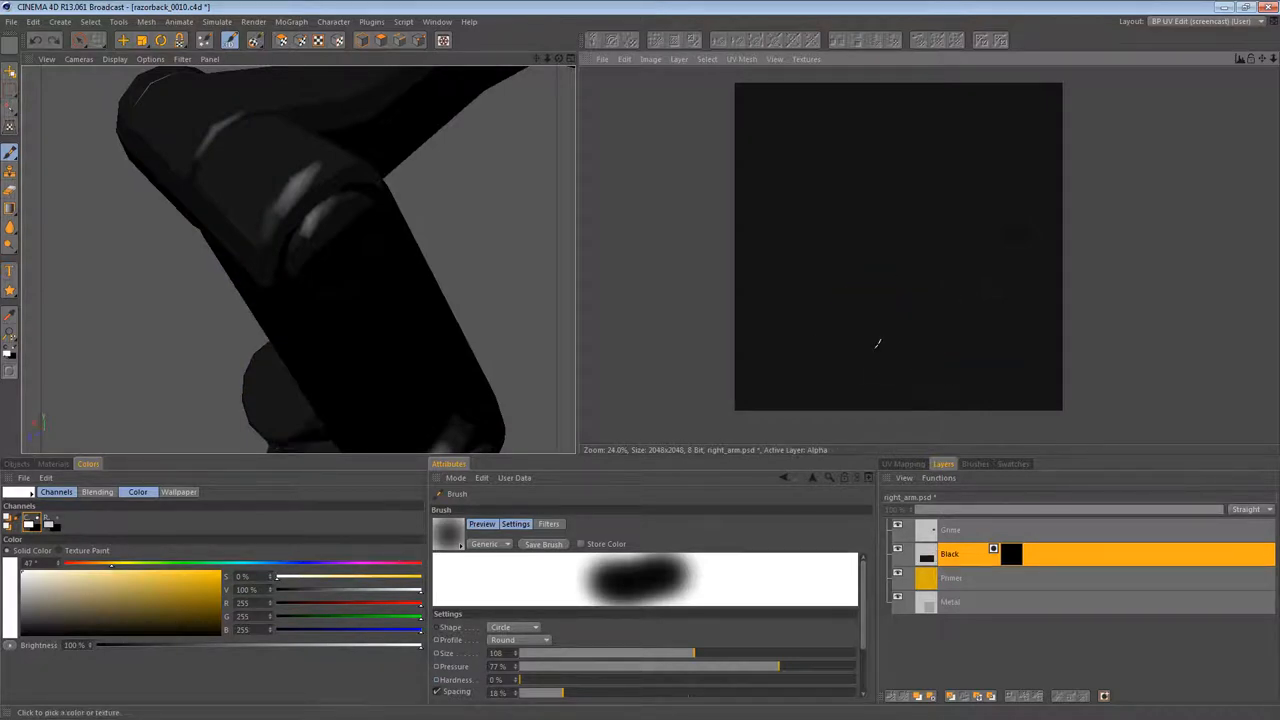
mouse_move(972, 336)
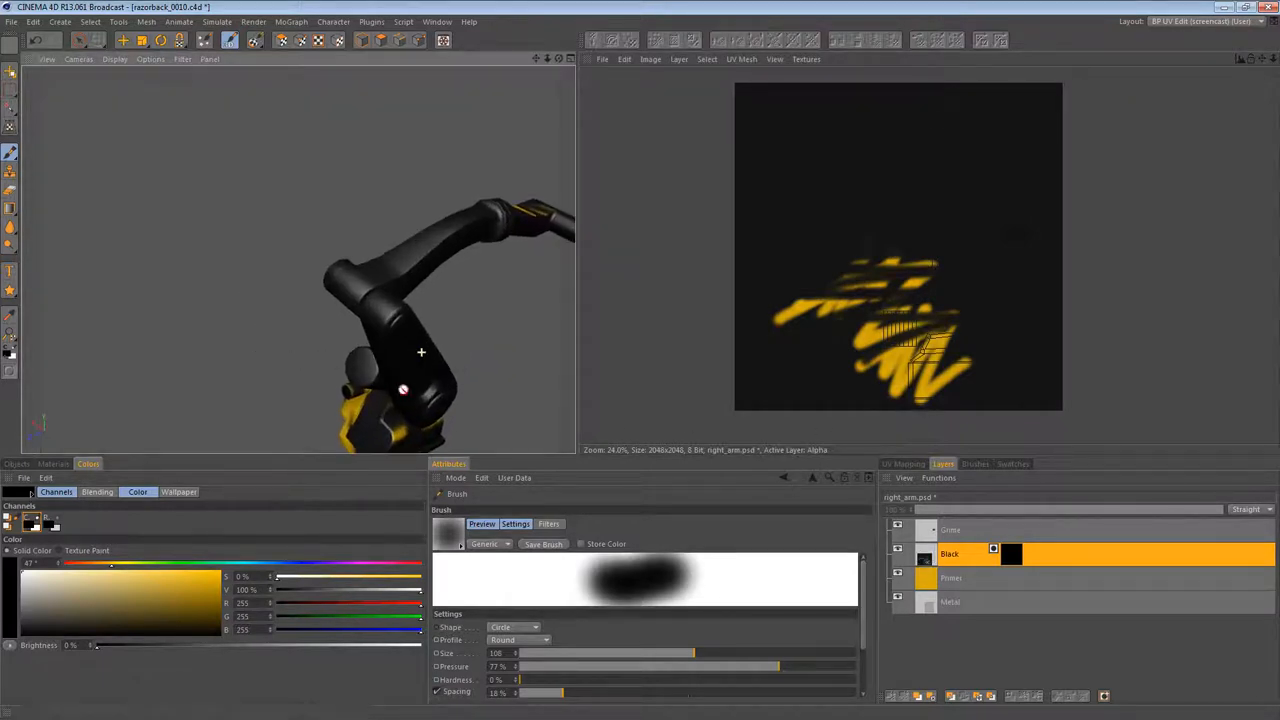
left_click_drag(420, 352, 380, 310)
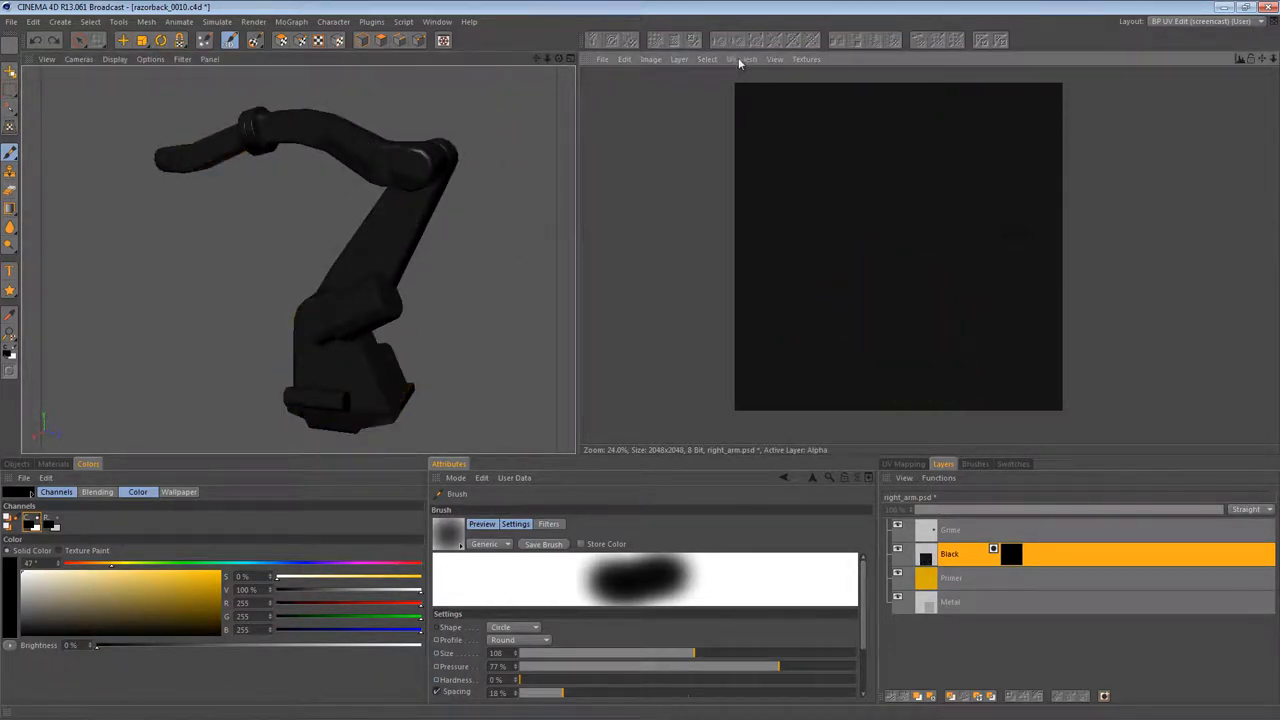
left_click(774, 60)
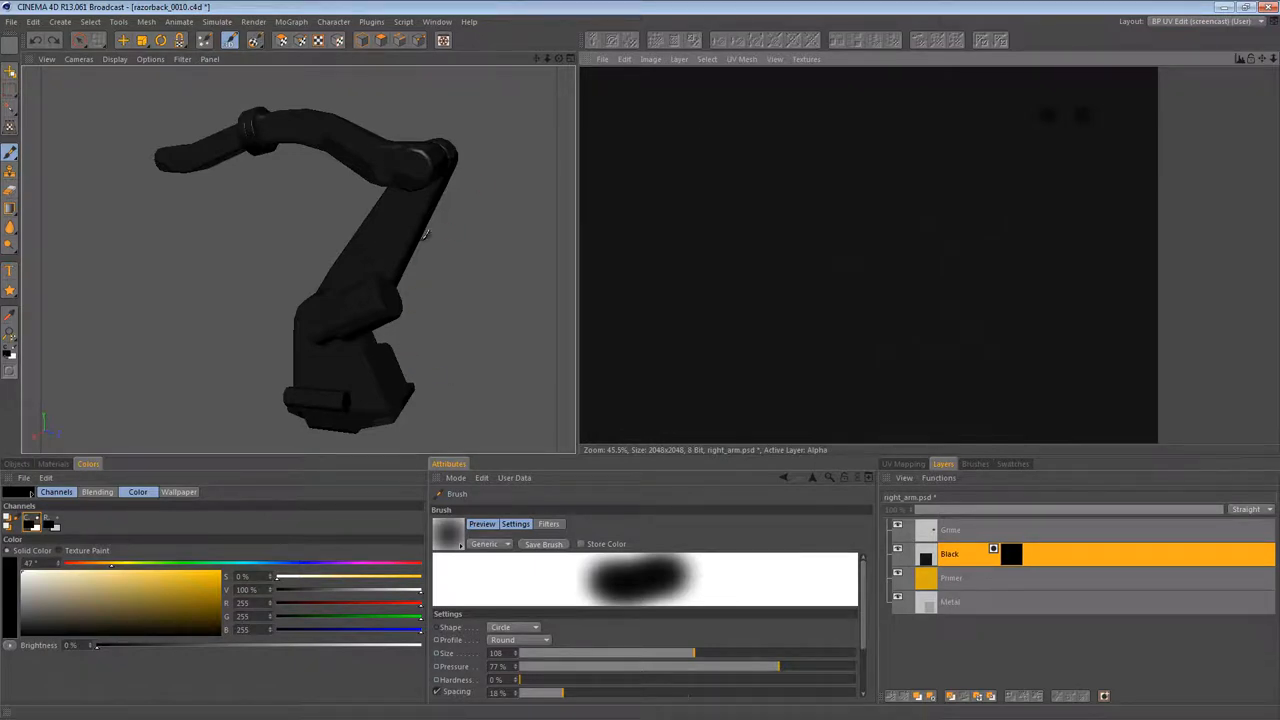
left_click_drag(420, 250, 420, 180)
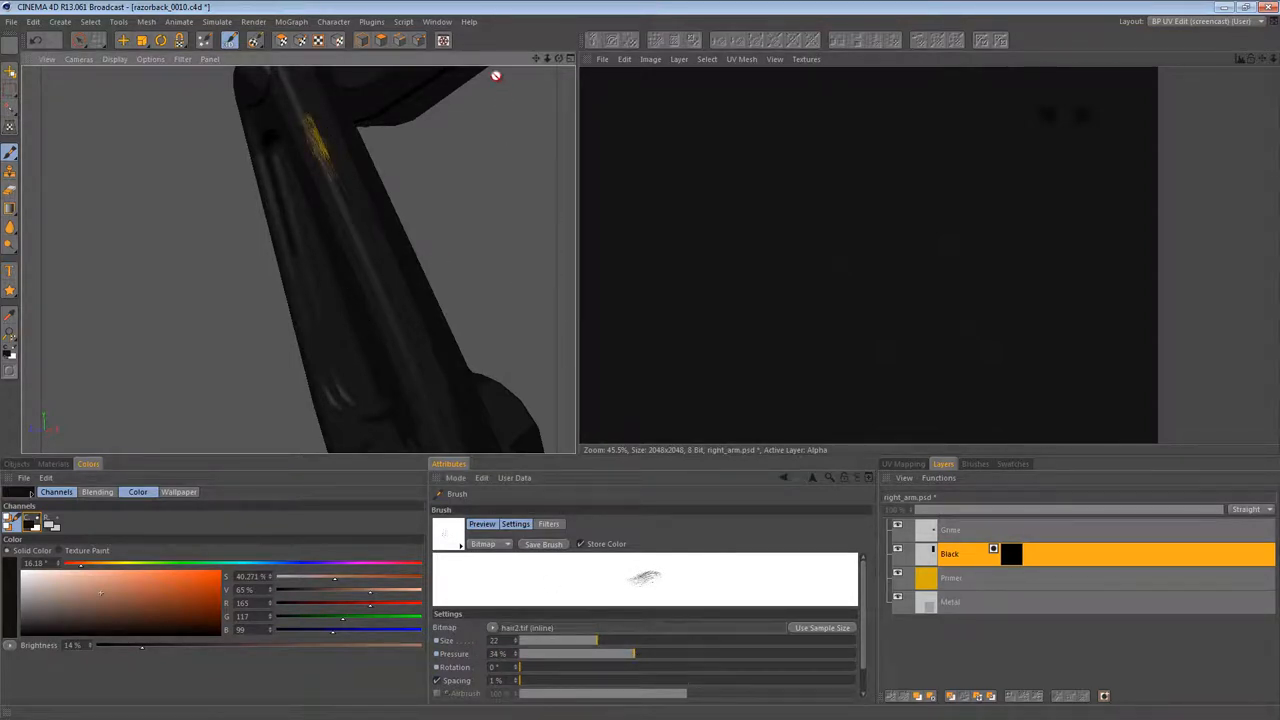
mouse_move(250, 276)
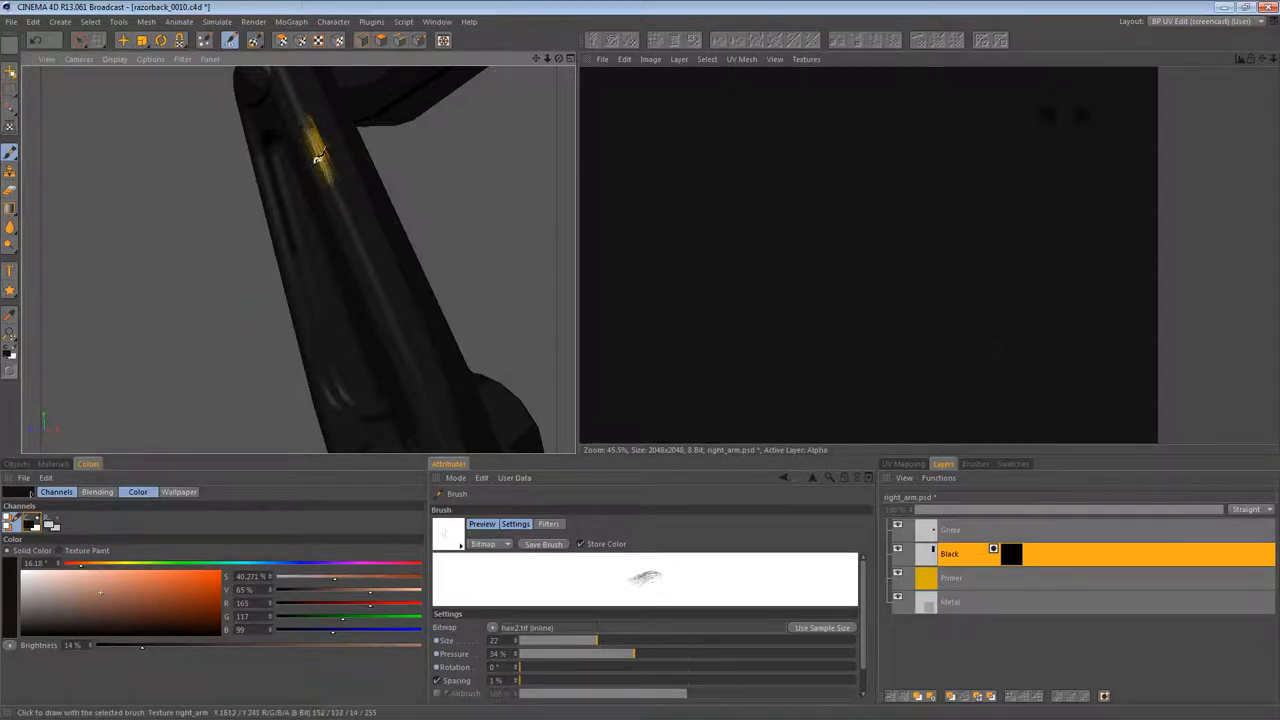
Step: Build a long bright yellow scratch along the arm edge with repeated mask strokes
left_click_drag(320, 156, 364, 244)
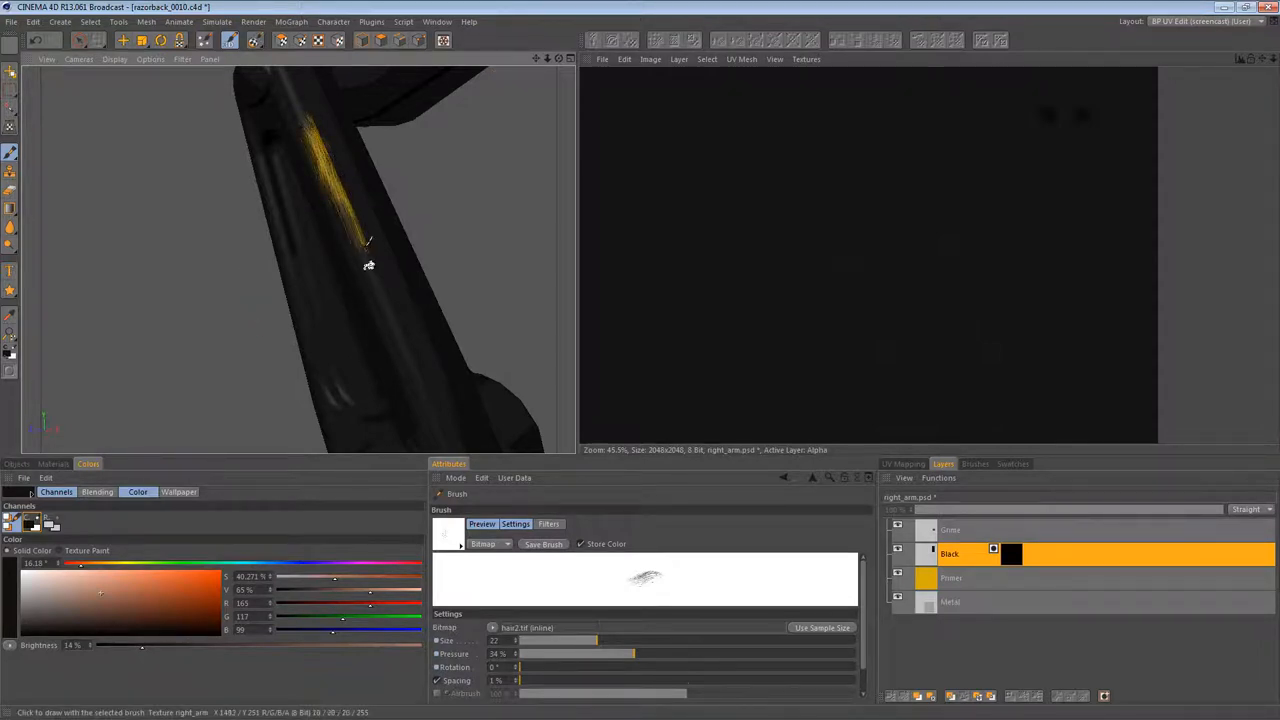
left_click_drag(368, 250, 384, 304)
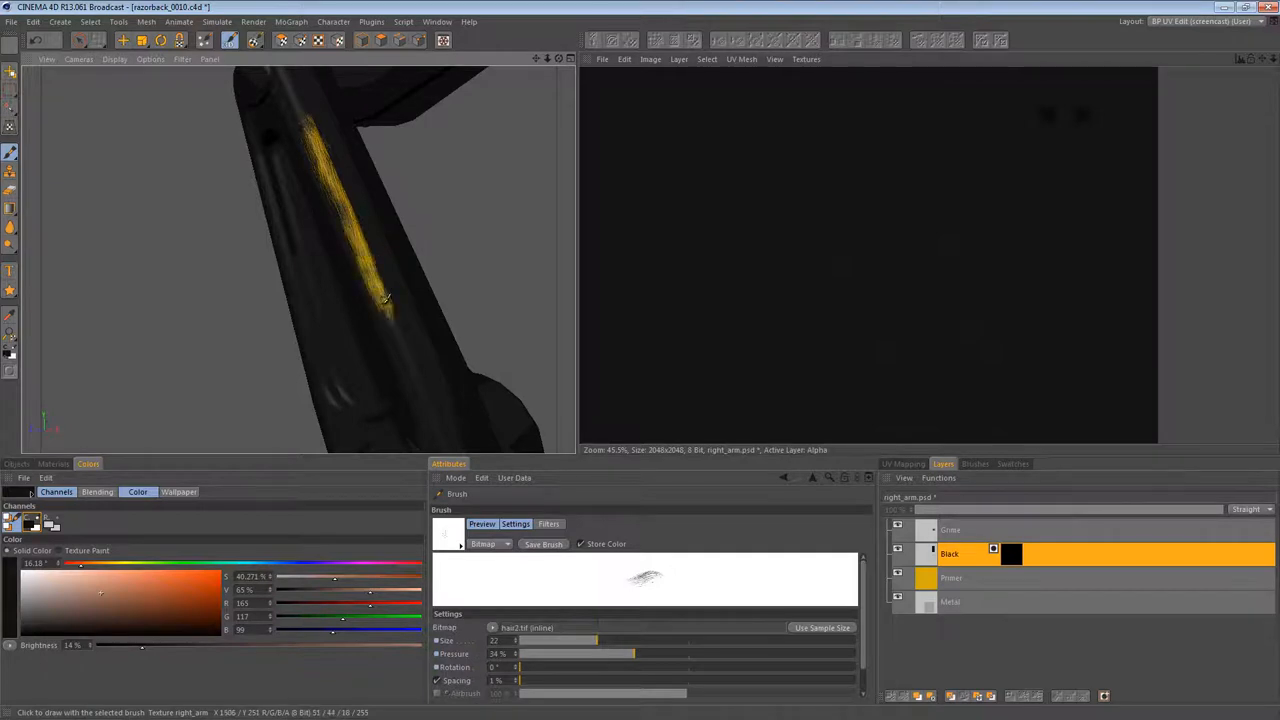
left_click_drag(384, 300, 390, 320)
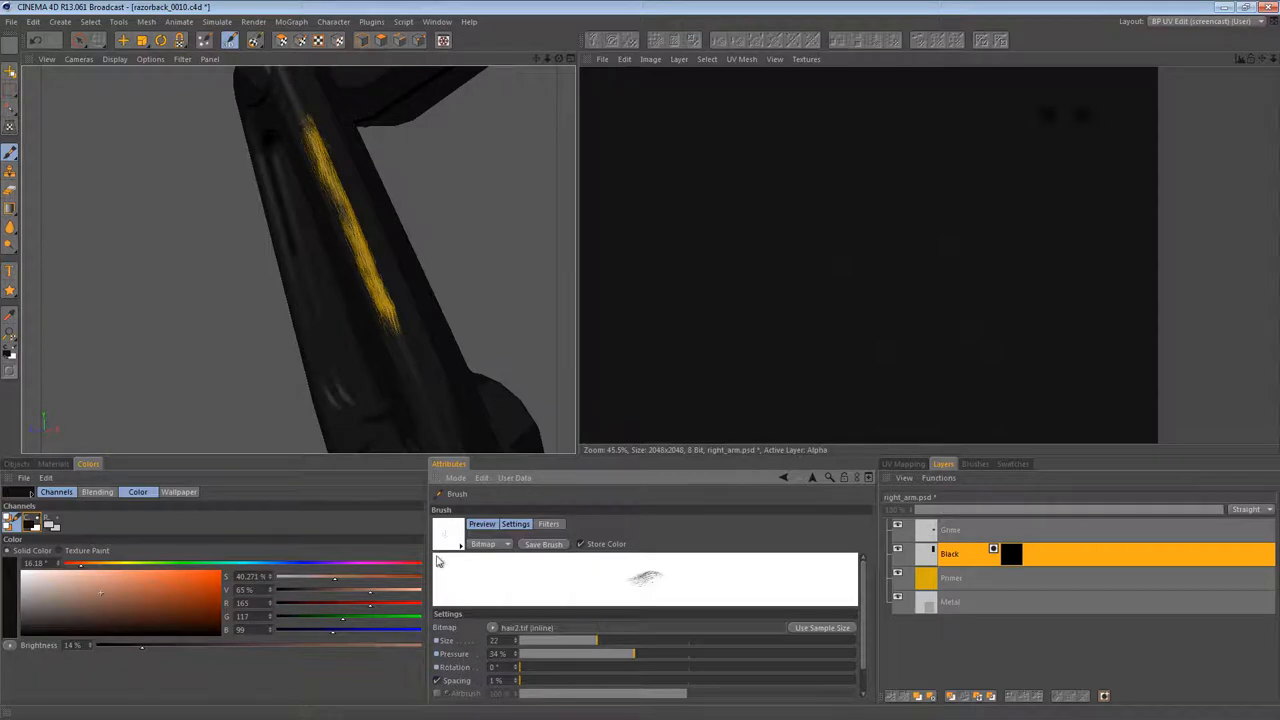
left_click_drag(656, 240, 756, 300)
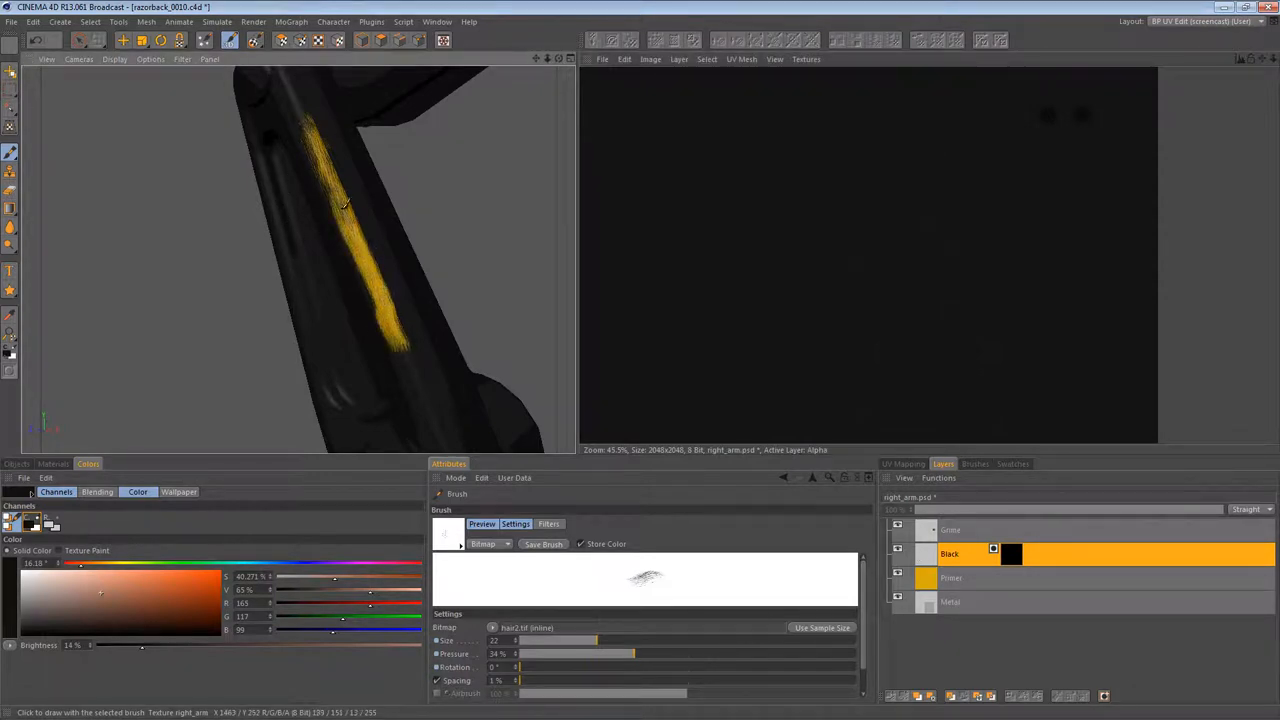
left_click(344, 210)
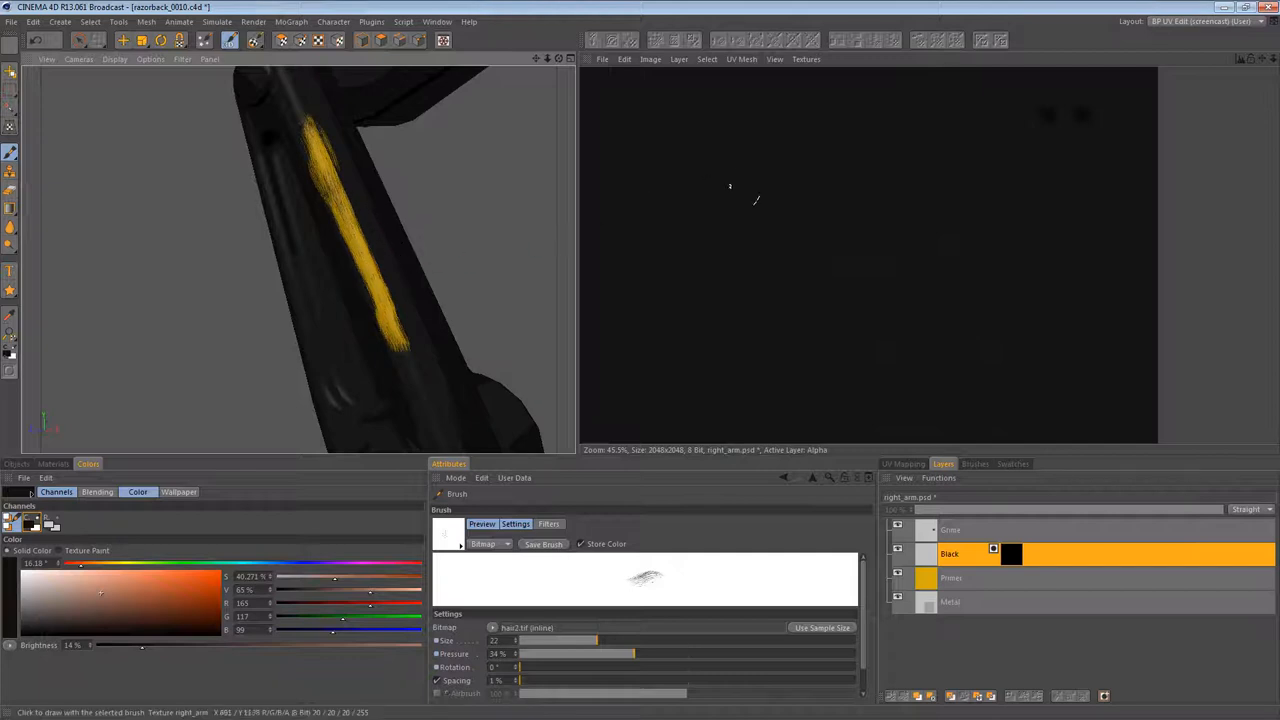
mouse_move(824, 238)
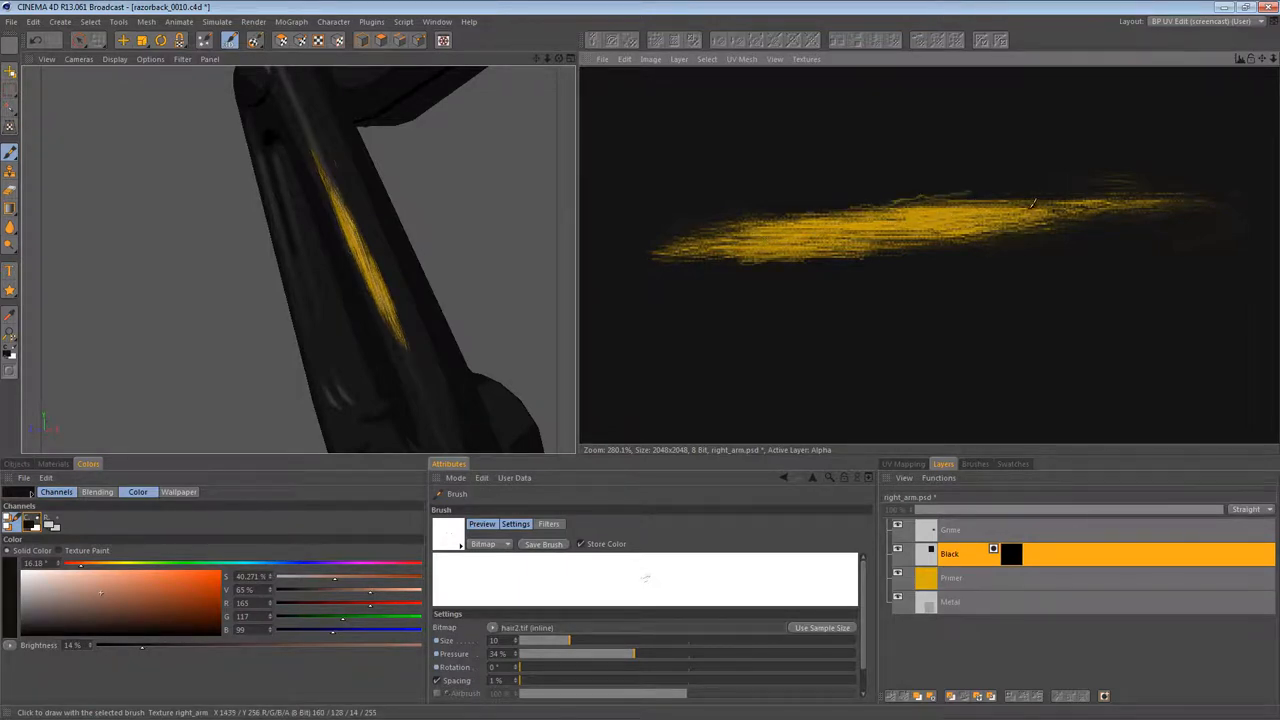
Step: Soften the edge scratch into a feathered streak and make Primer the active layer
left_click(880, 216)
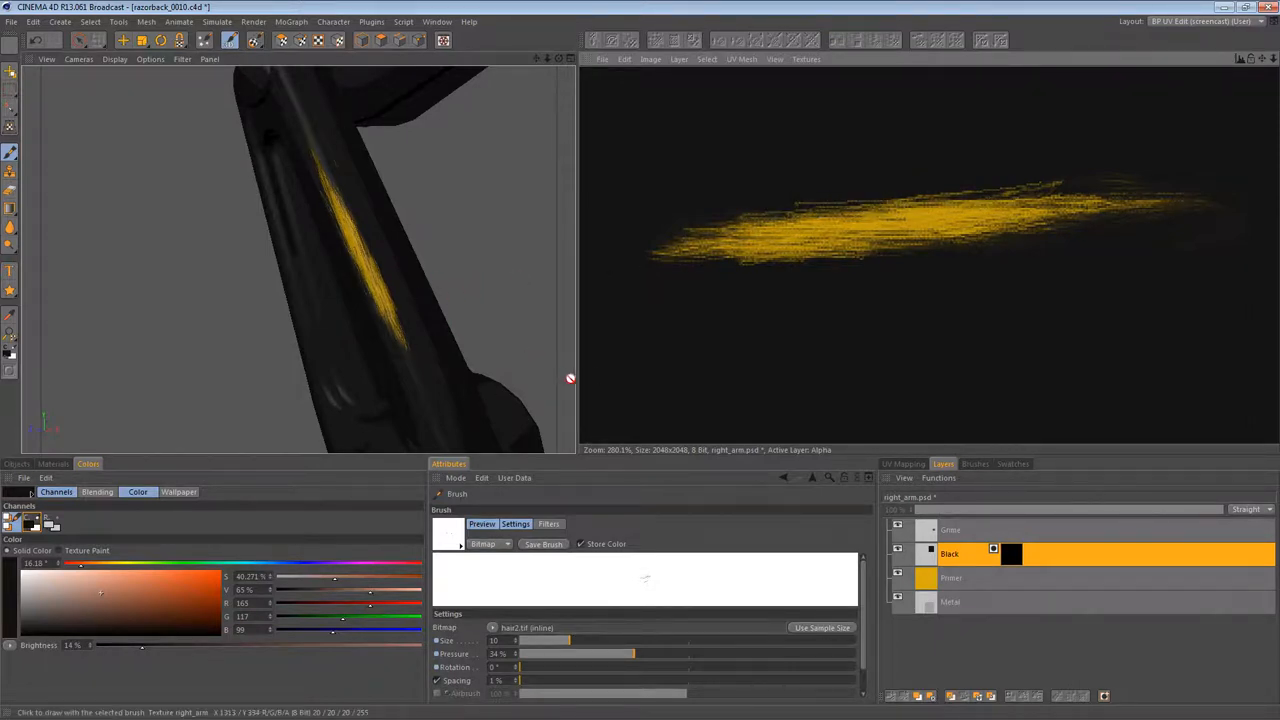
left_click(952, 576)
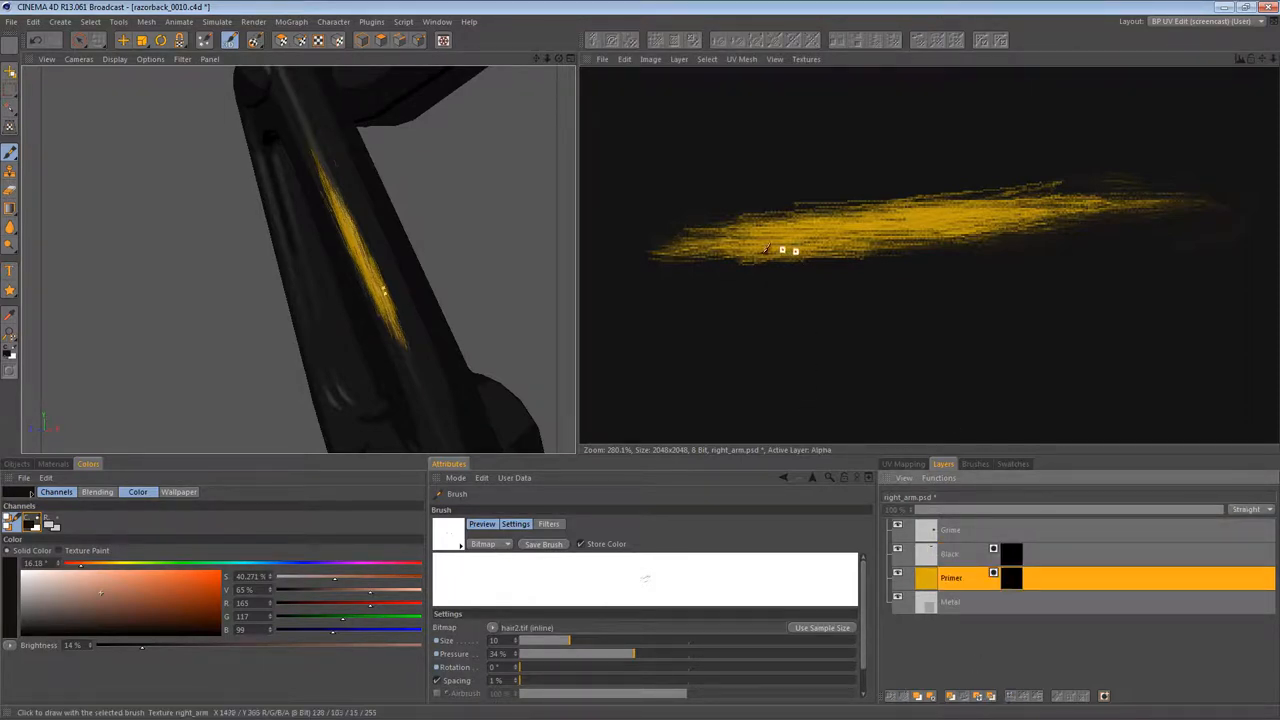
Step: Reveal grey primer inside the yellow scratch, then start another scuff along the arm edge
left_click_drag(784, 250, 856, 236)
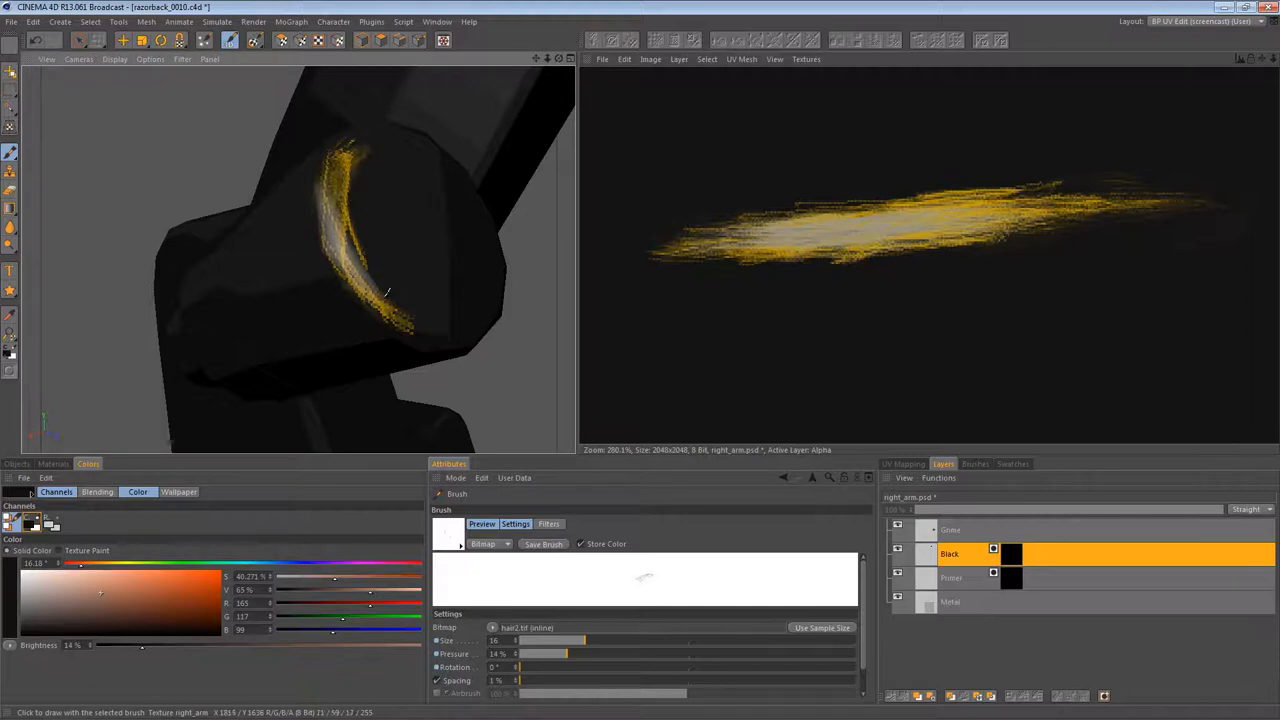
left_click_drag(400, 310, 318, 208)
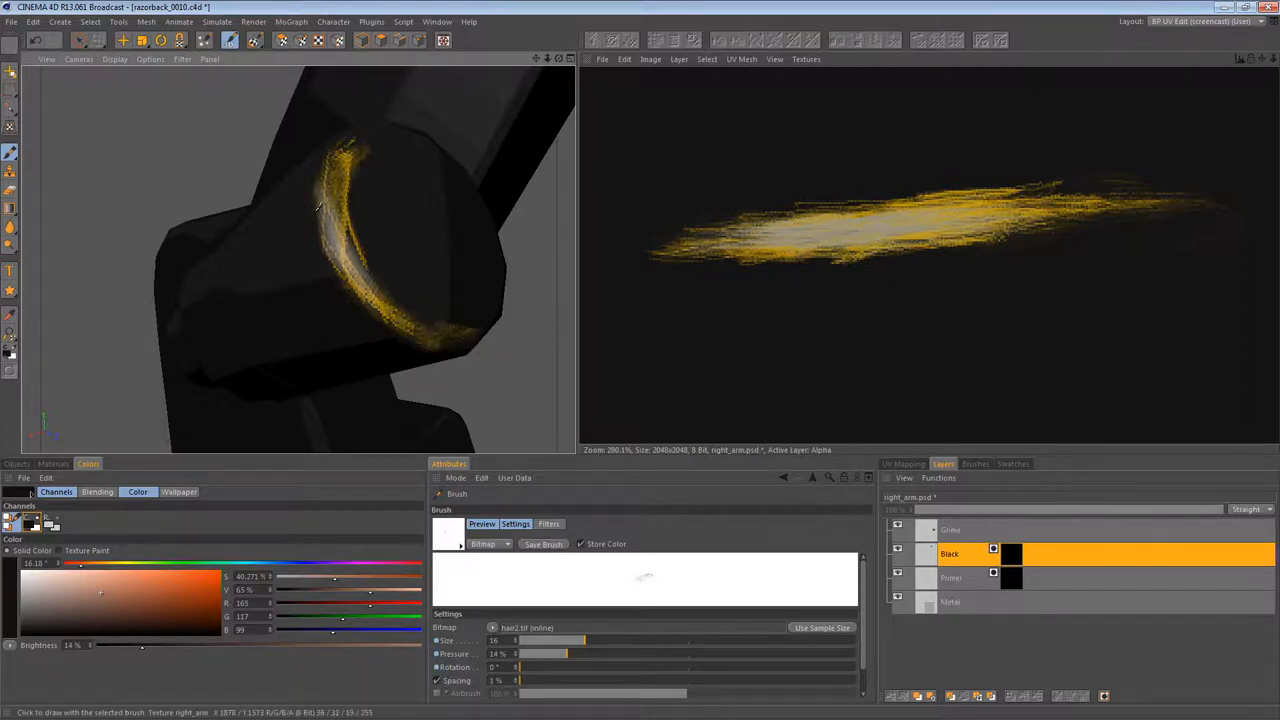
Step: Finish the edge scuff, then paint scratches through the primer around the joint rim
left_click_drag(318, 208, 364, 244)
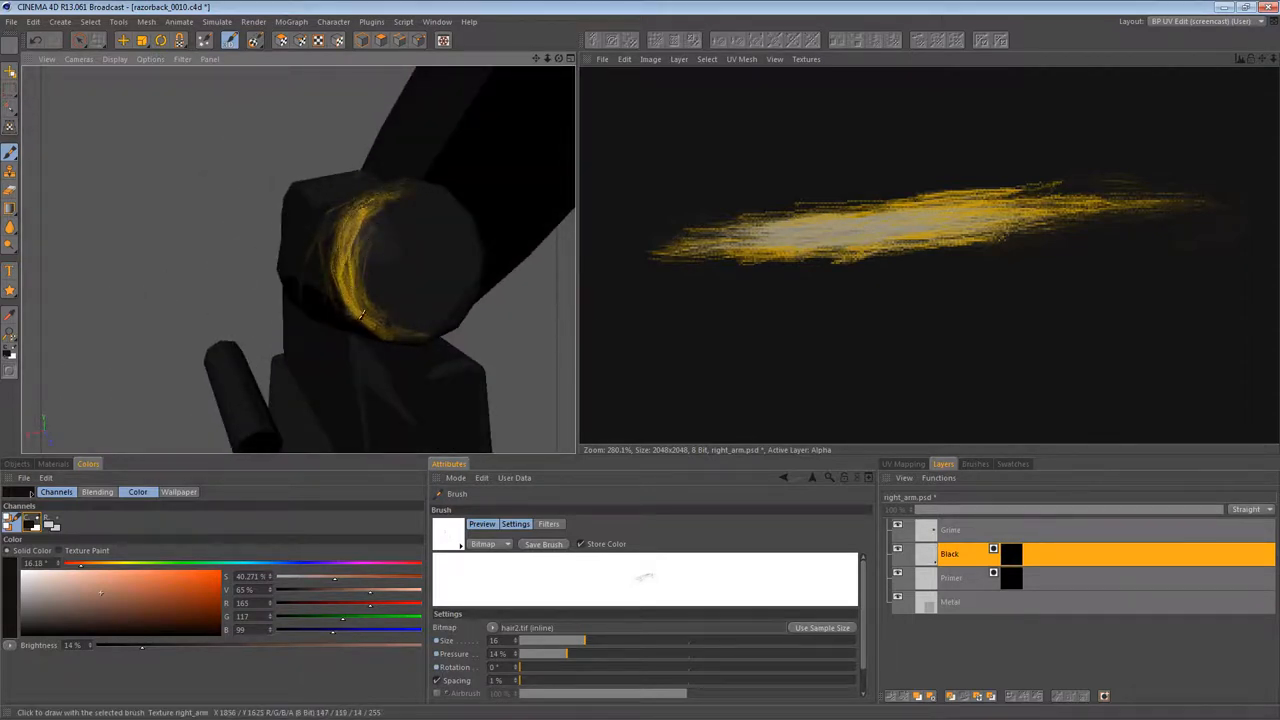
left_click(952, 576)
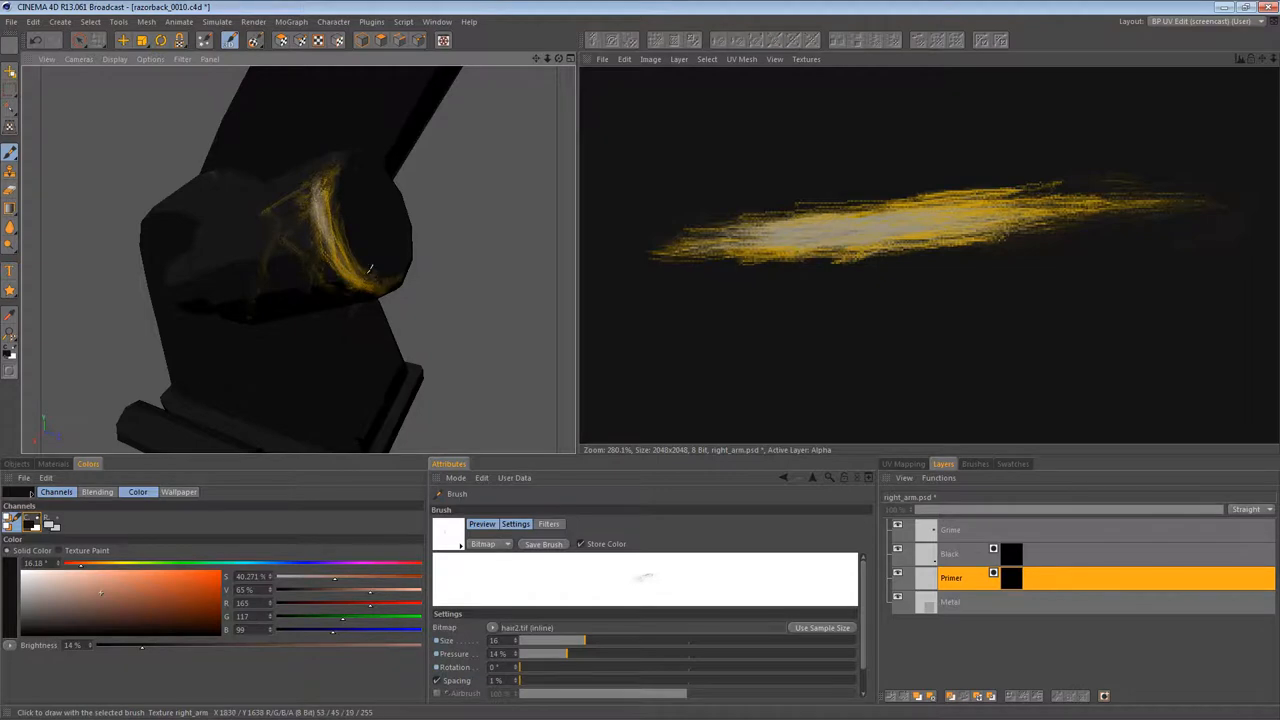
left_click_drag(370, 270, 310, 204)
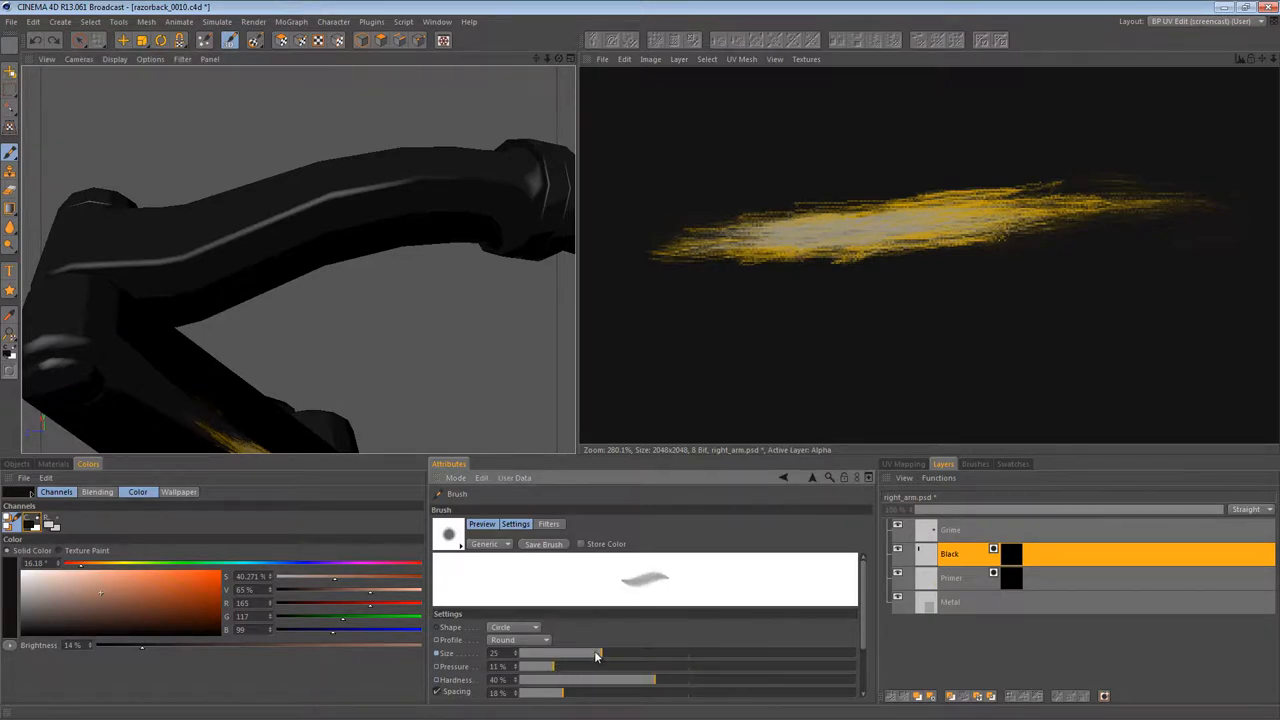
Step: Paint a thin faint yellow scuff along the long arm section's upper edge
left_click_drag(598, 652, 550, 652)
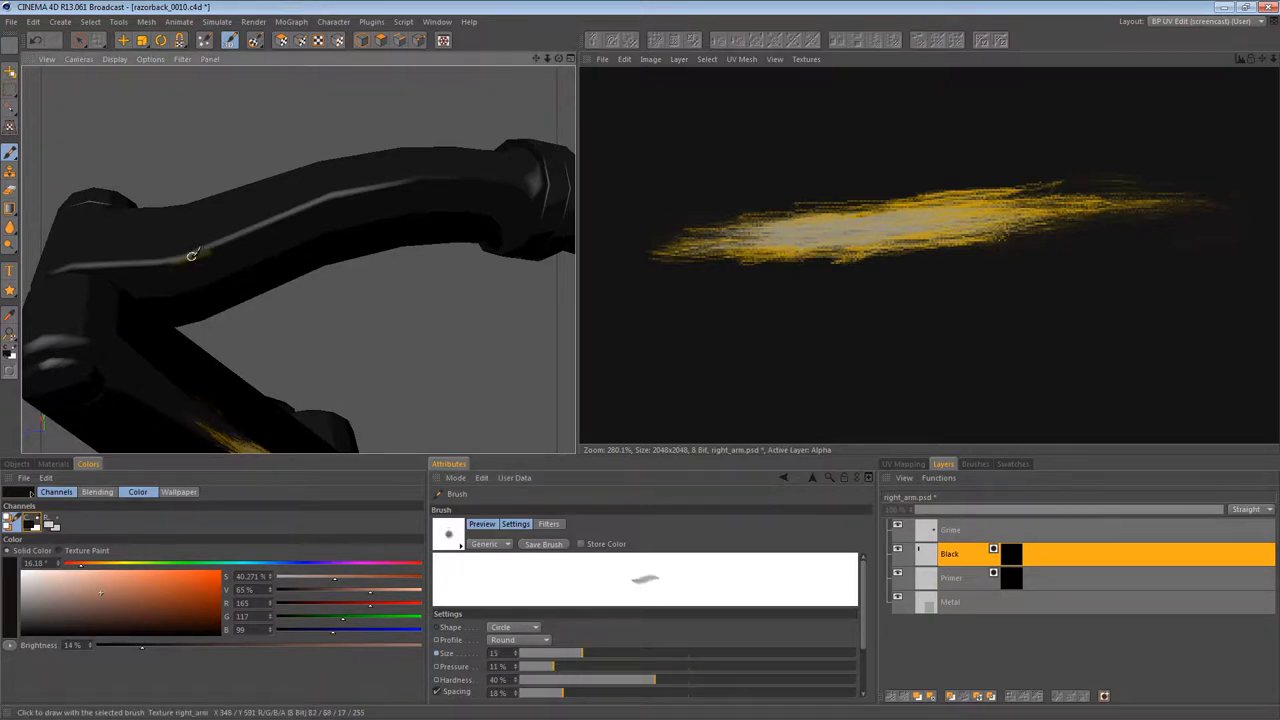
left_click_drag(190, 256, 416, 170)
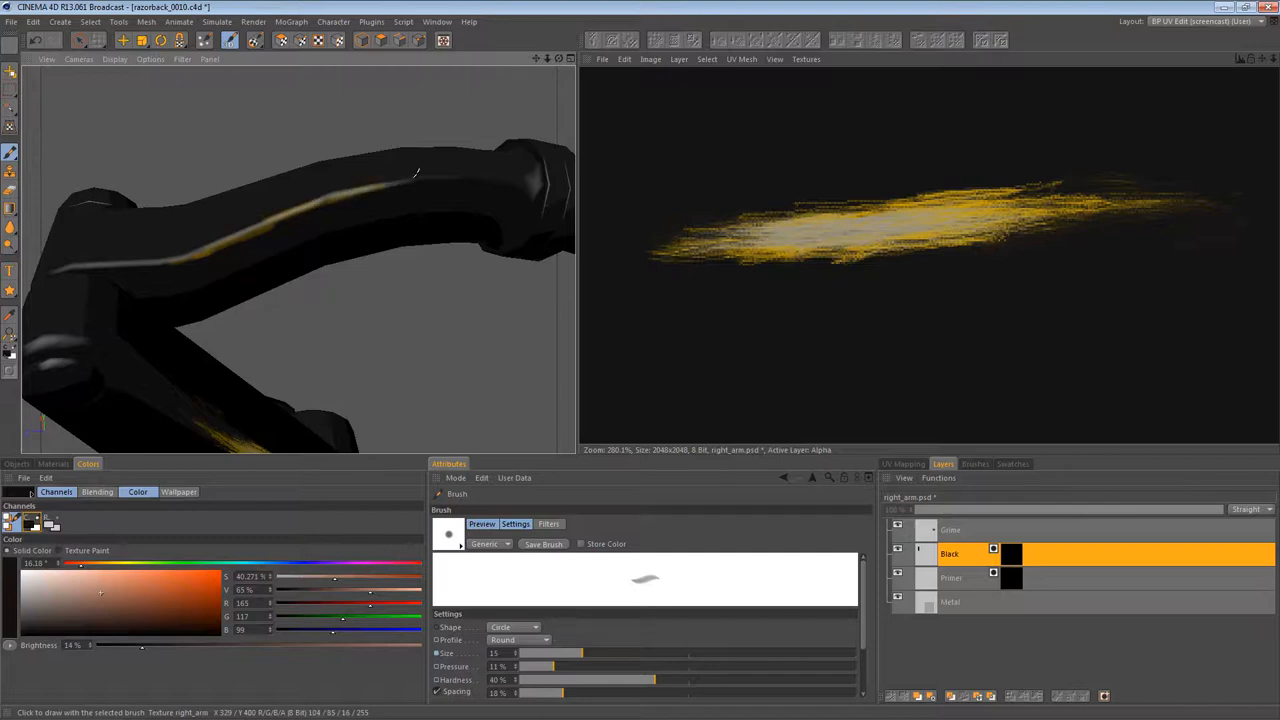
left_click_drag(430, 176, 318, 204)
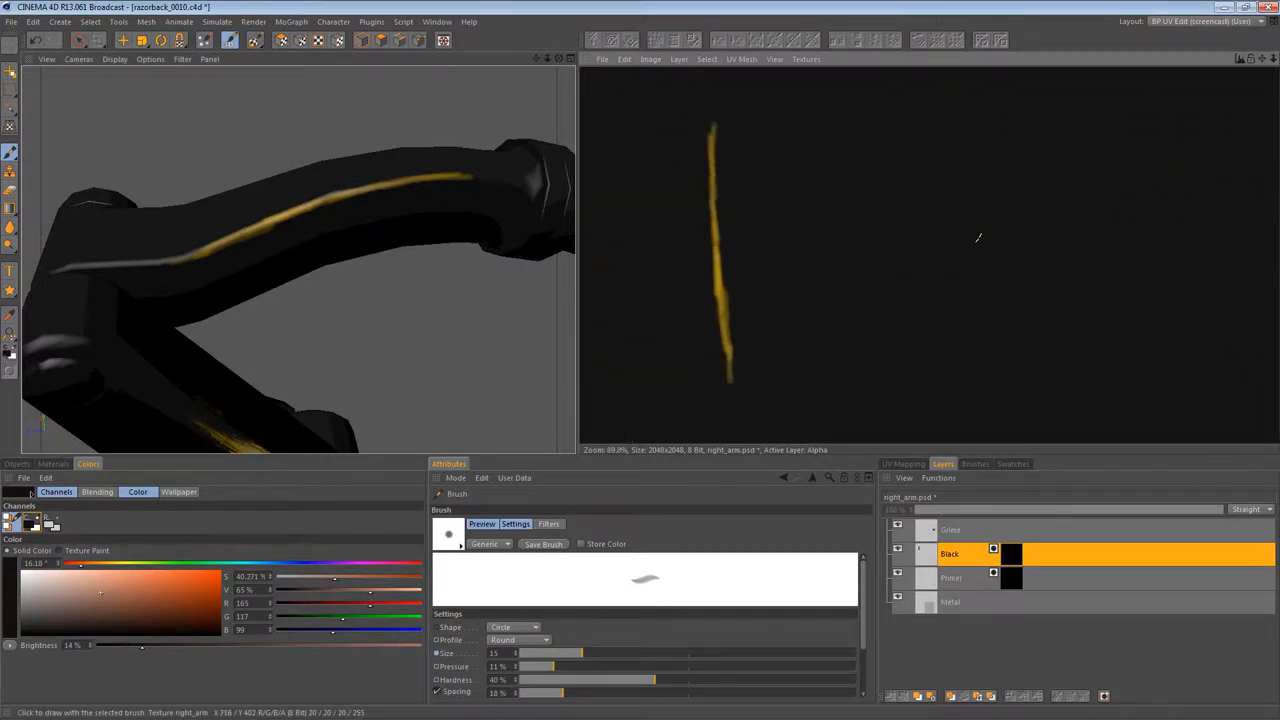
left_click_drag(740, 130, 750, 384)
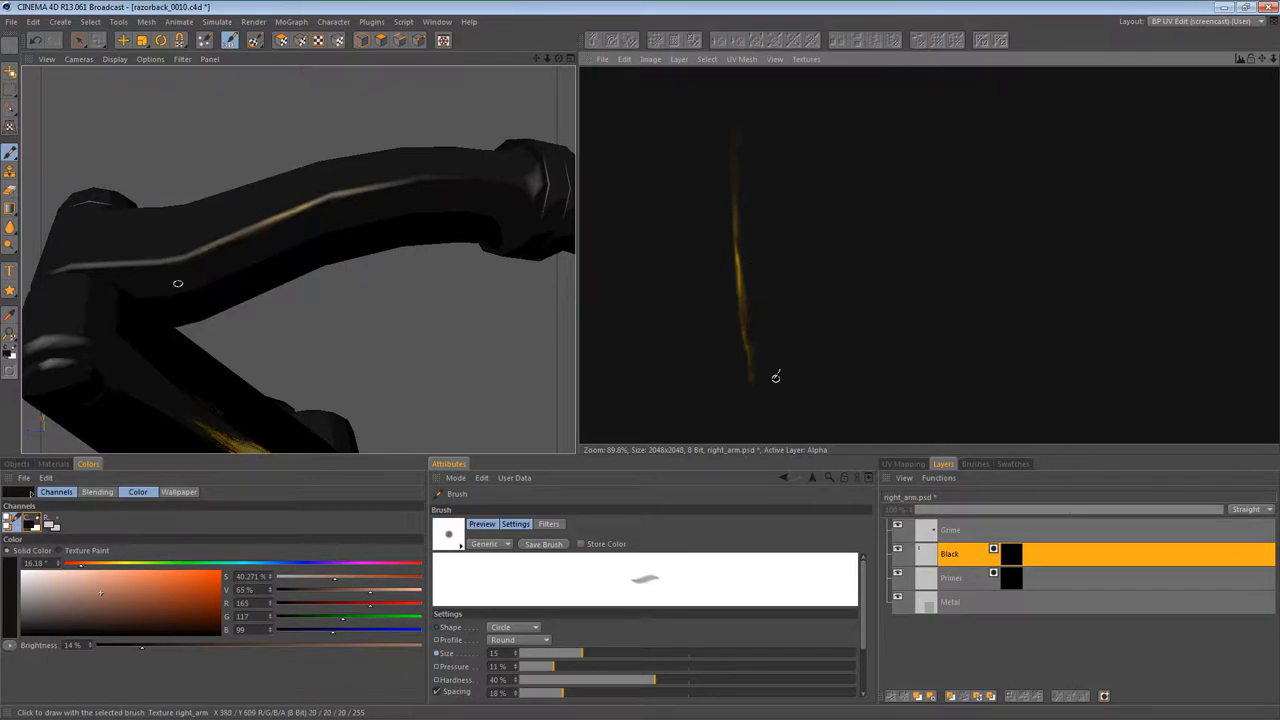
left_click_drag(176, 284, 372, 240)
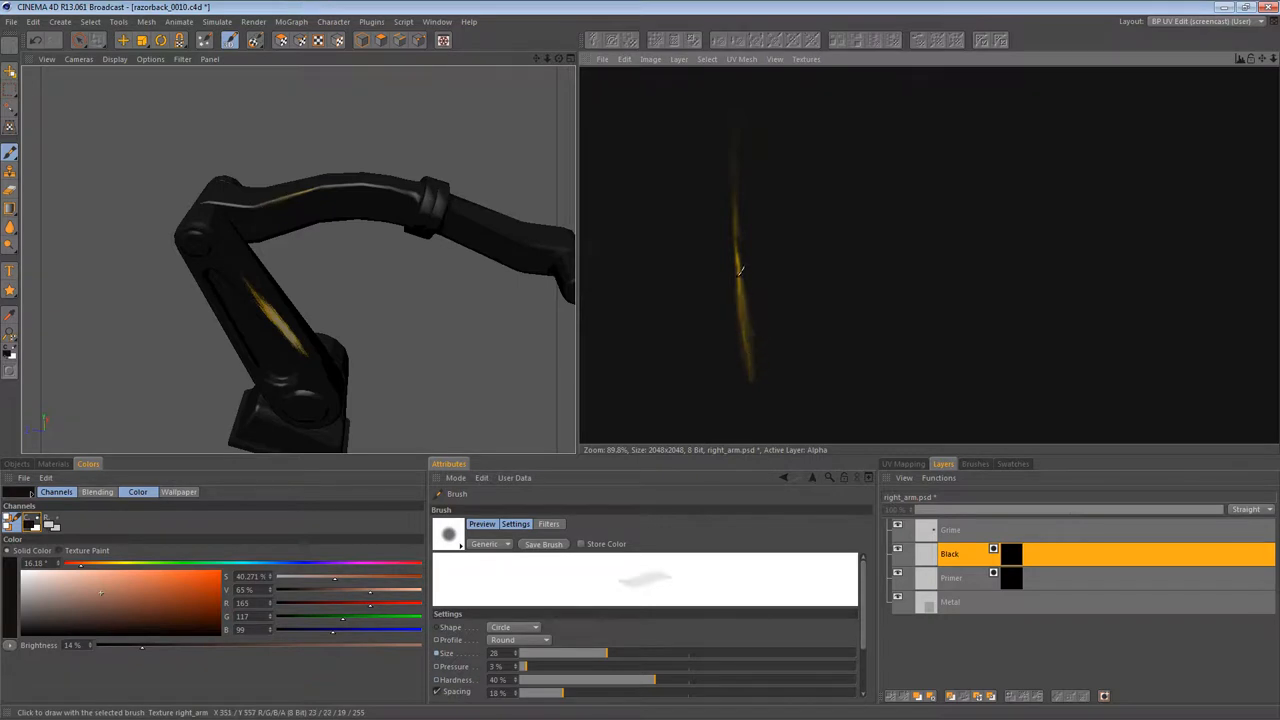
Step: Smudge broad soft yellow wear along the top edge of the upper arm
left_click_drag(740, 270, 752, 348)
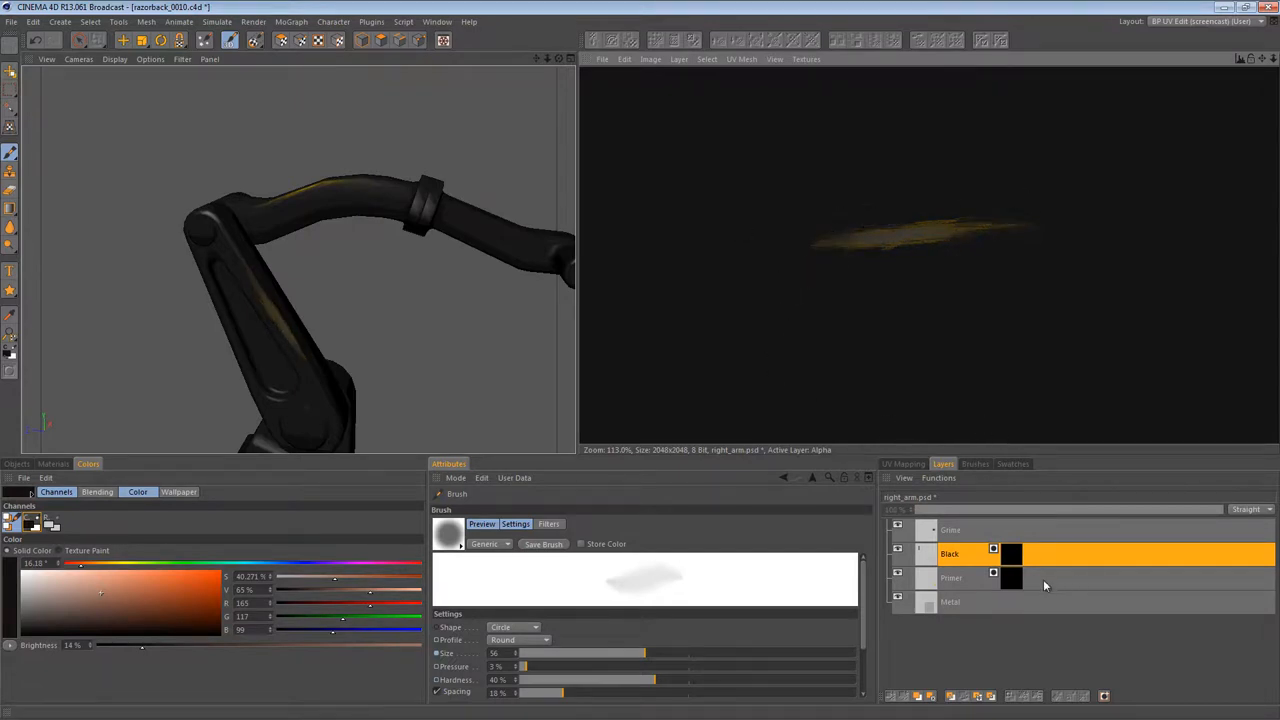
left_click(952, 578)
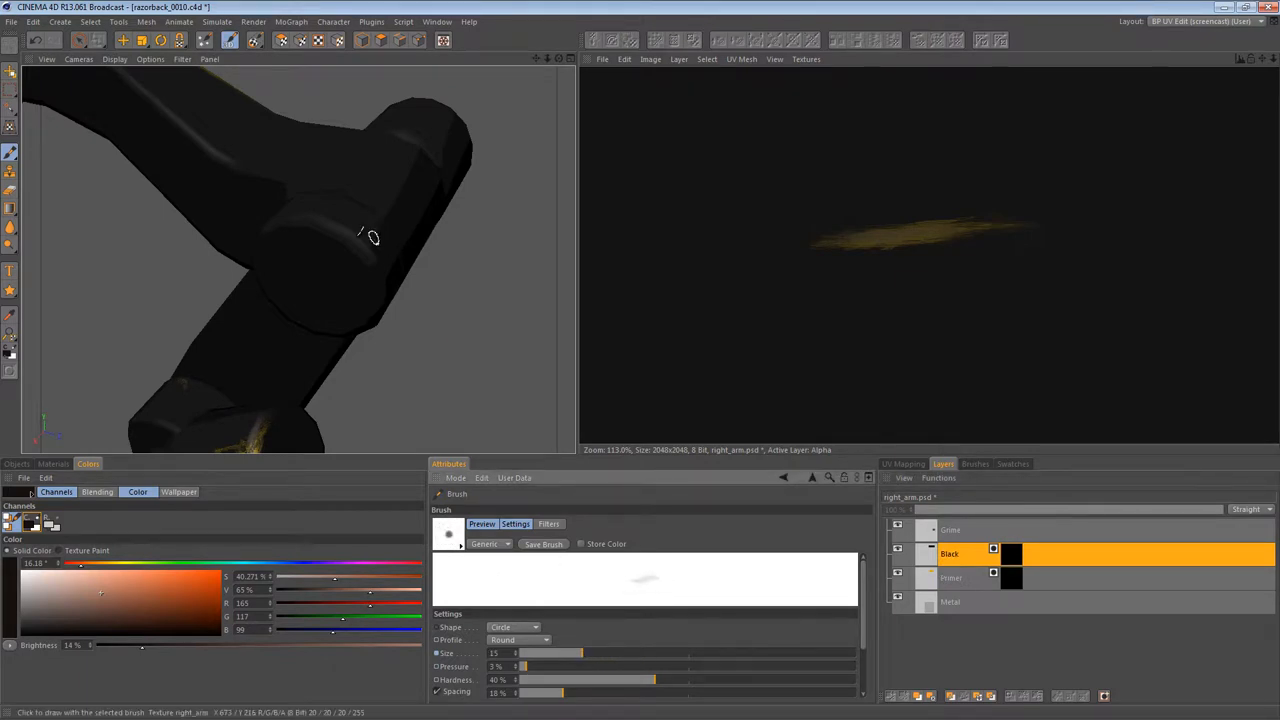
Step: Paint a thin yellow scratch along the joint rim edge on the Black layer mask
left_click_drag(370, 236, 380, 292)
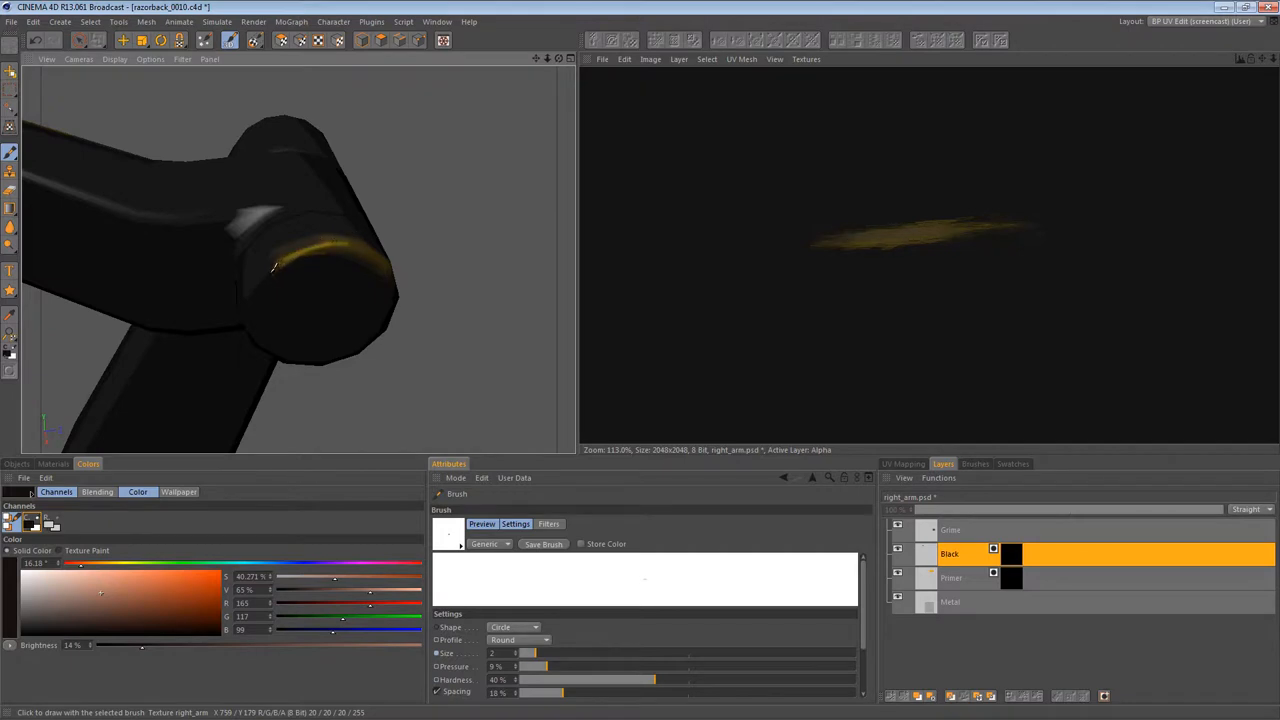
left_click_drag(270, 264, 390, 270)
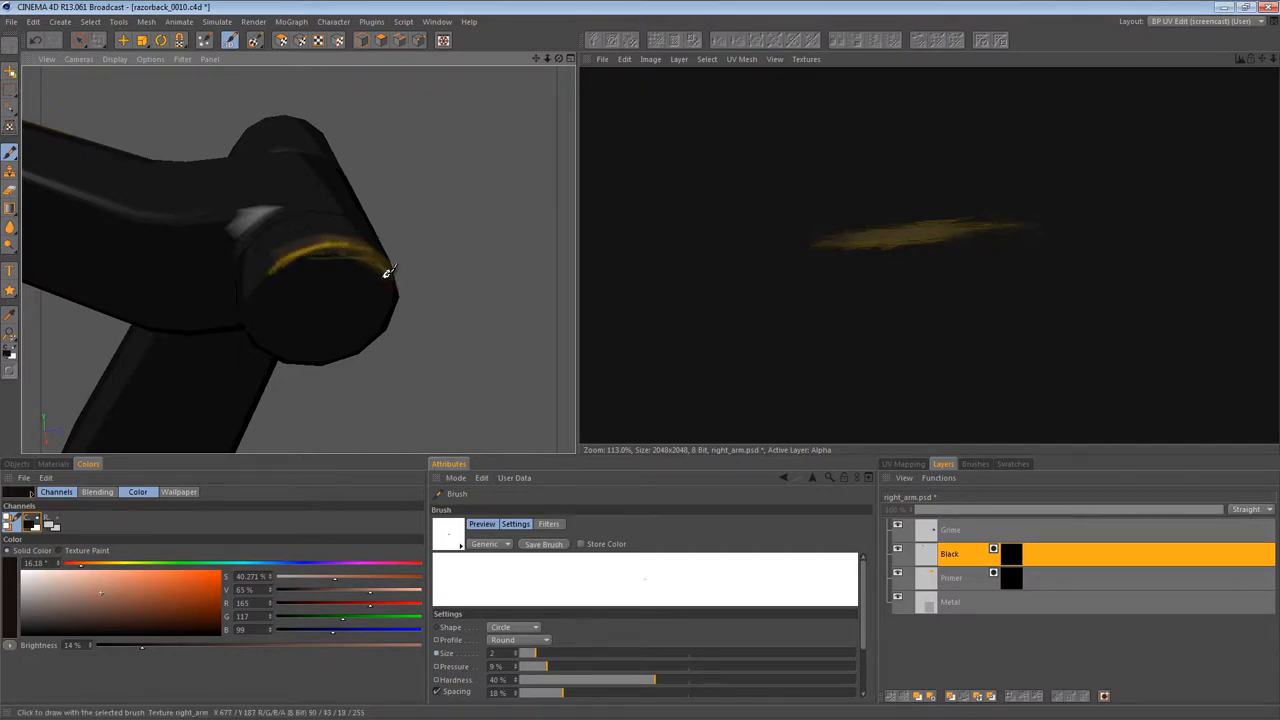
left_click_drag(388, 272, 120, 300)
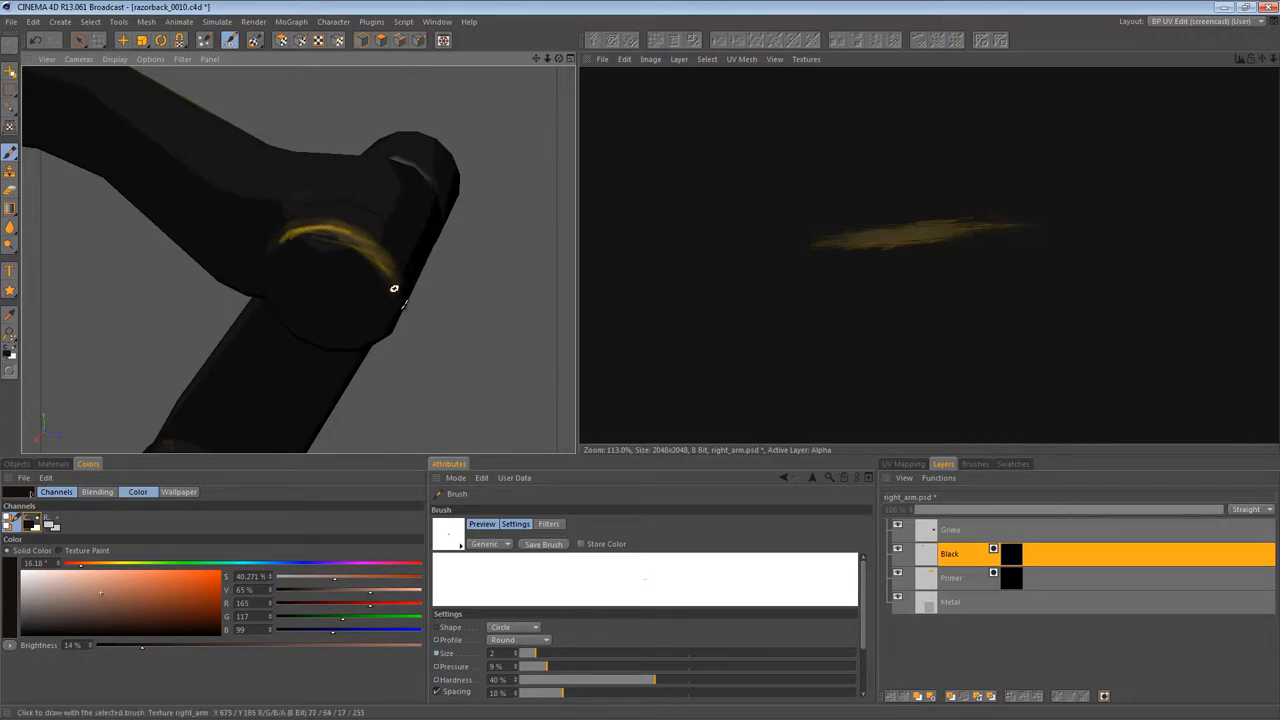
left_click_drag(396, 290, 376, 260)
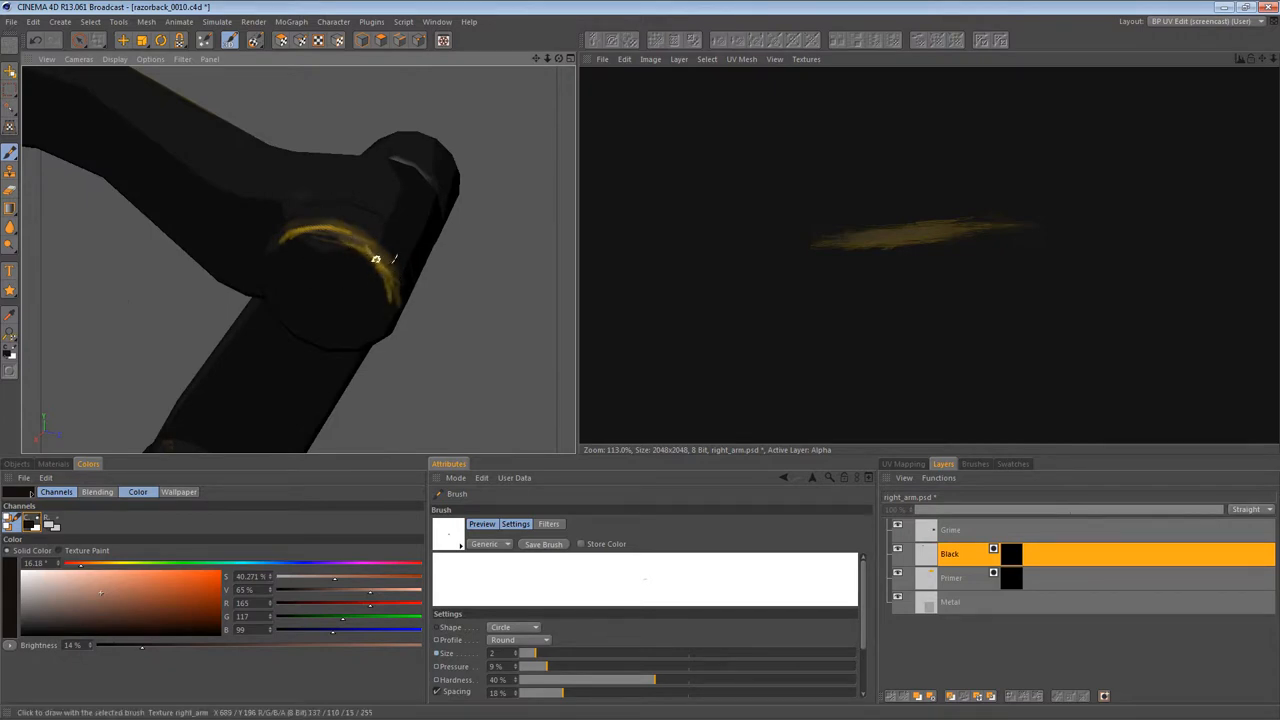
Step: Add several more short scratches and a final scuff along the rim's top edge
left_click_drag(376, 260, 290, 232)
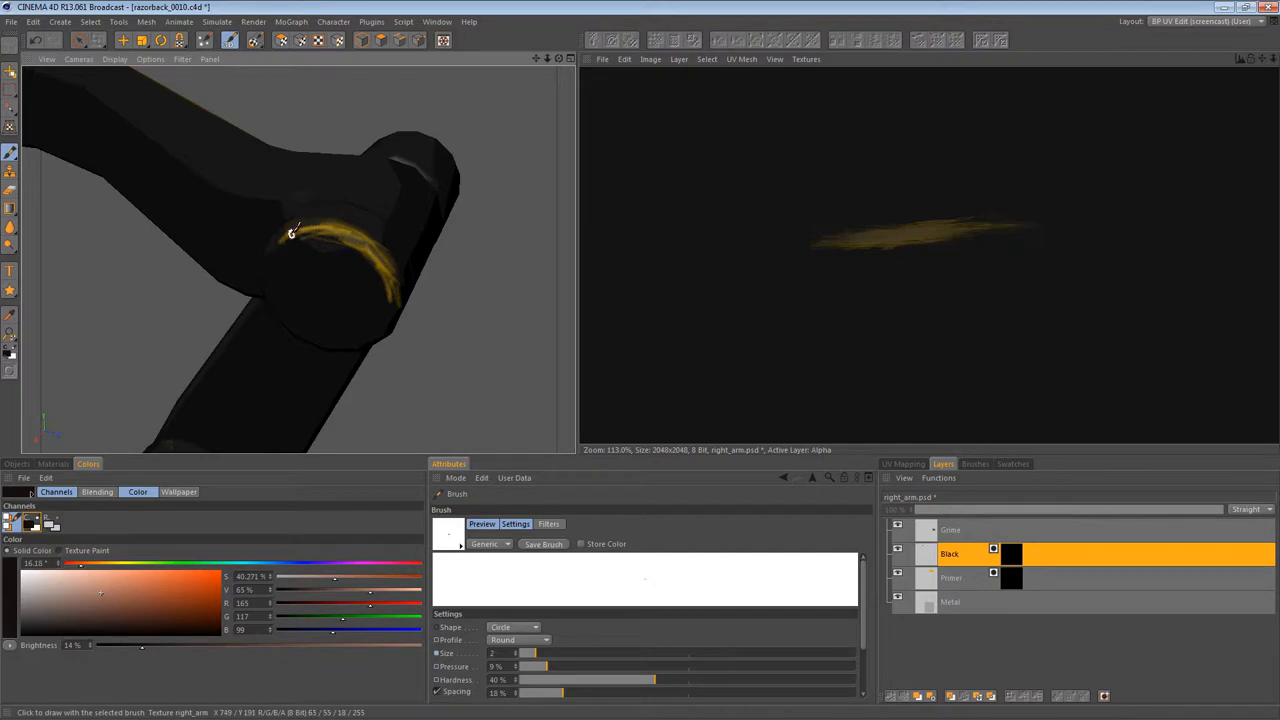
left_click_drag(292, 232, 390, 270)
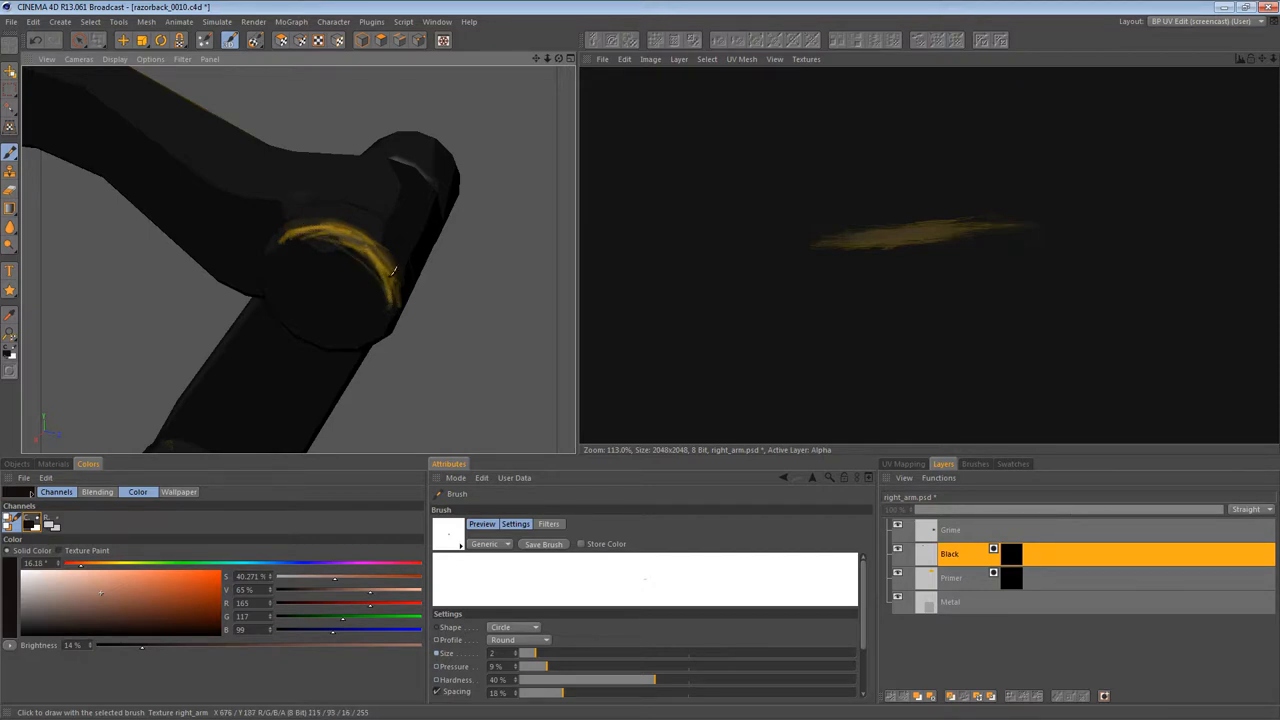
left_click_drag(392, 270, 336, 250)
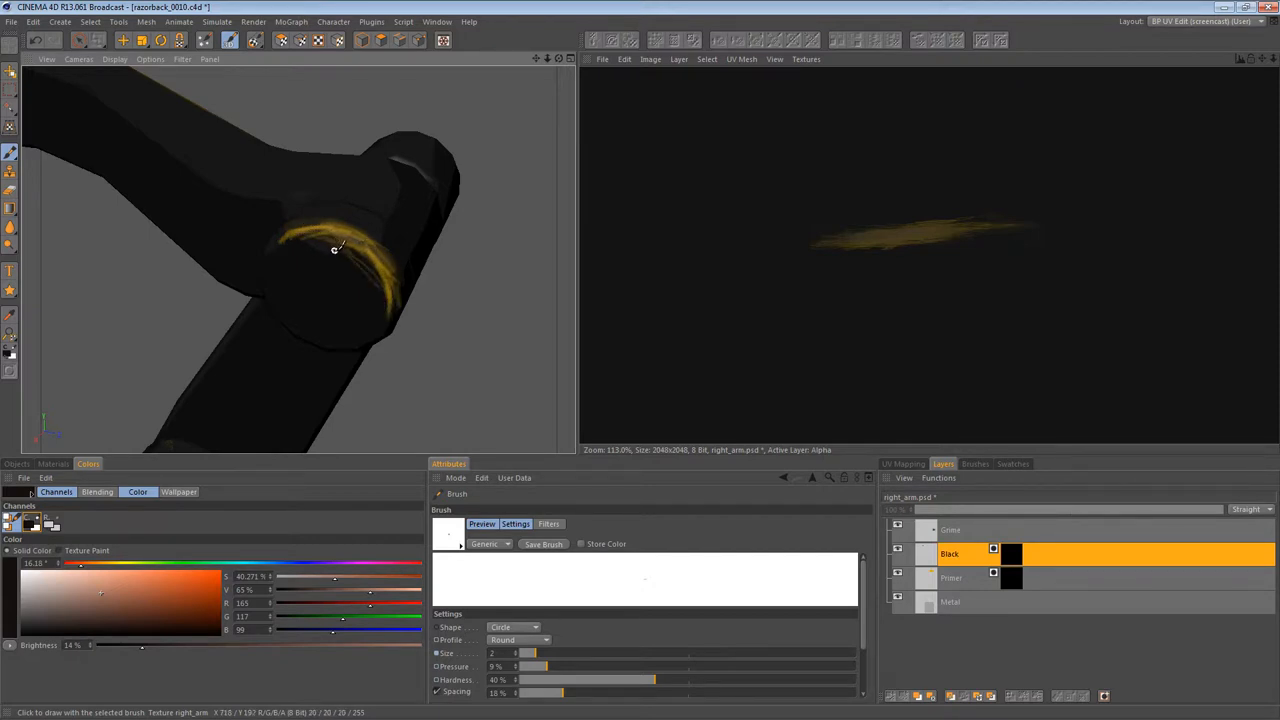
left_click_drag(336, 250, 390, 250)
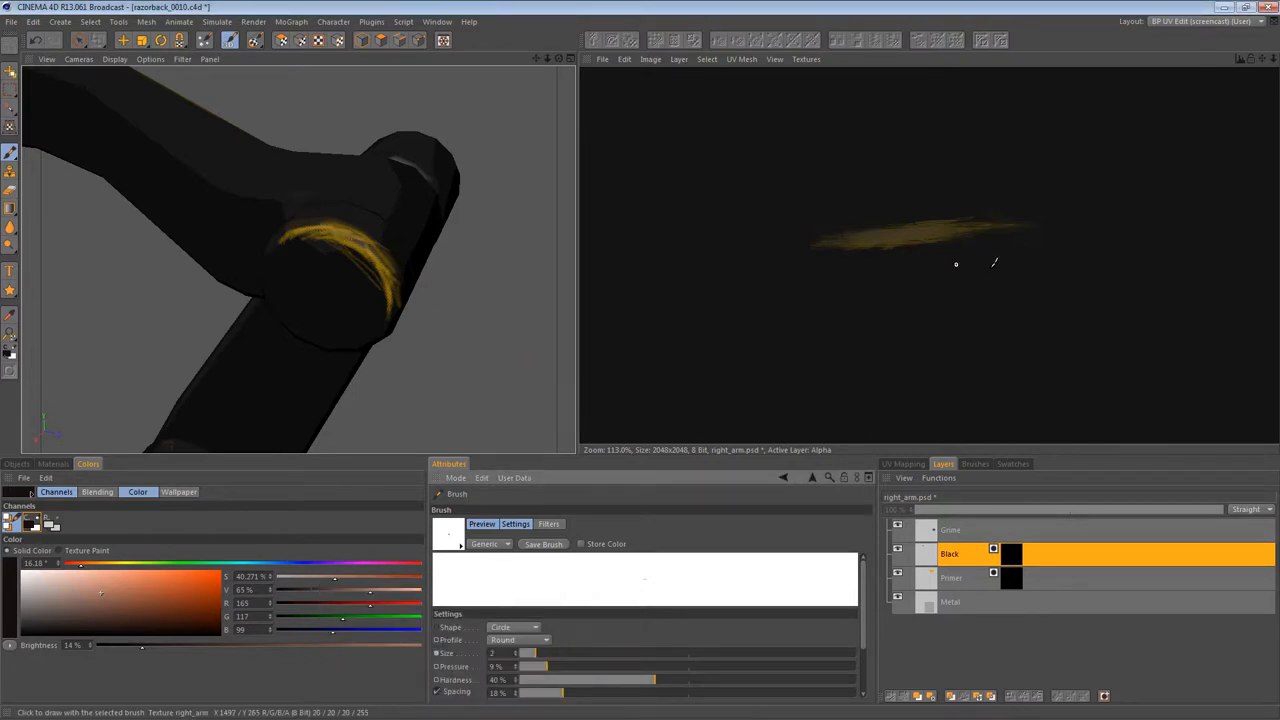
mouse_move(292, 220)
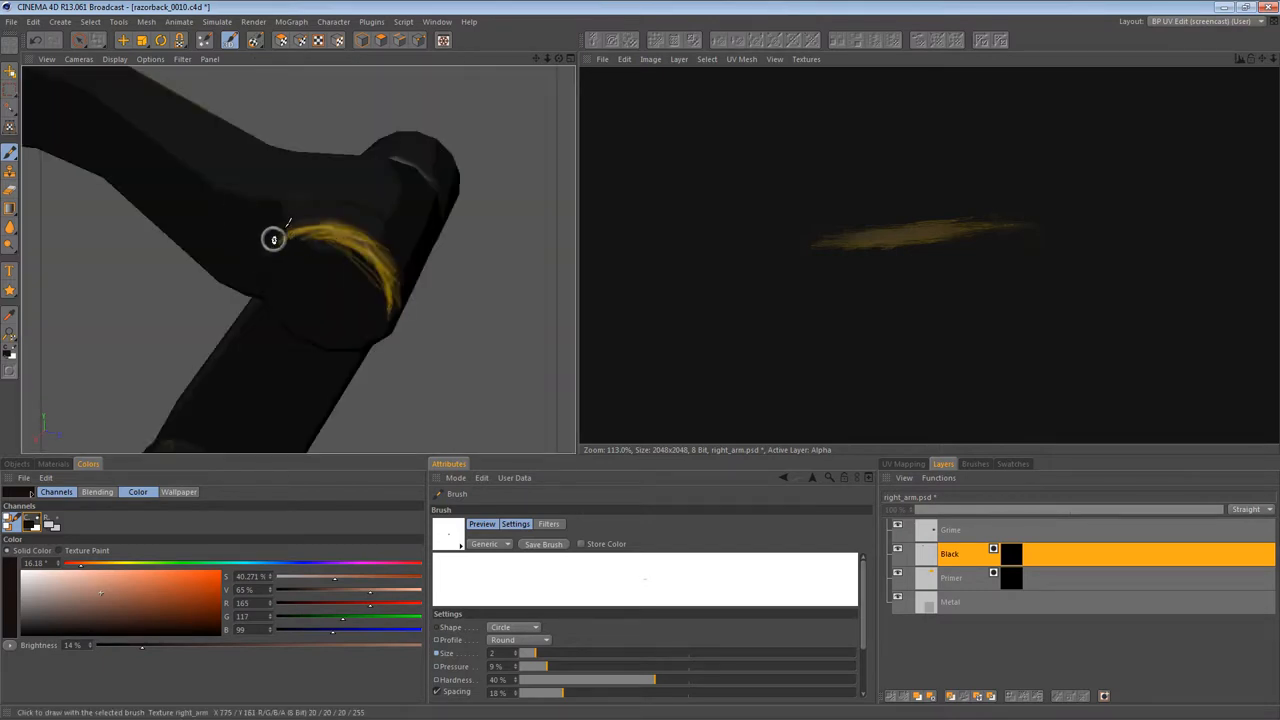
mouse_move(288, 224)
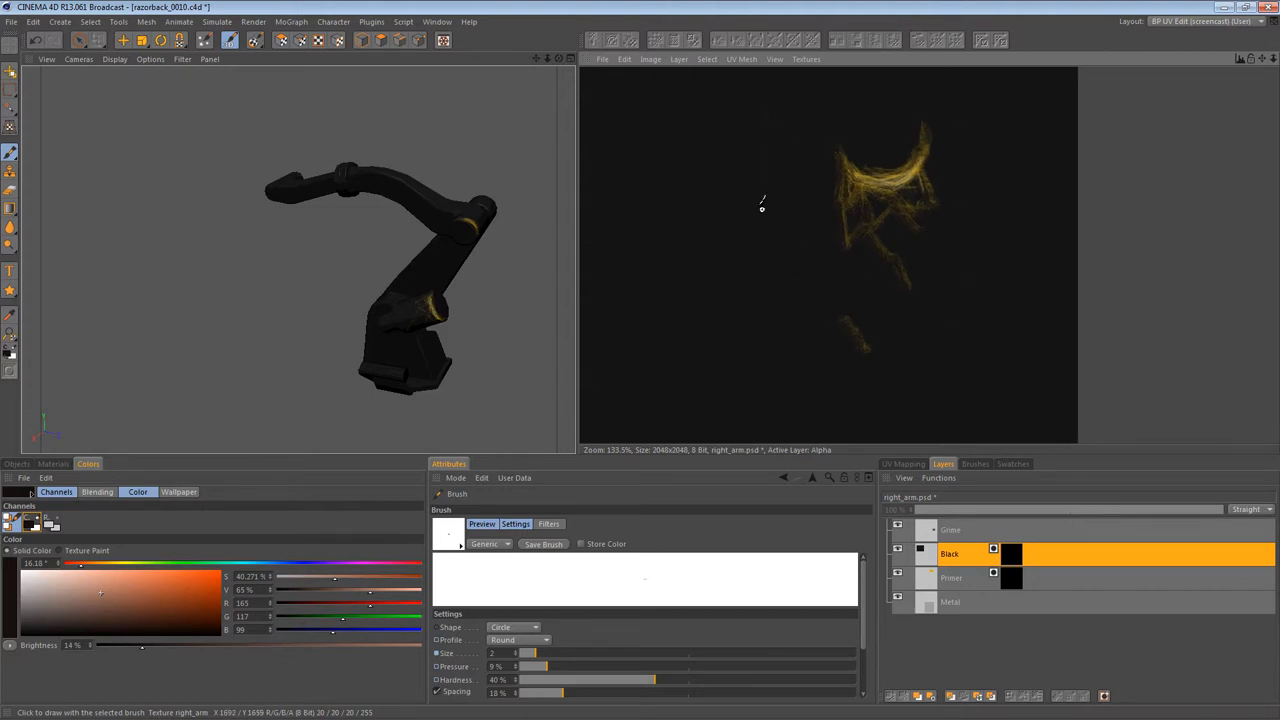
mouse_move(588, 628)
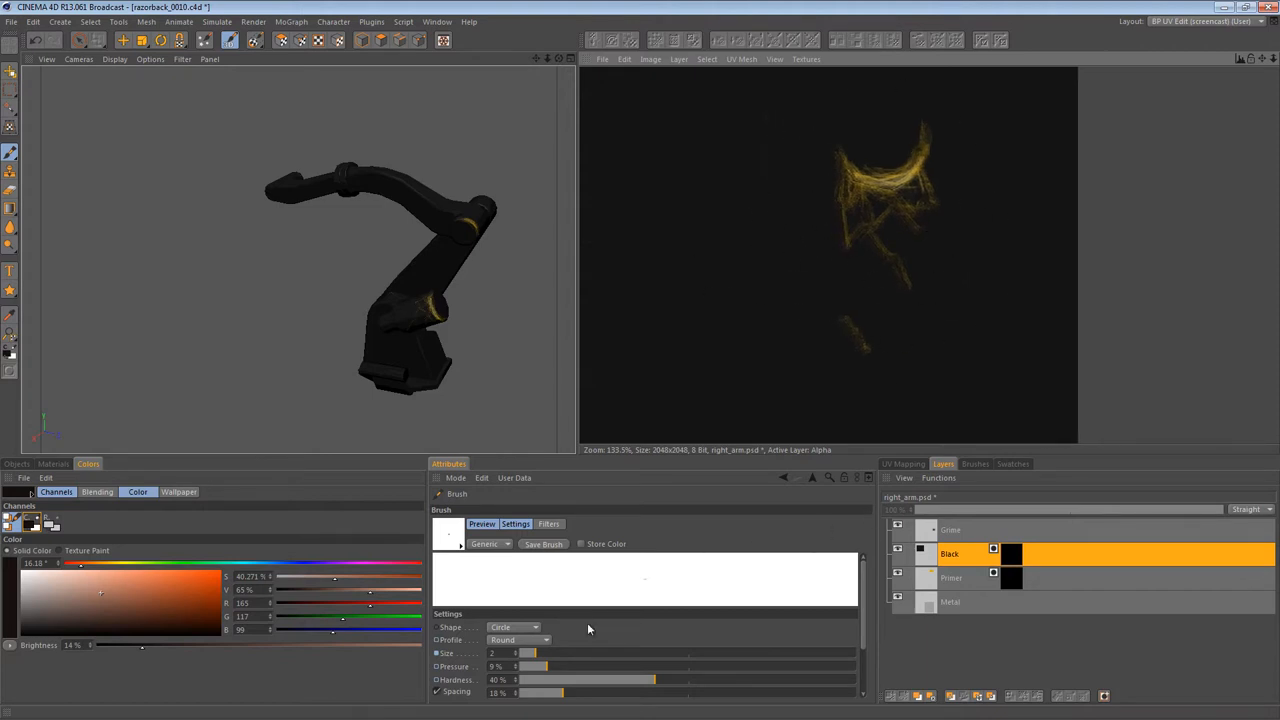
Step: Raise the brush Size slider to 72 for a larger, softer brush
left_click_drag(530, 652, 576, 652)
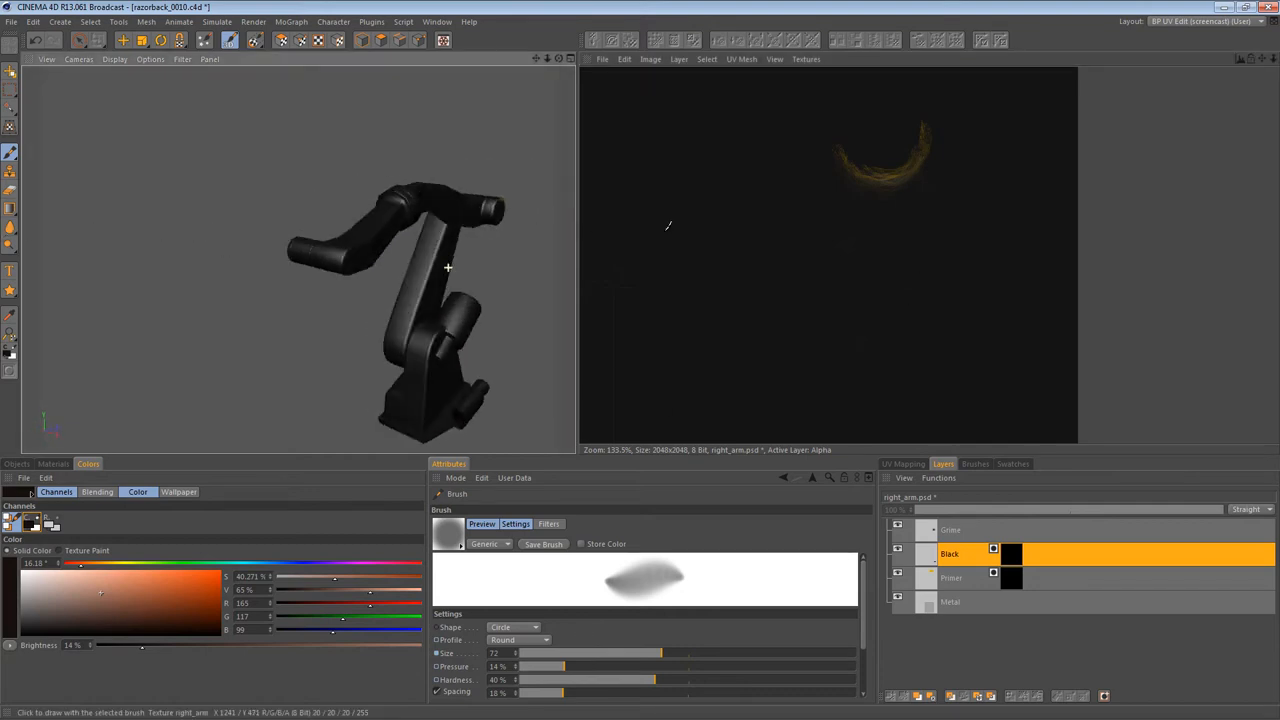
left_click_drag(448, 268, 368, 268)
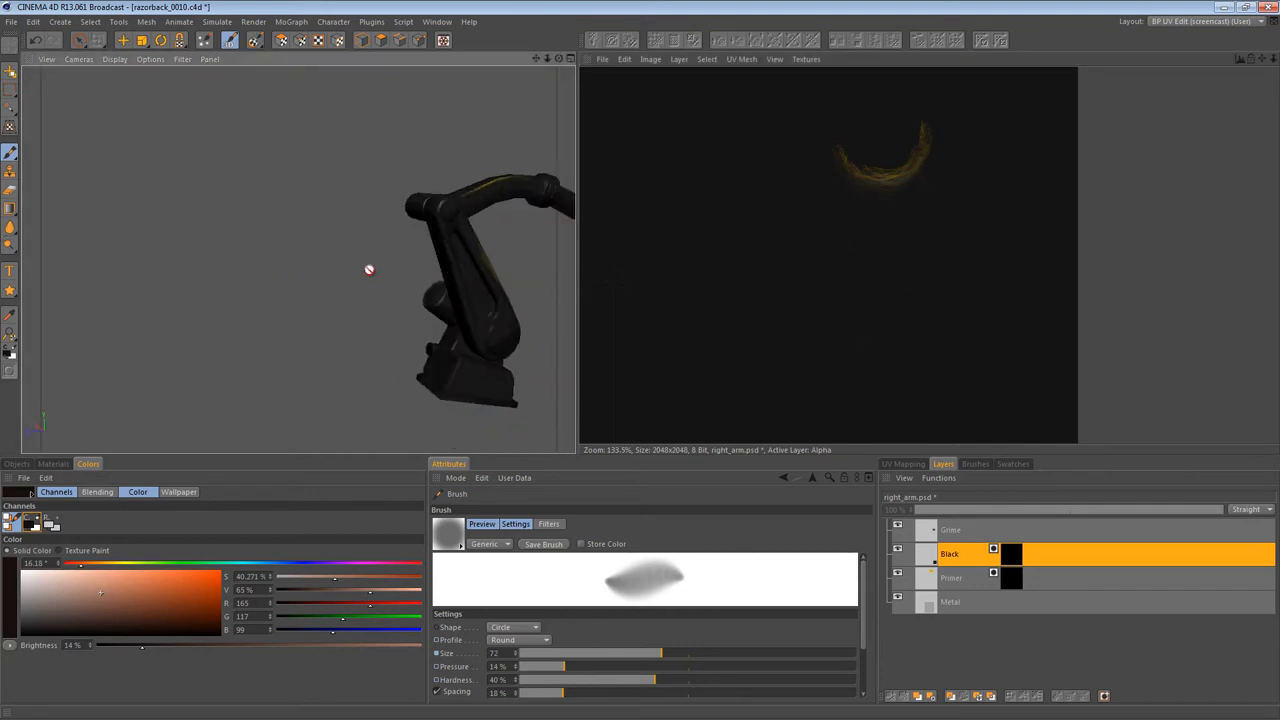
left_click_drag(368, 268, 408, 268)
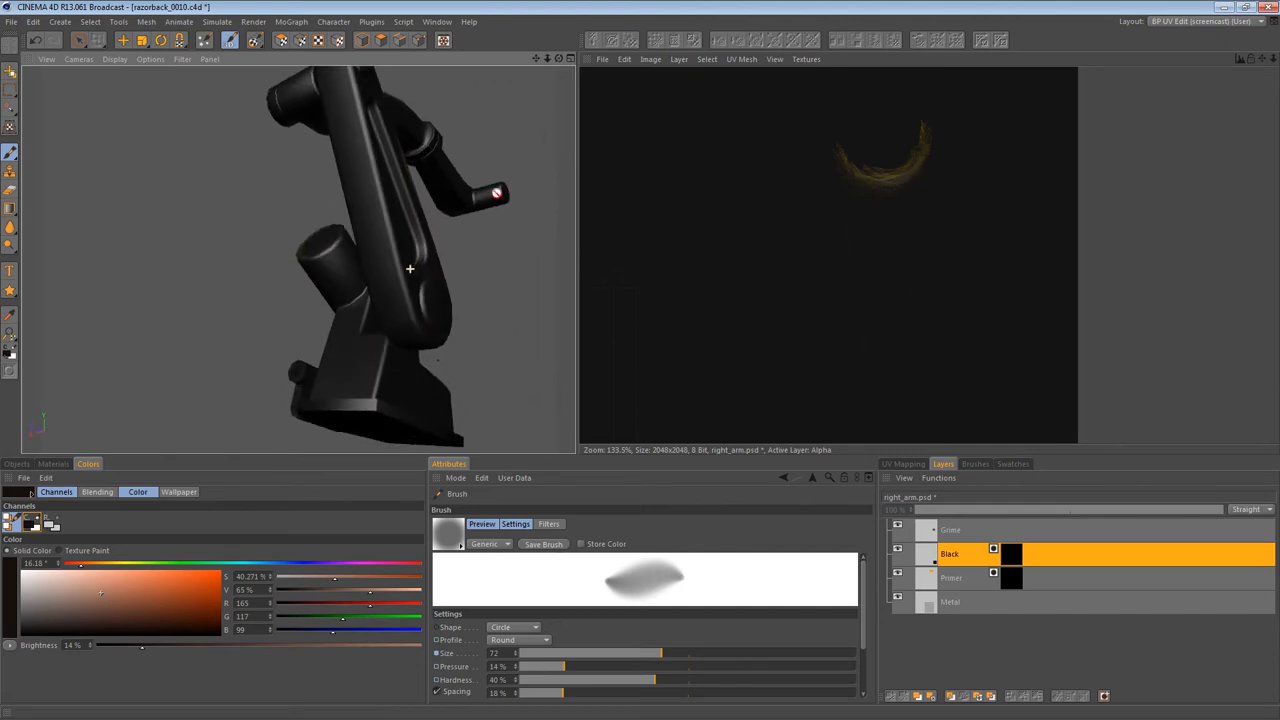